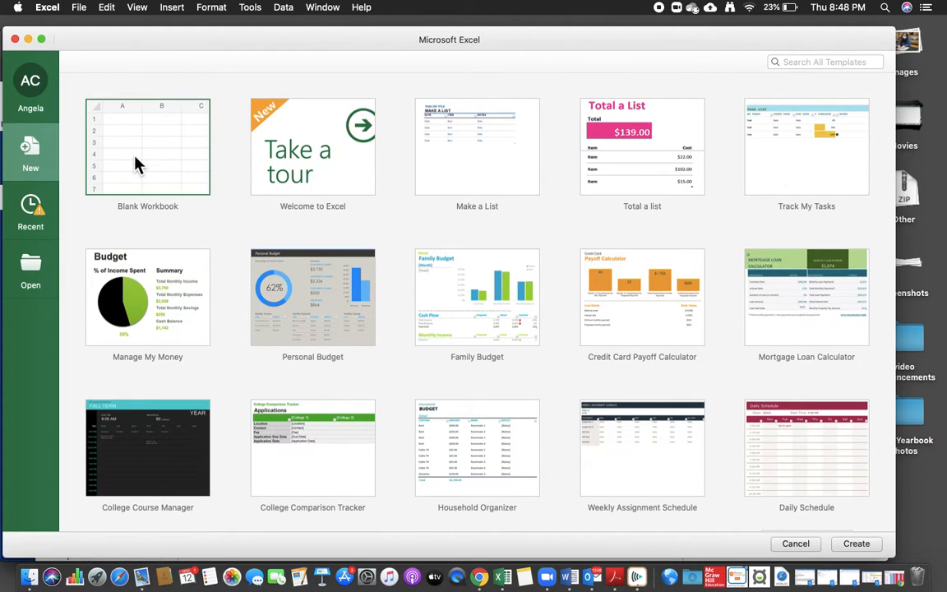
Open a Blank Workbook from Excel's template gallery.
click(147, 146)
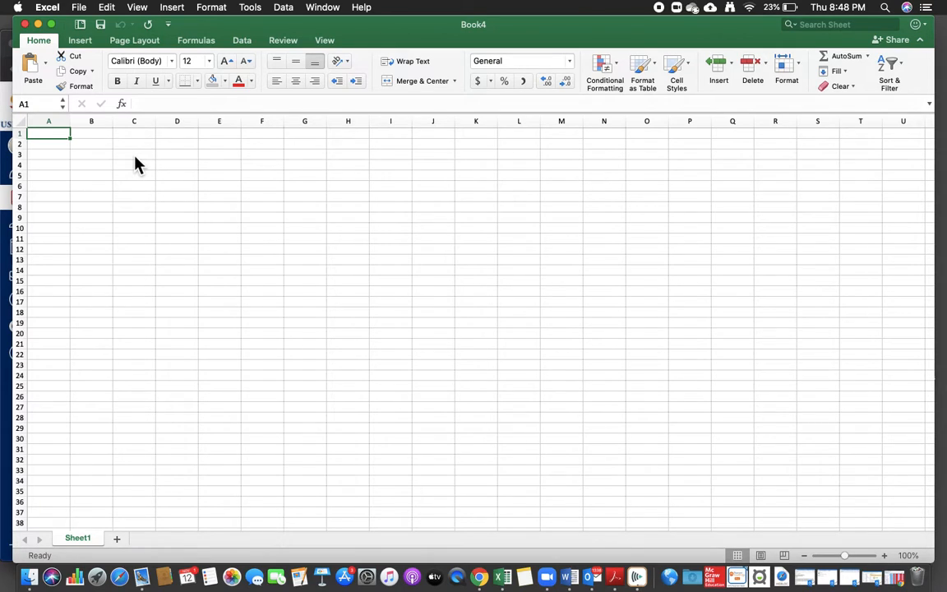
mouse_move(78, 7)
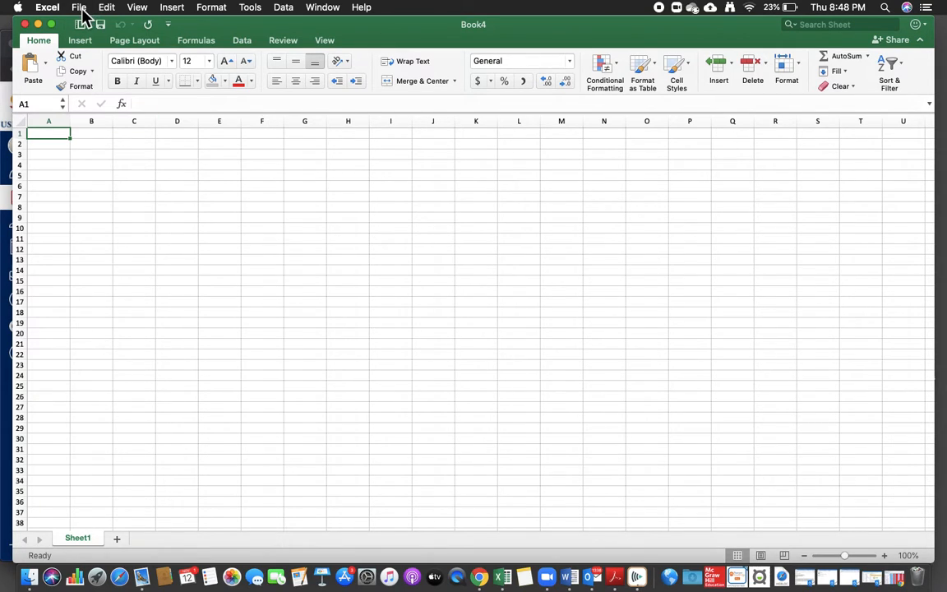
Save the workbook as 'Keyboard Shortcuts video' in the OneDrive 7th computers folder.
click(79, 8)
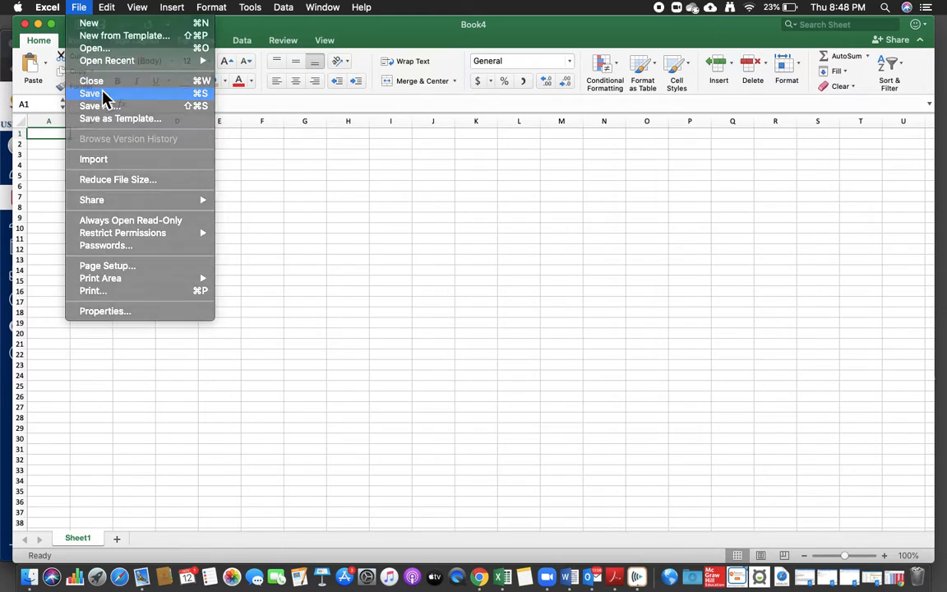
click(99, 105)
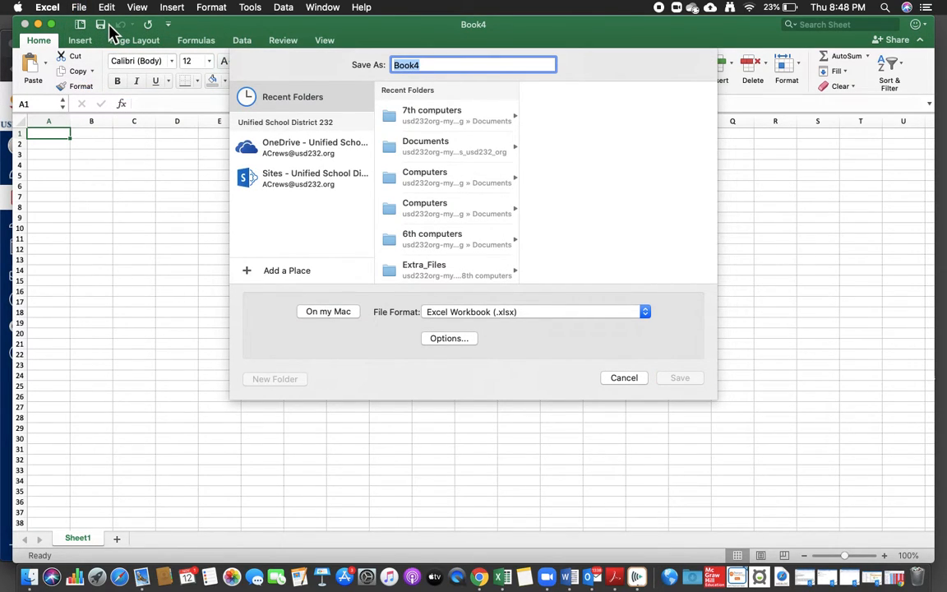
text(Keyboard Shortc)
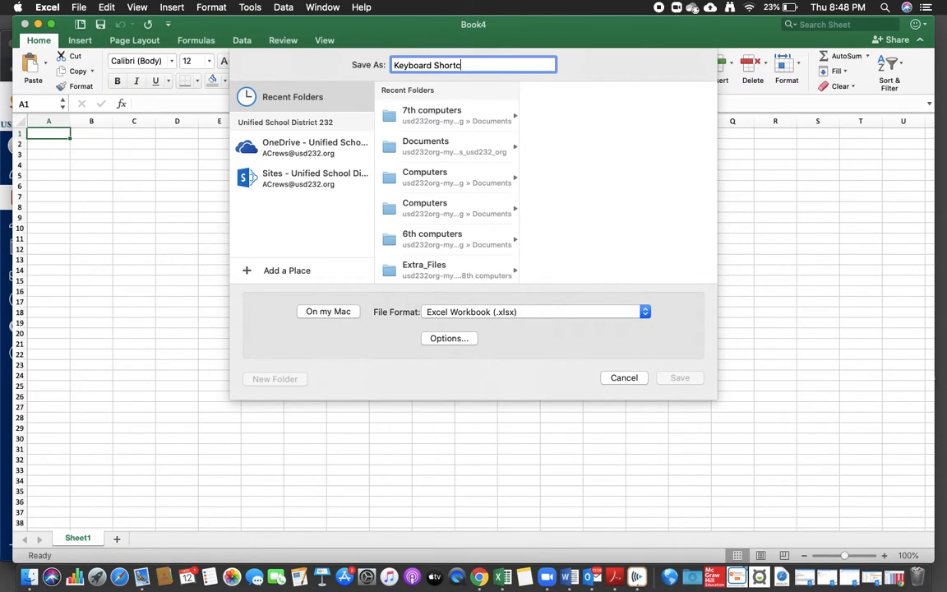
click(314, 147)
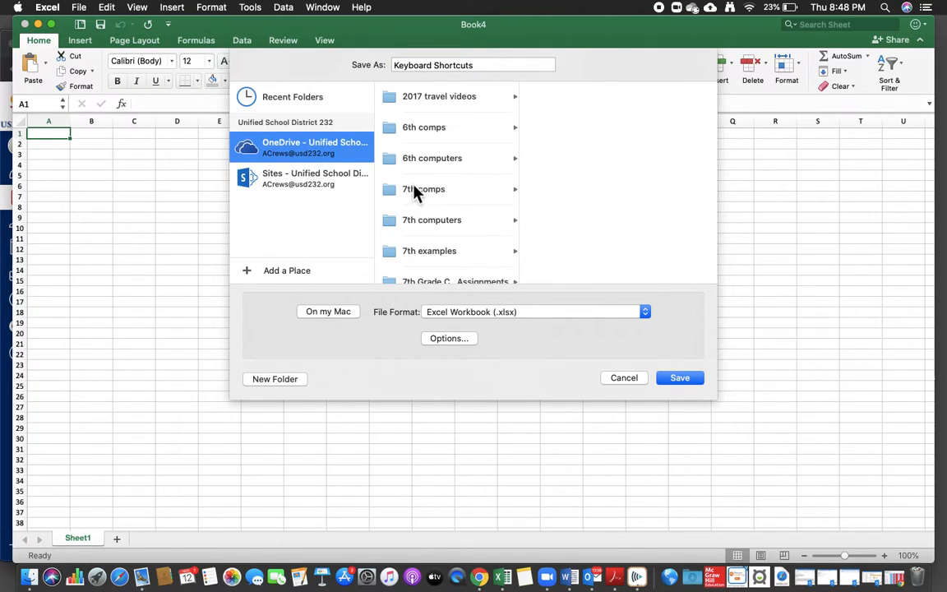
click(431, 219)
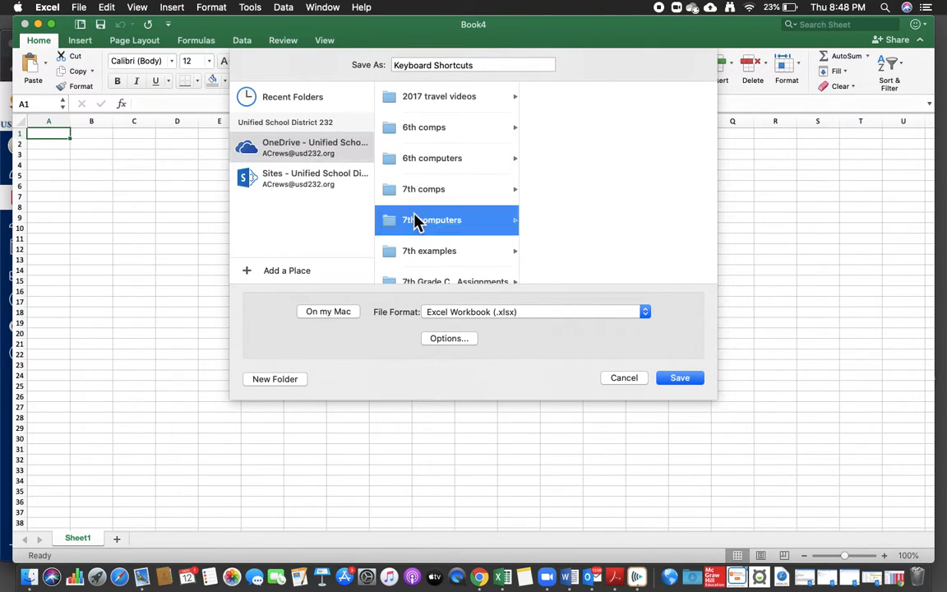
click(432, 219)
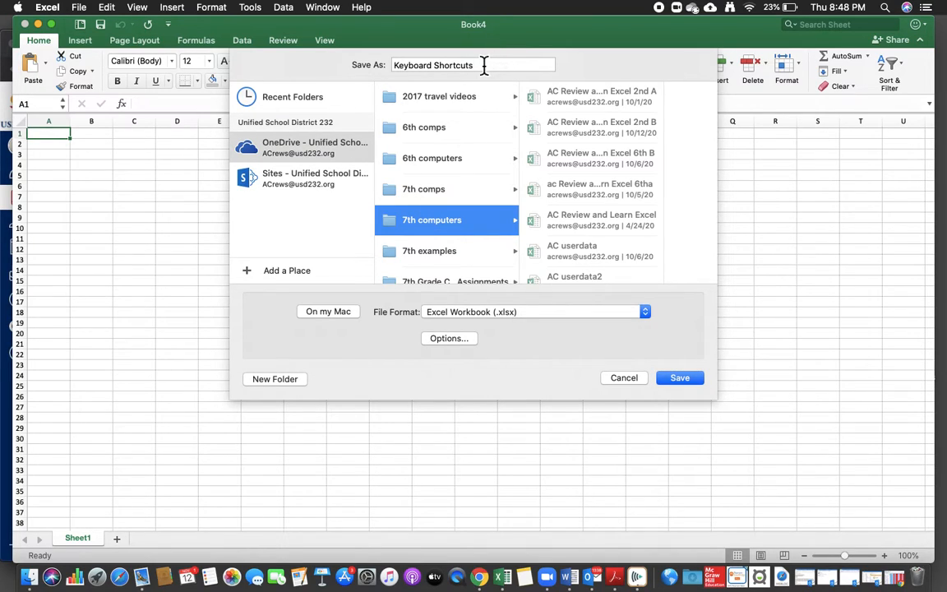
text(video)
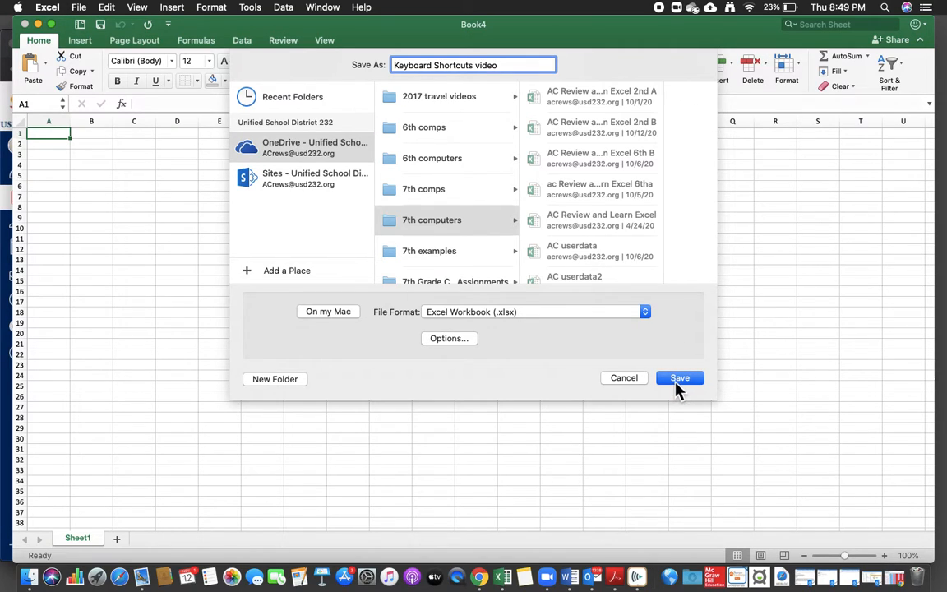
click(679, 377)
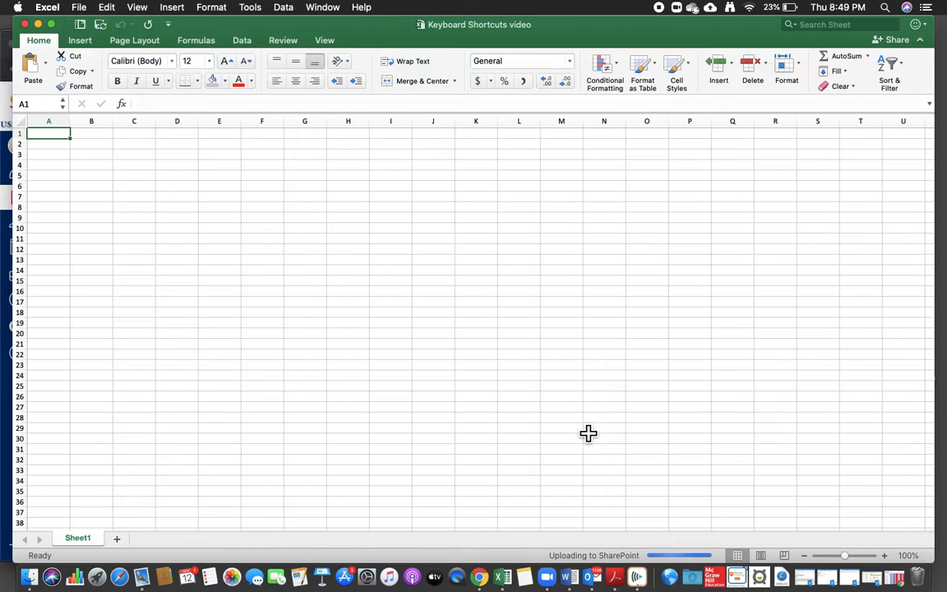
Zoom the empty sheet in to 190% with the status-bar zoom control.
click(883, 555)
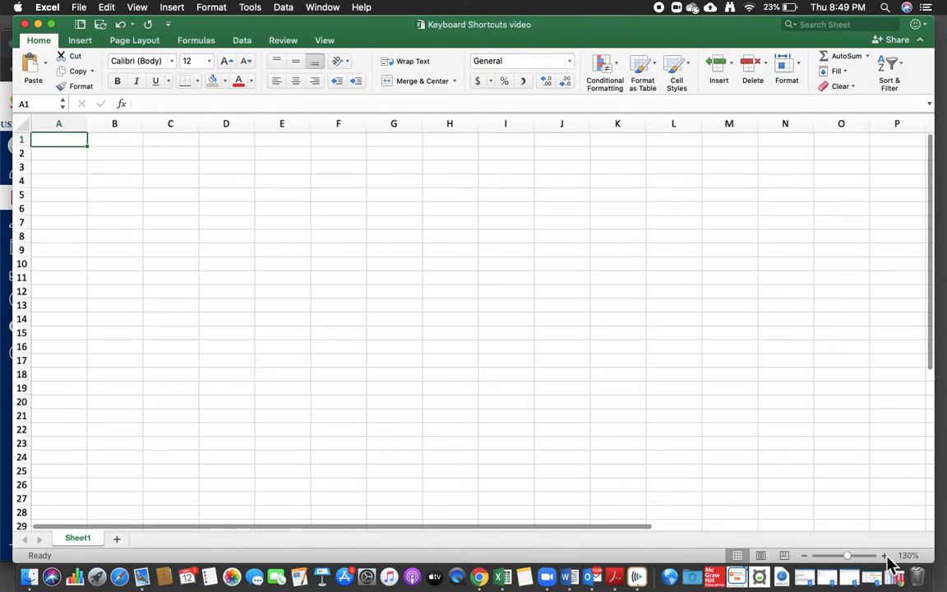
click(884, 555)
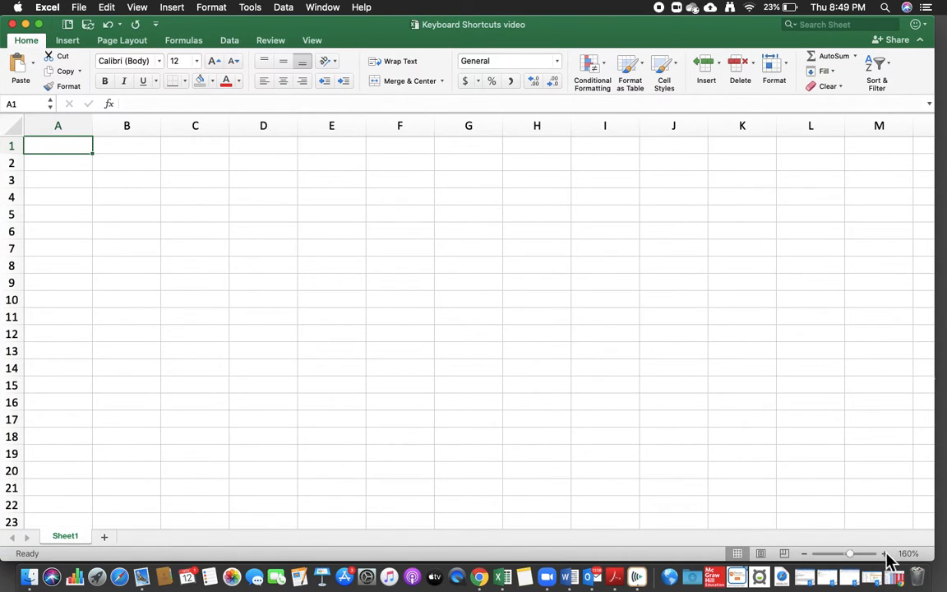
click(883, 553)
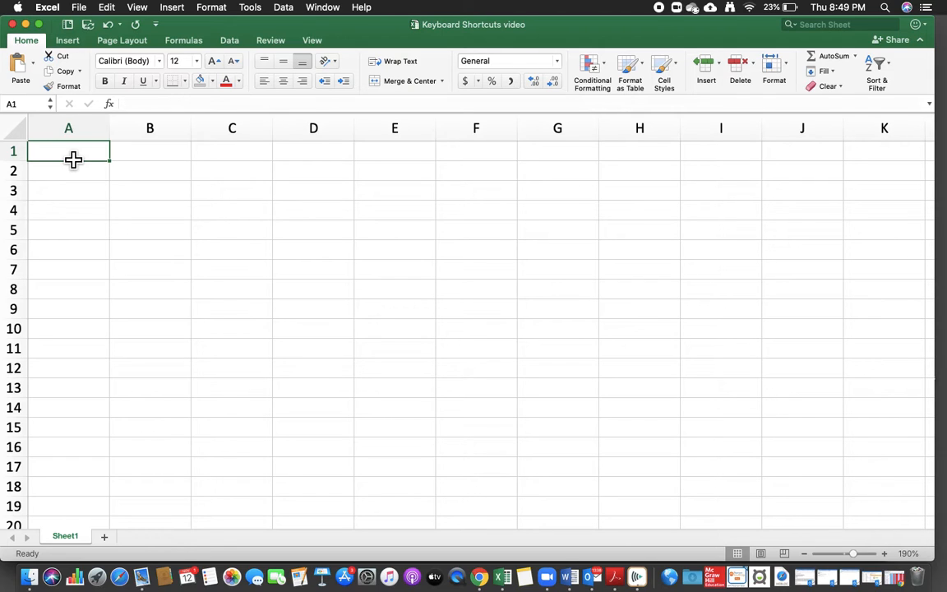
Enter 'Keyboard Shortcuts' in A1 and headers Command, PC, MAC, Keys in A2:D2.
text(Keyboard)
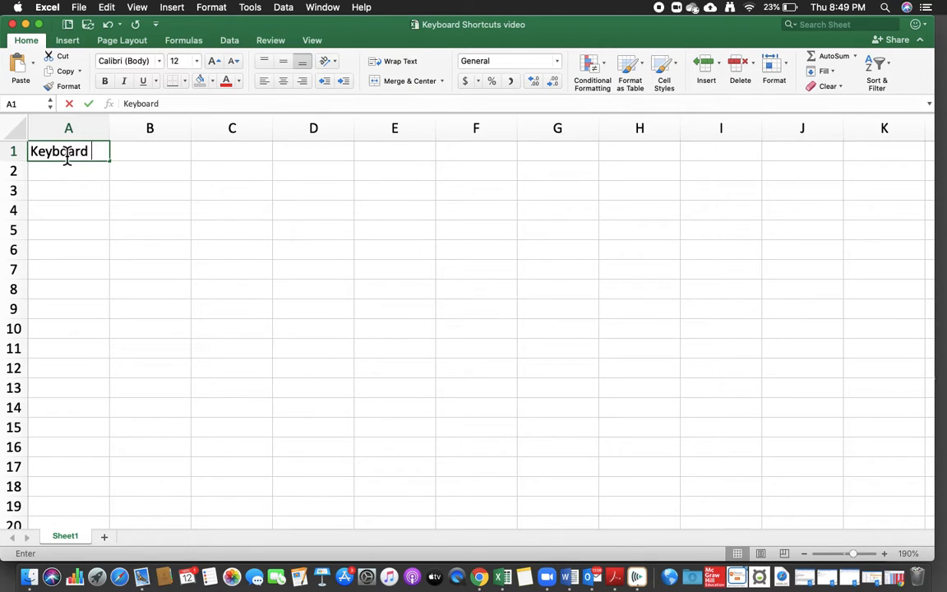
text(Shortcuts)
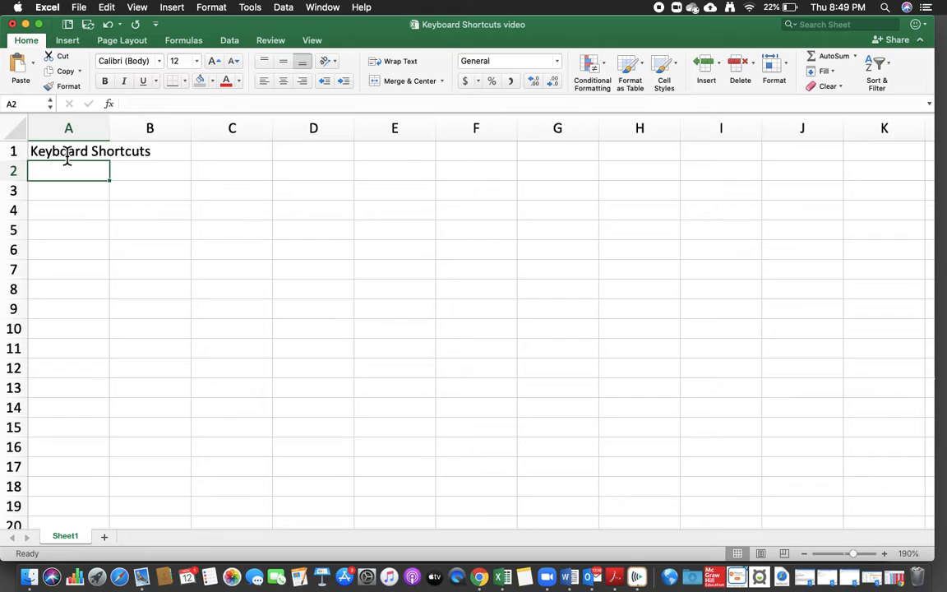
text(Command)
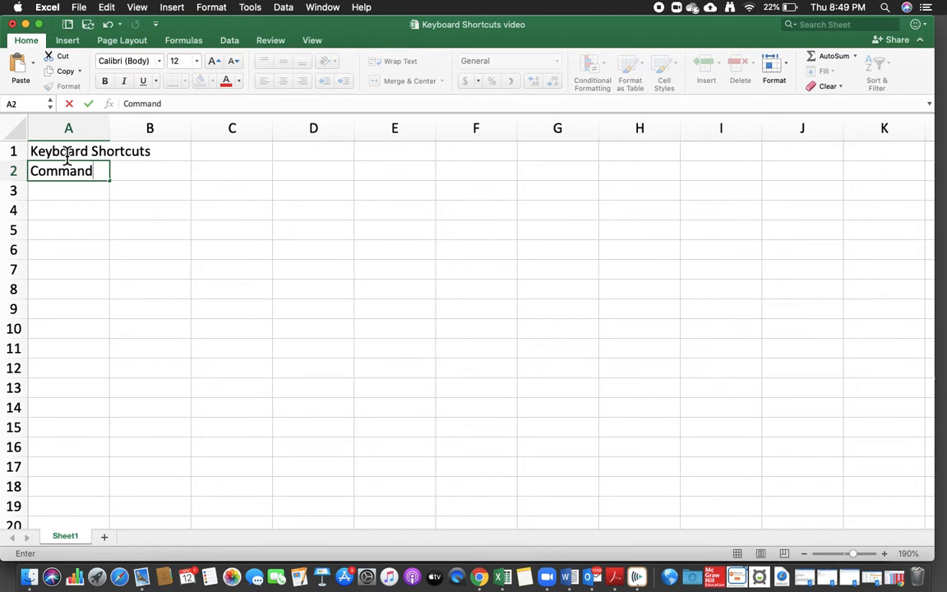
key(Tab)
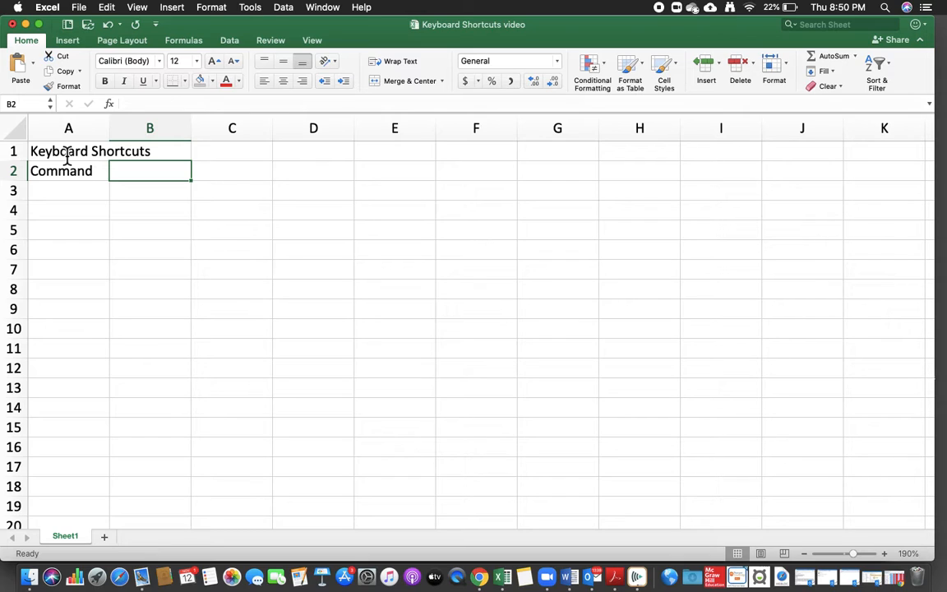
text(PC)
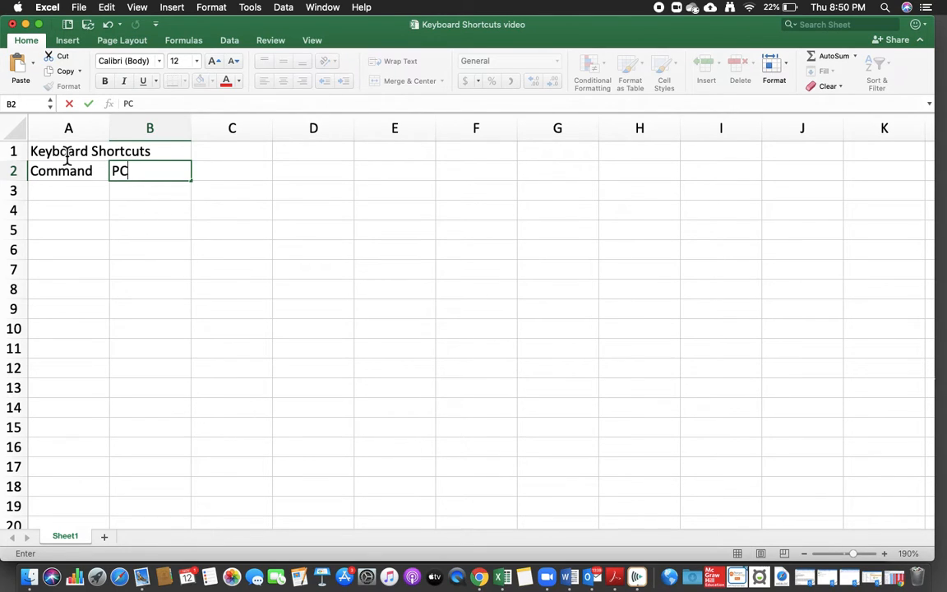
text(MC)
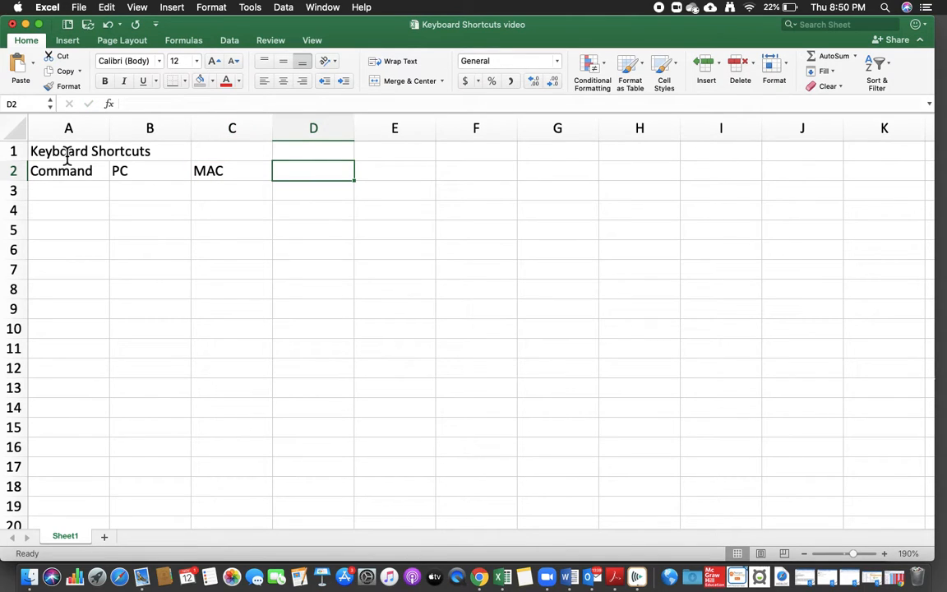
text(Ke)
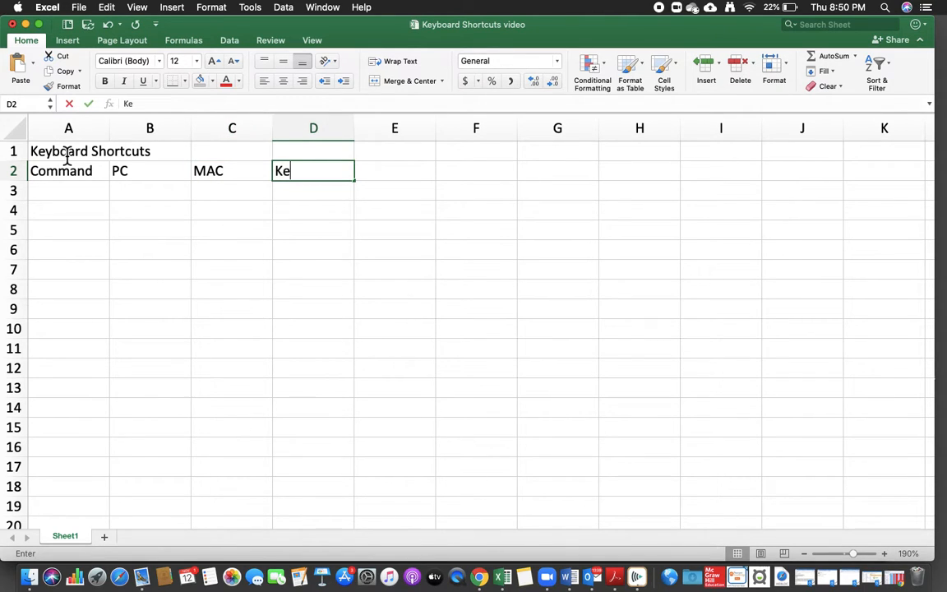
text(ys)
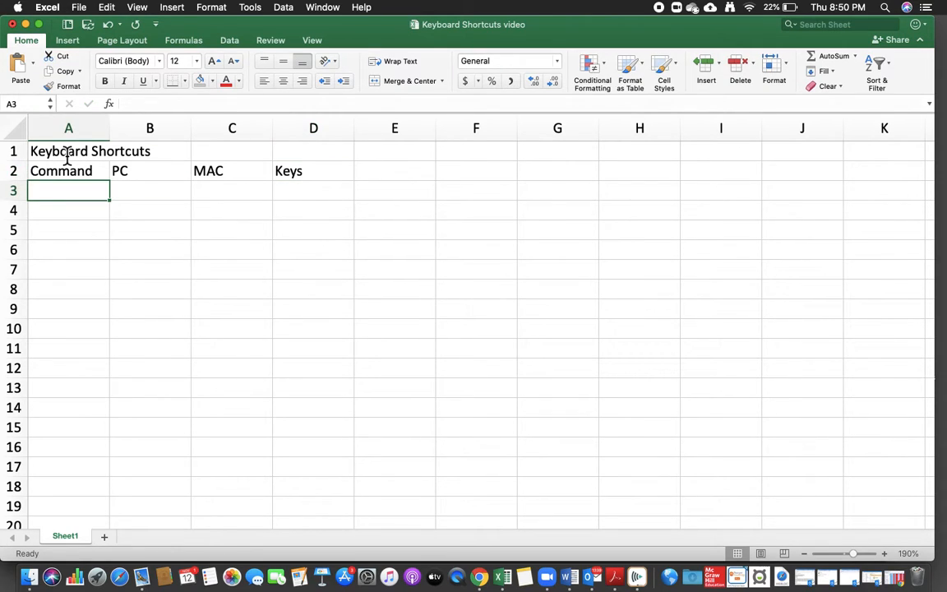
Enter the Save row: Save, CTRL, COMMAND, S.
text(Save)
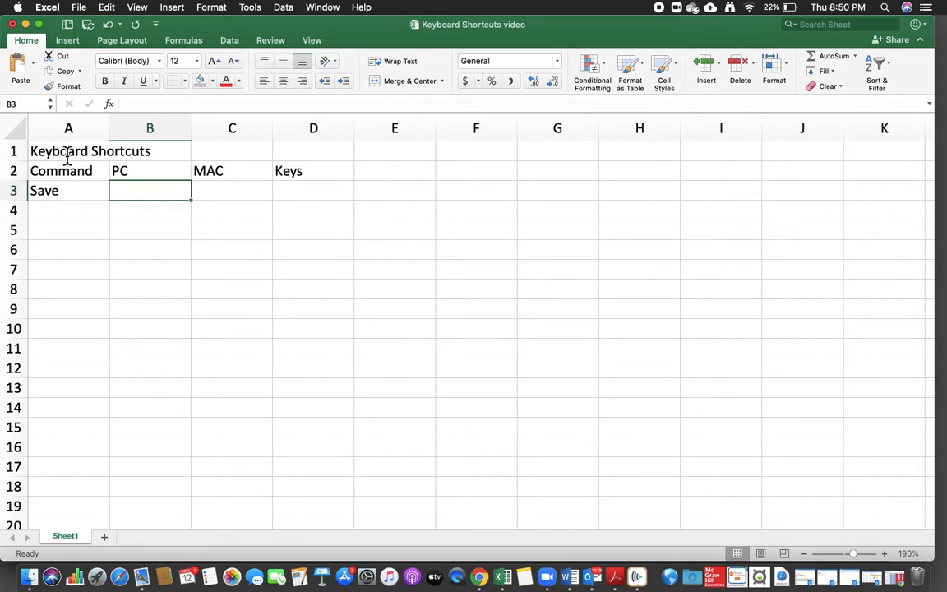
text(CTRL)
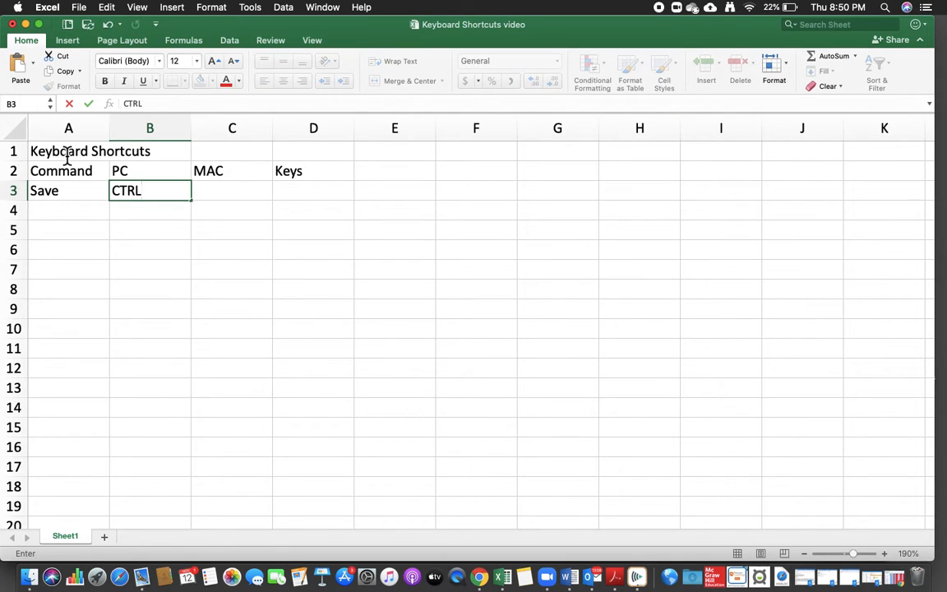
key(Tab)
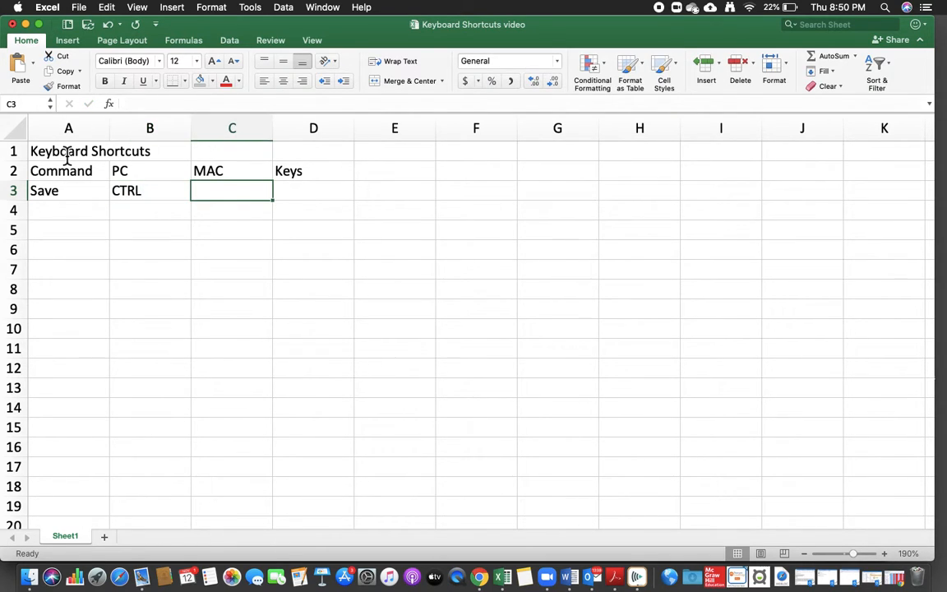
text(COMMAND)
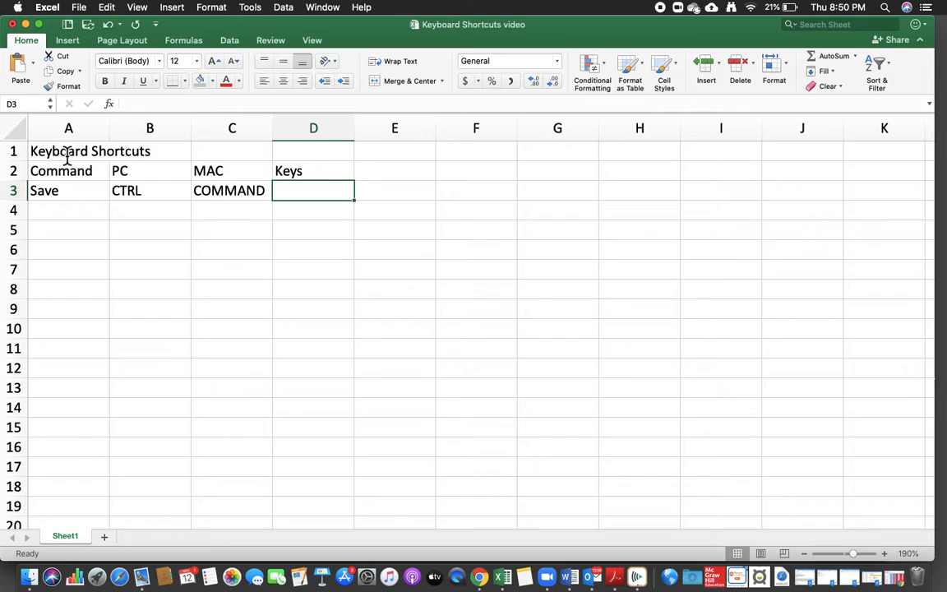
text(S)
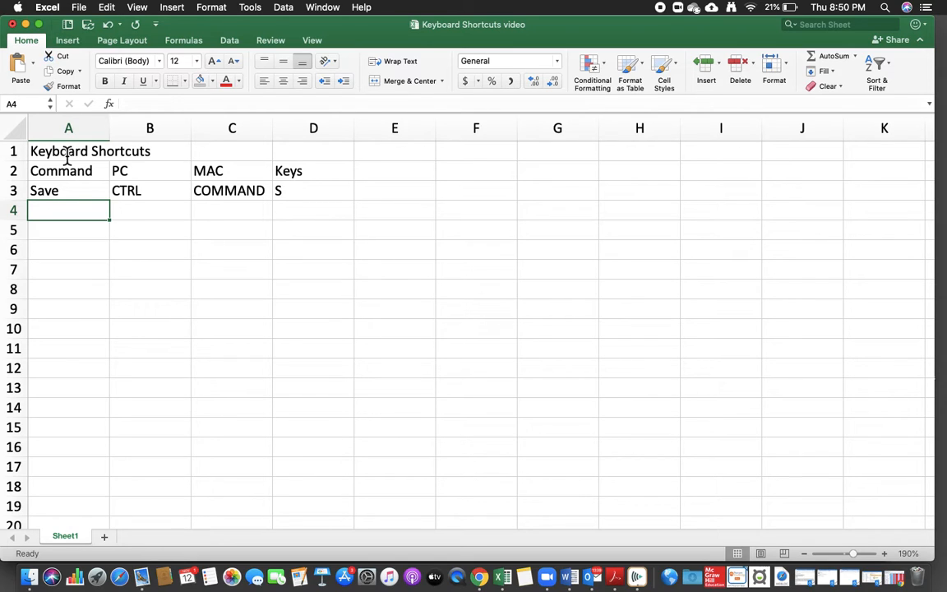
Enter the New row: New, CTRL, COMMAND, N.
text(New)
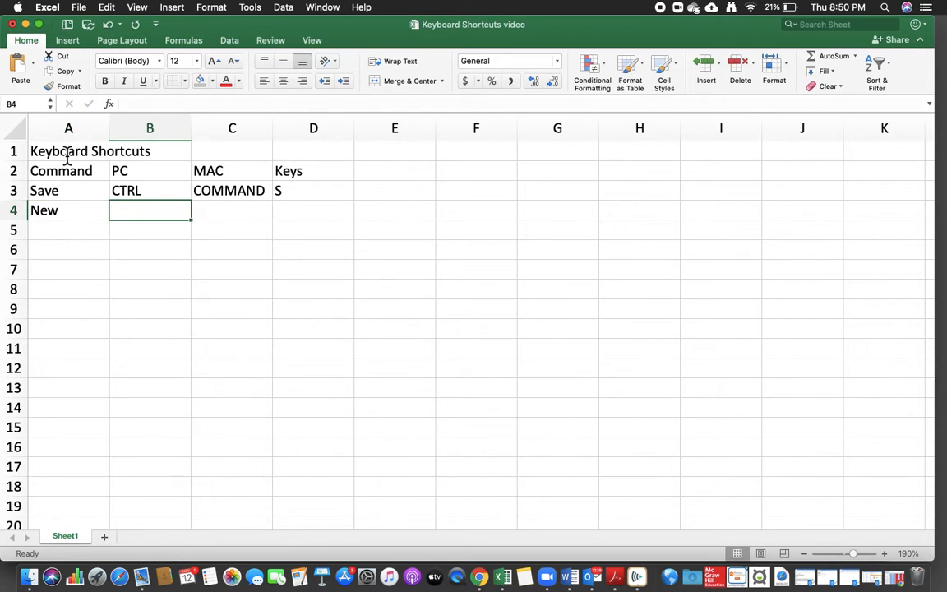
text(CTRL)
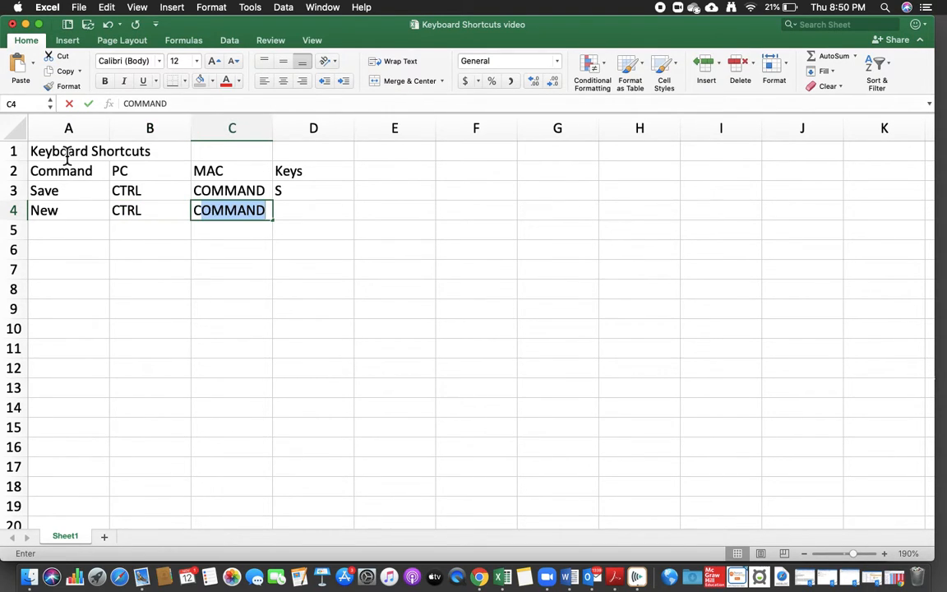
key(Tab)
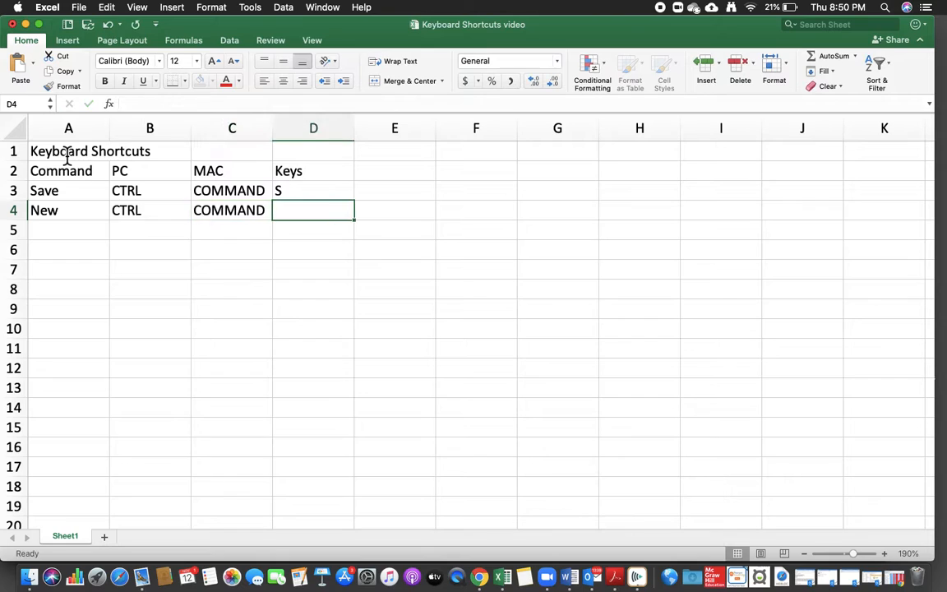
text(N)
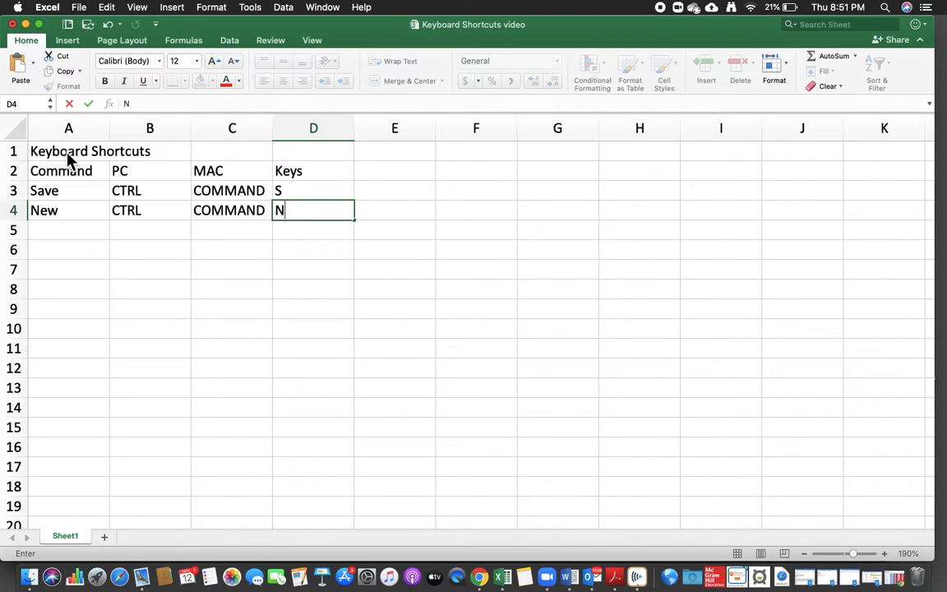
click(68, 229)
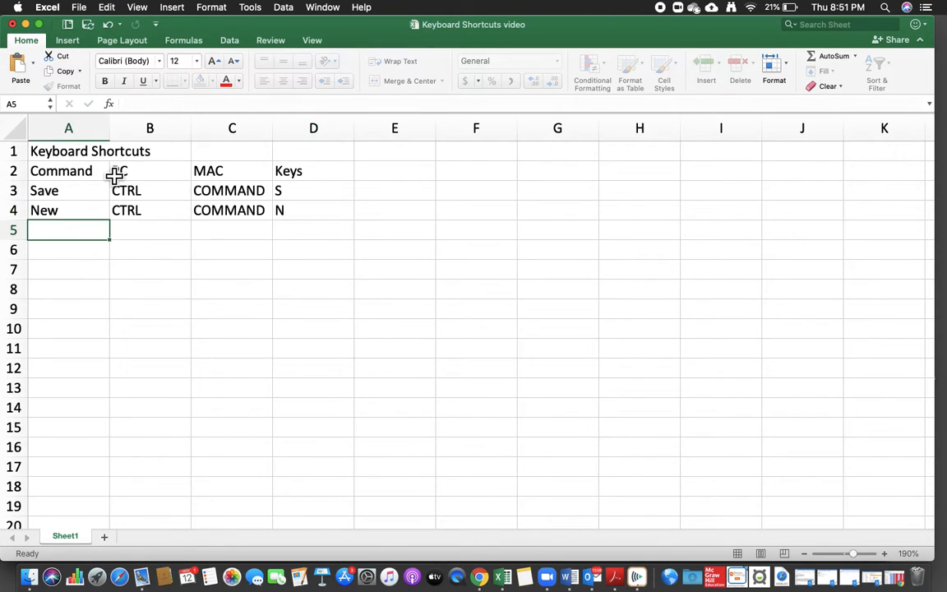
Edit cell A4 so it reads 'New File' instead of 'New'.
key(cmd+n)
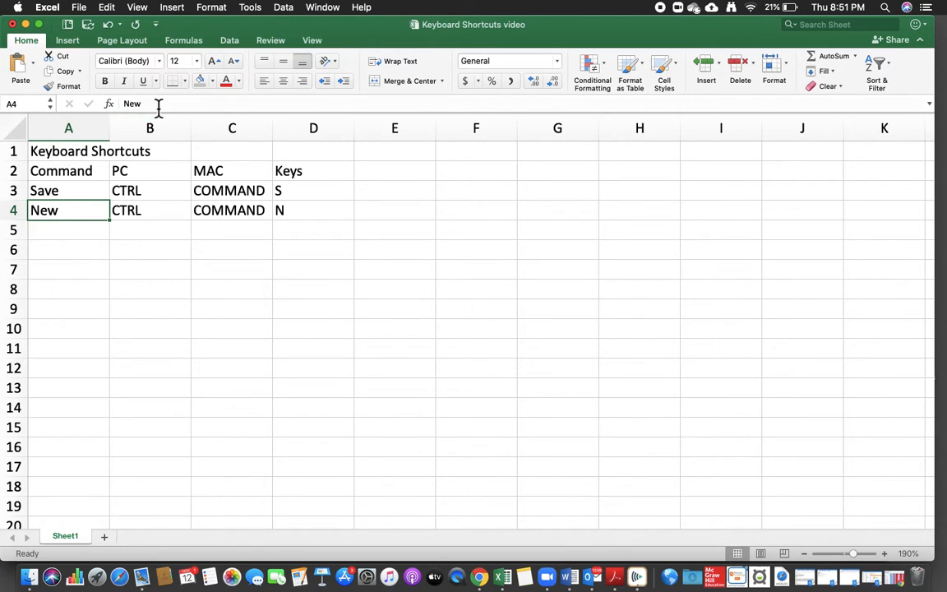
double_click(68, 210)
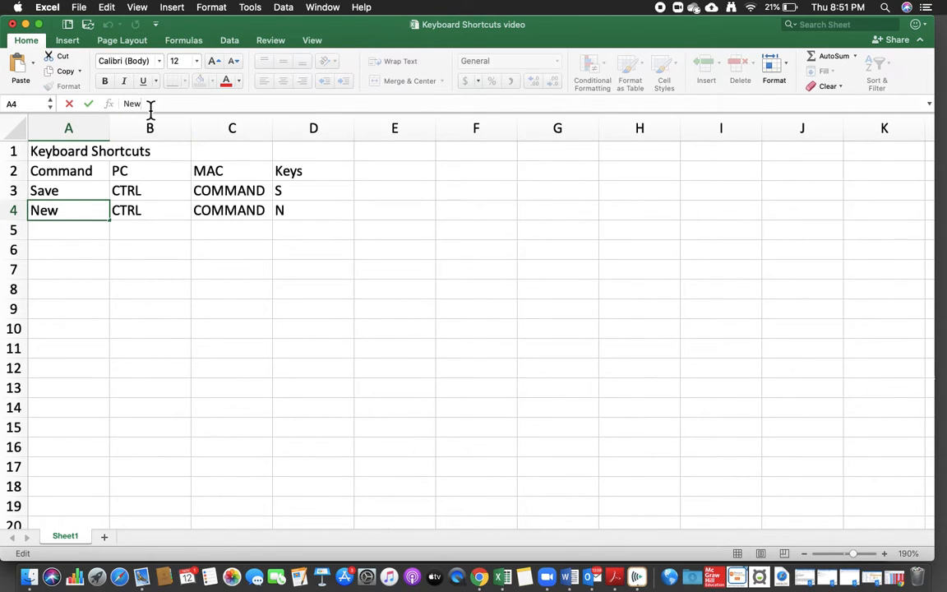
text(FILE)
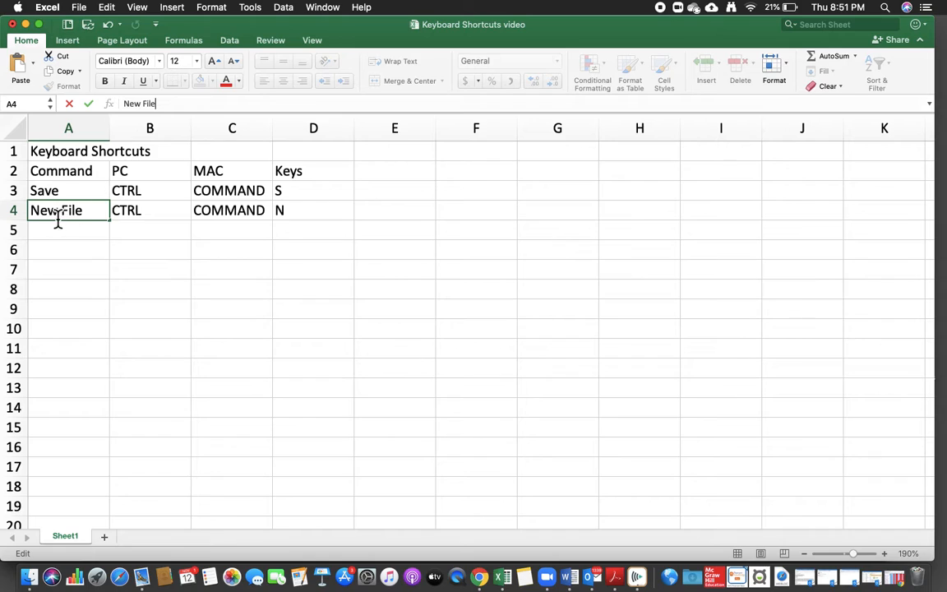
key(Return)
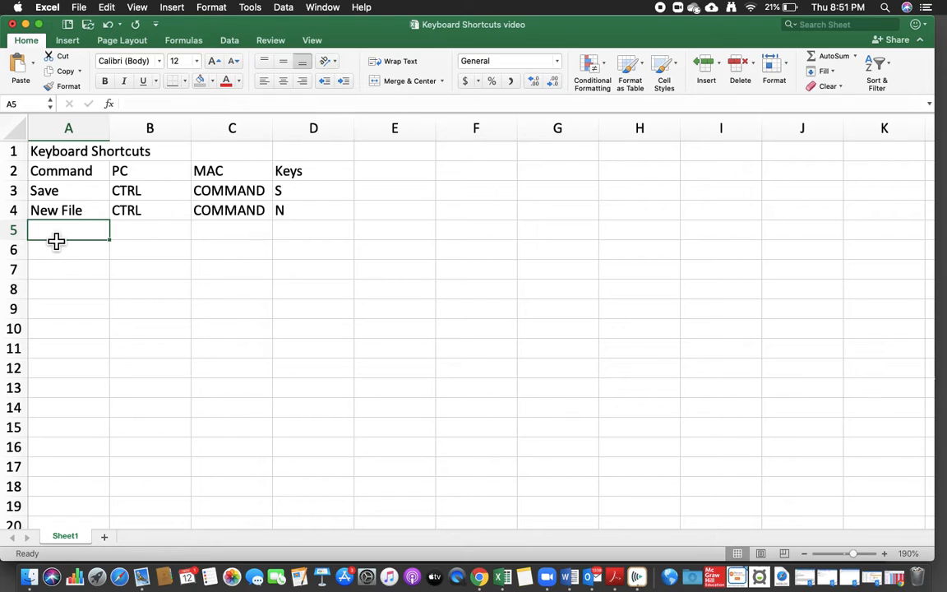
Type 'Open' as the command in cell A5.
text(O)
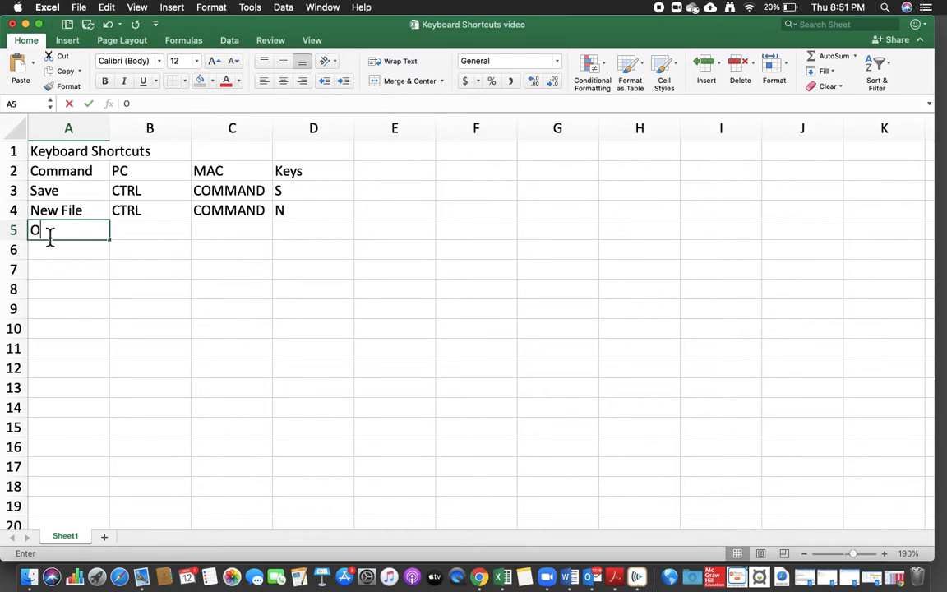
text(PEN)
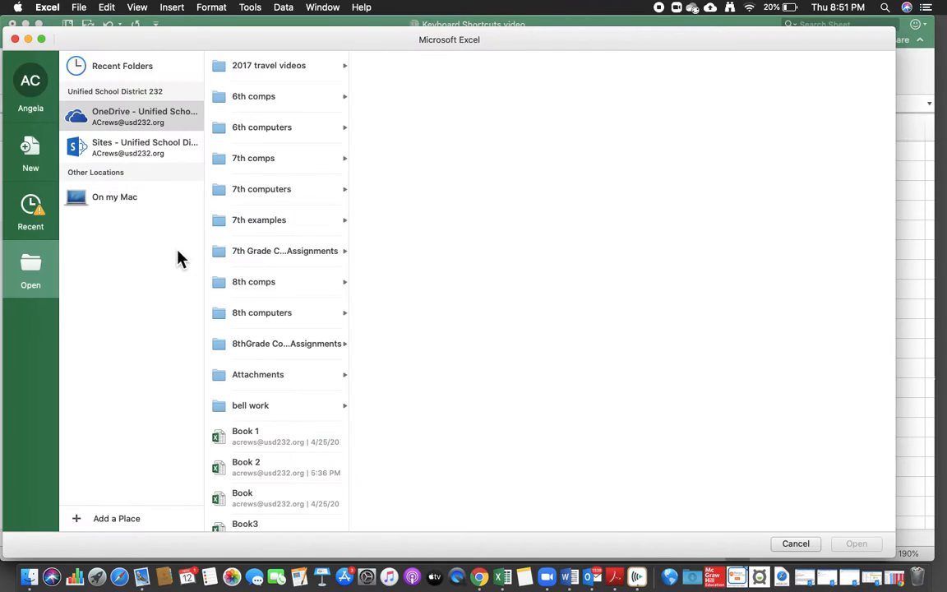
mouse_move(123, 94)
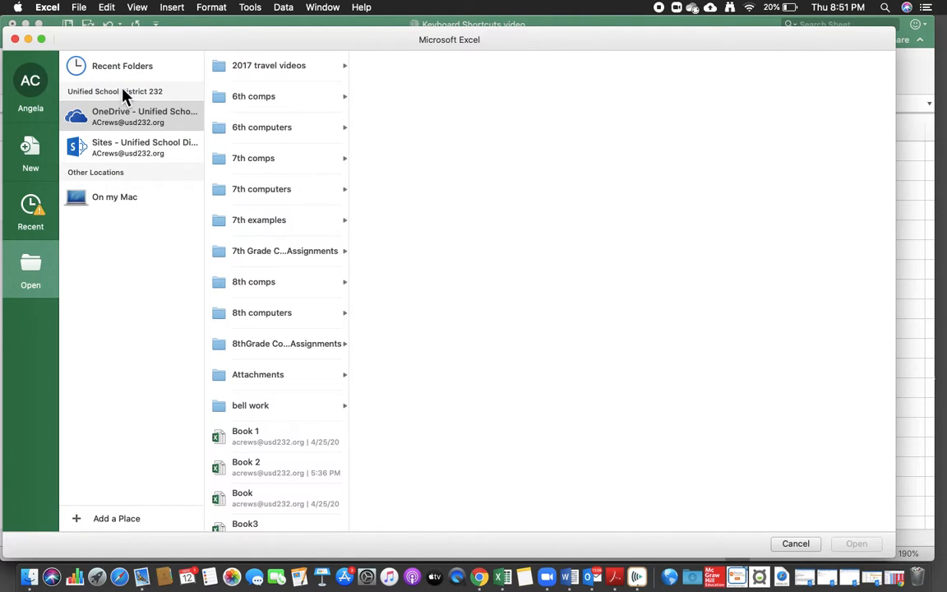
mouse_move(252, 339)
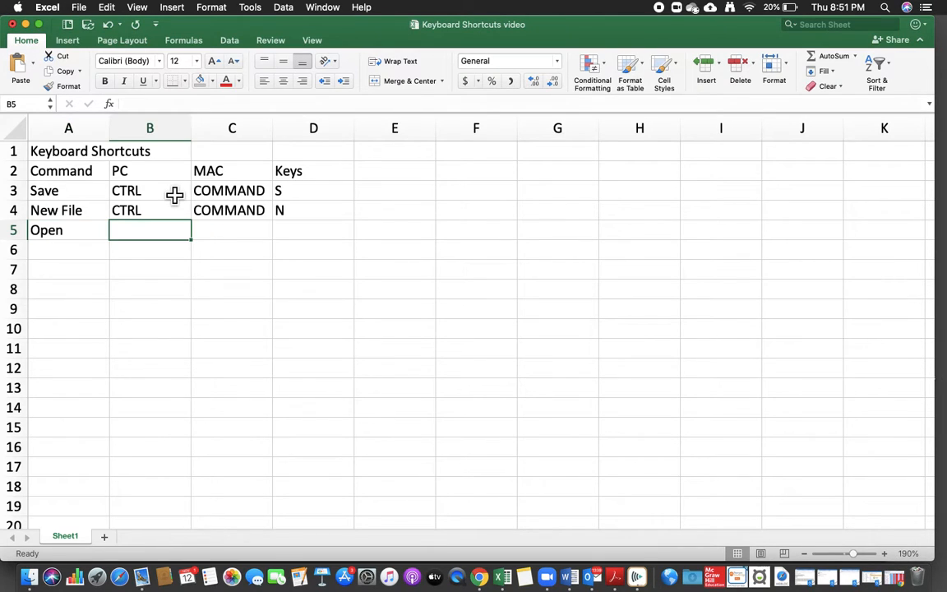
Complete the Open row with CTRL, COMMAND, O and add Print, CTRL, COMMAND, P.
text(CTRL)
click(232, 230)
text(COMMAND)
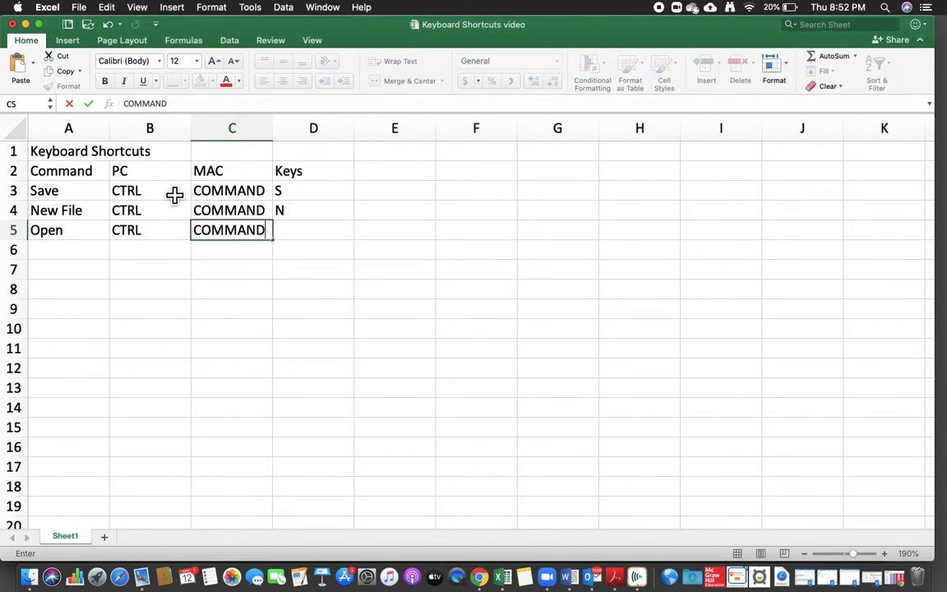
text(O)
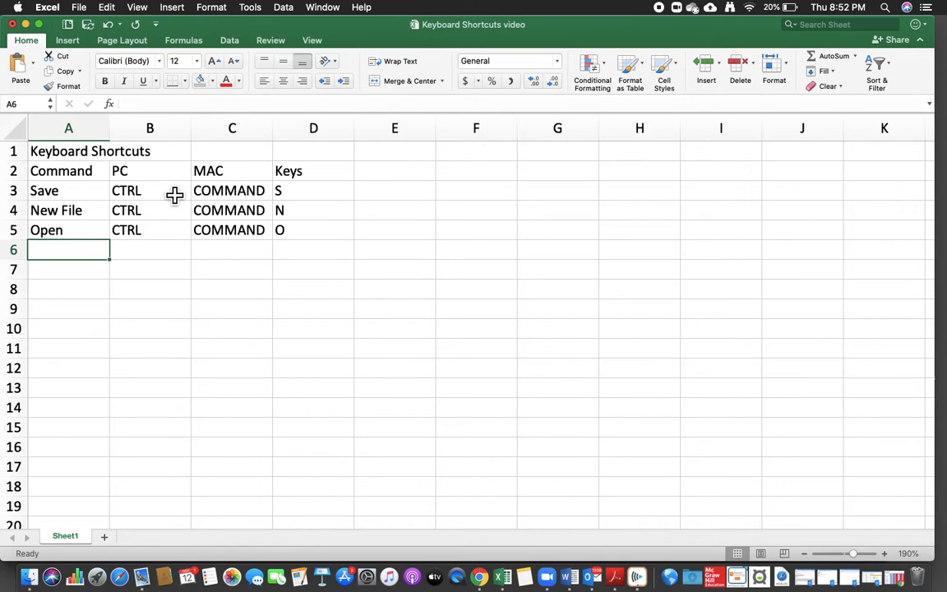
text(PRI)
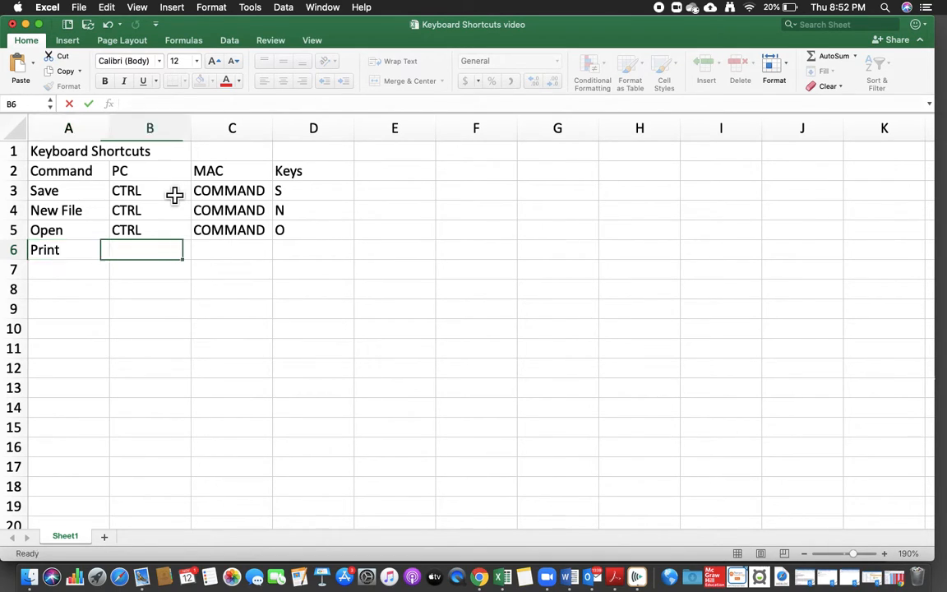
text(CTRL)
click(231, 250)
text(COMMAND)
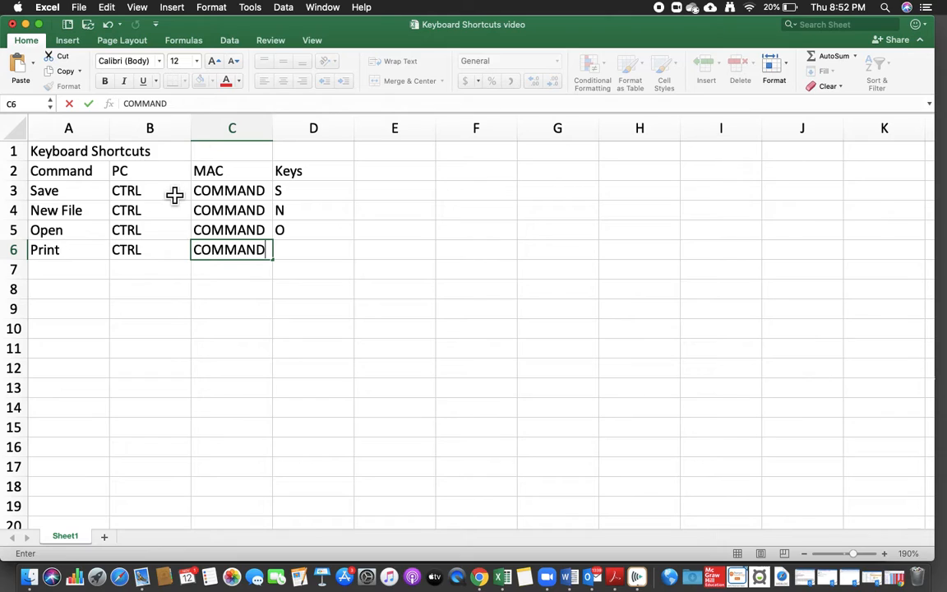
key(Tab)
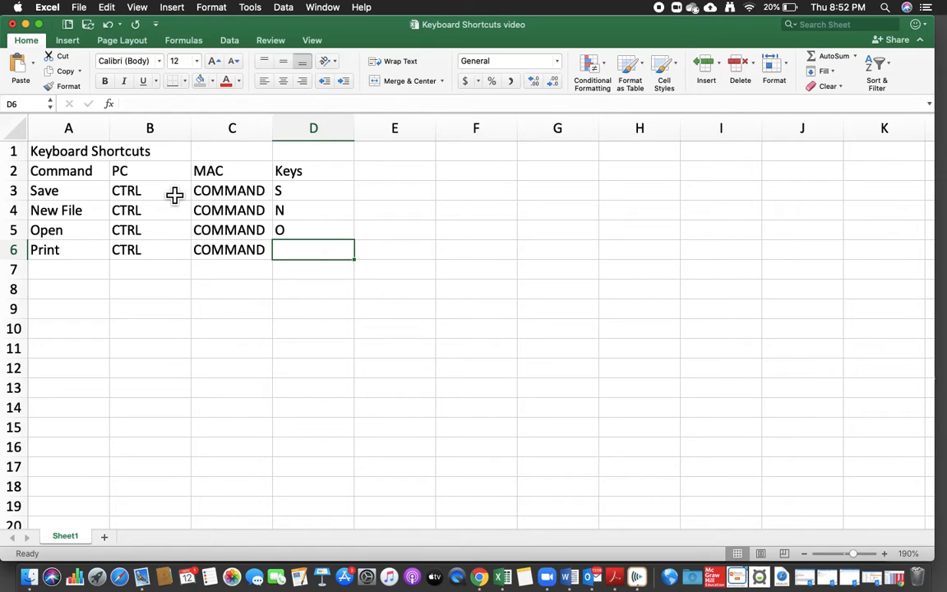
text(P)
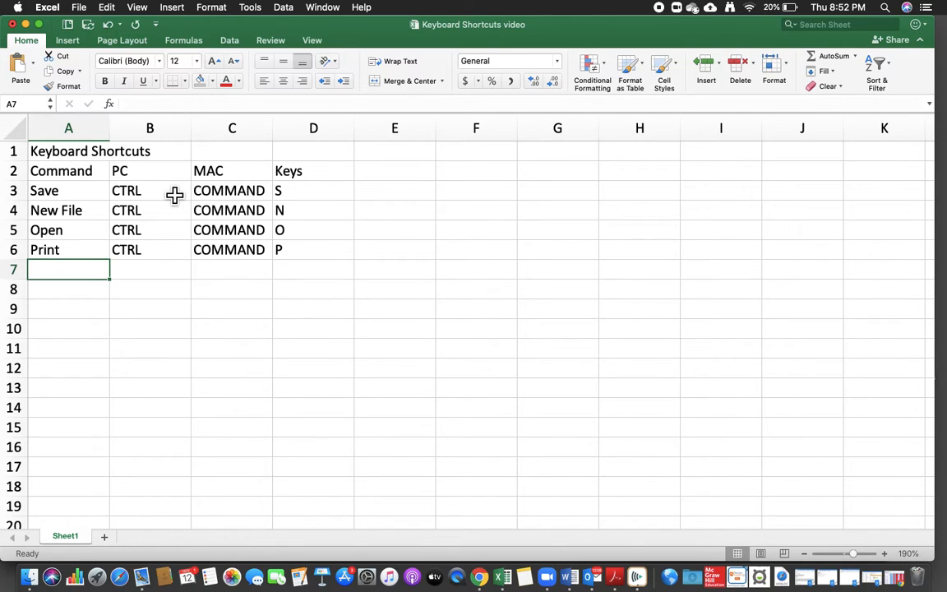
Enter the Copy row: Copy, CTRL, COMMAND, C.
text(Copy)
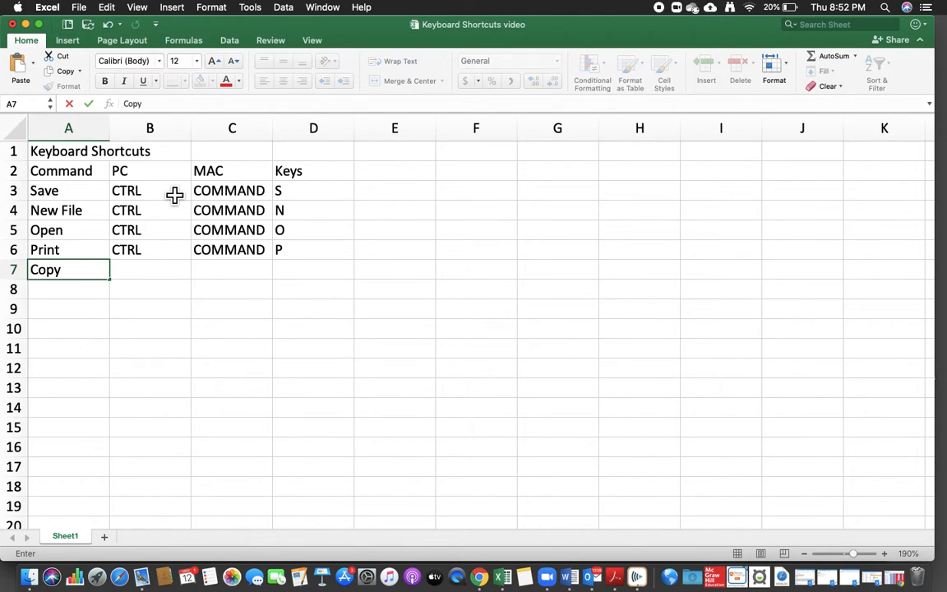
key(Tab)
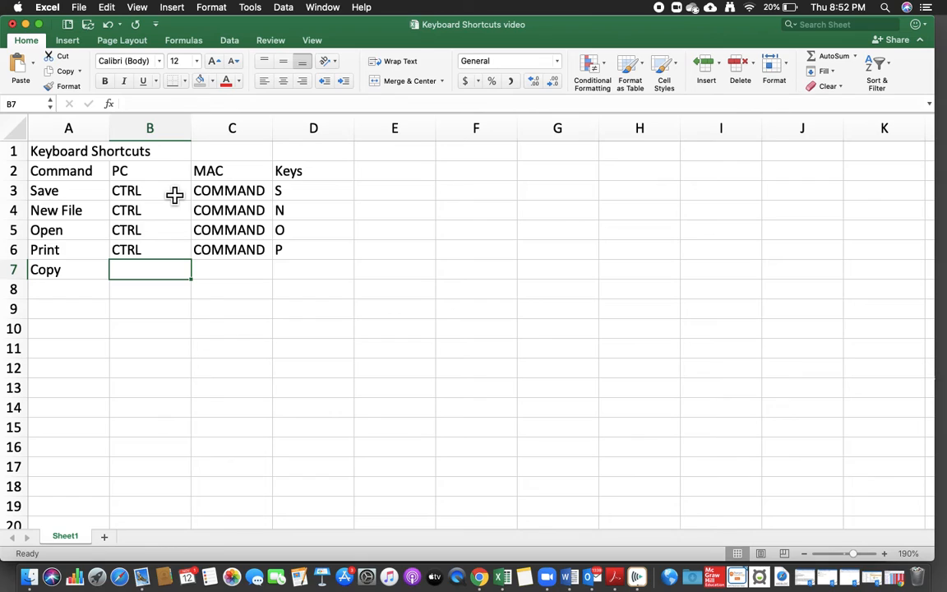
text(CTRL)
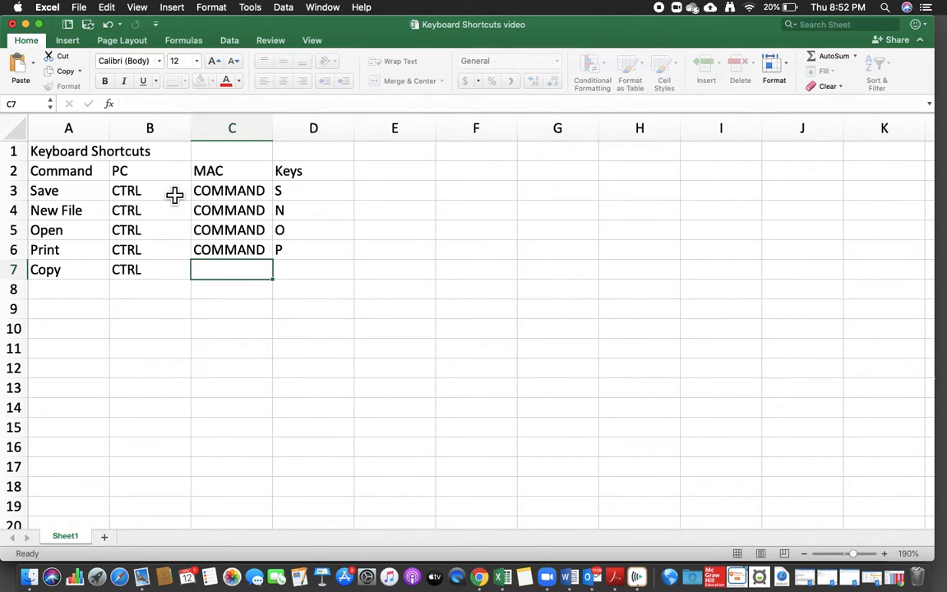
text(COMMAND)
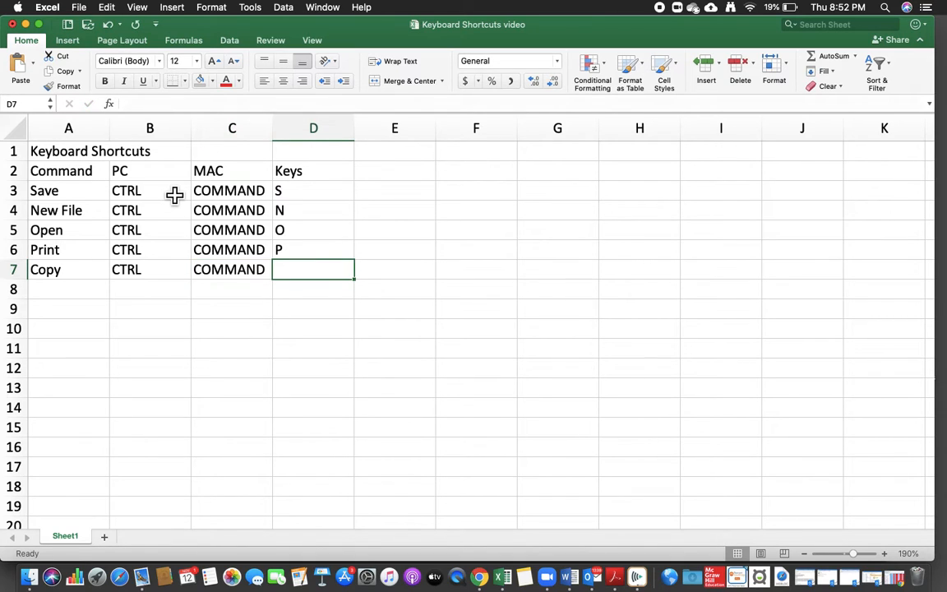
text(C)
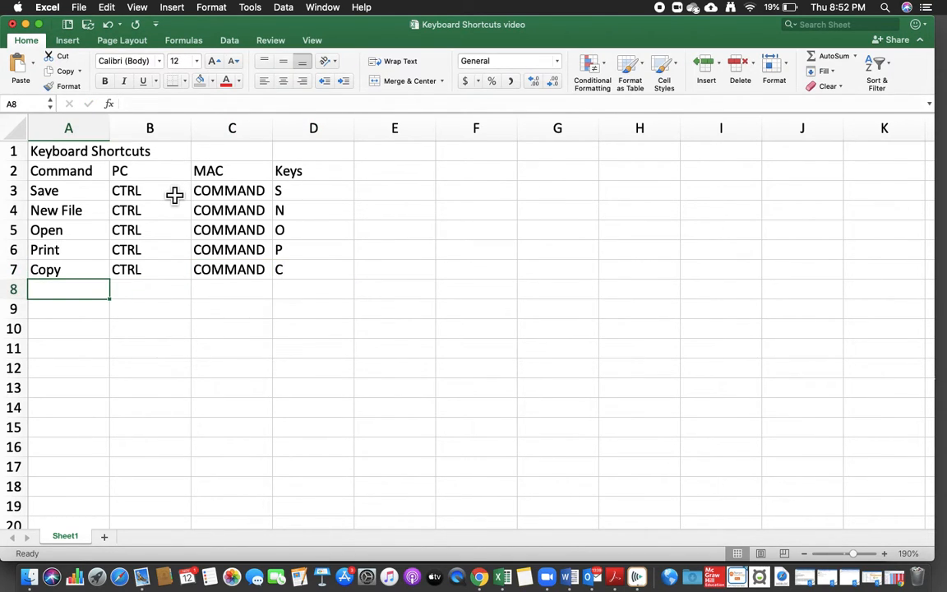
Enter the Cut row: Cut, CTRL, COMMAND, X, then select A9.
text(Cut)
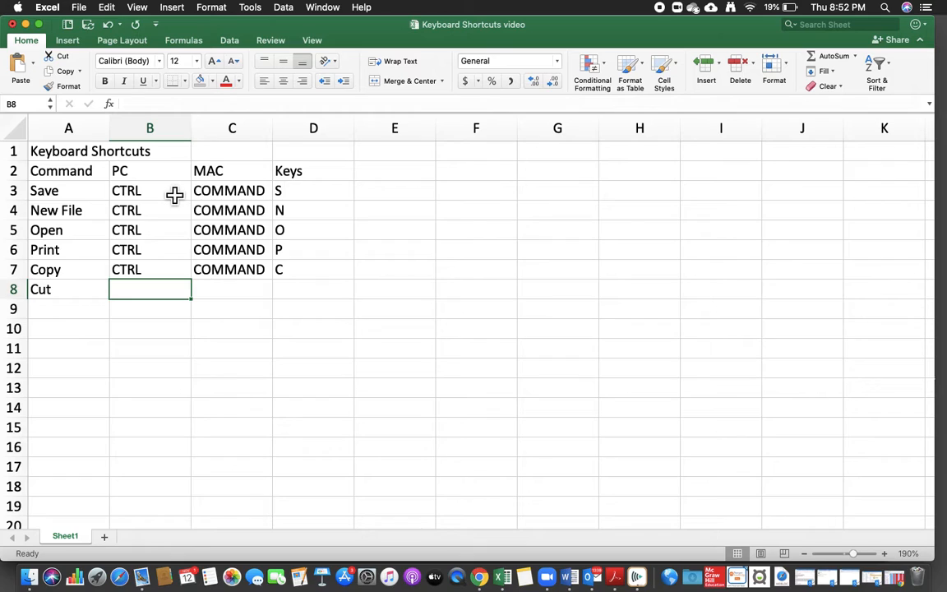
text(CTRL)
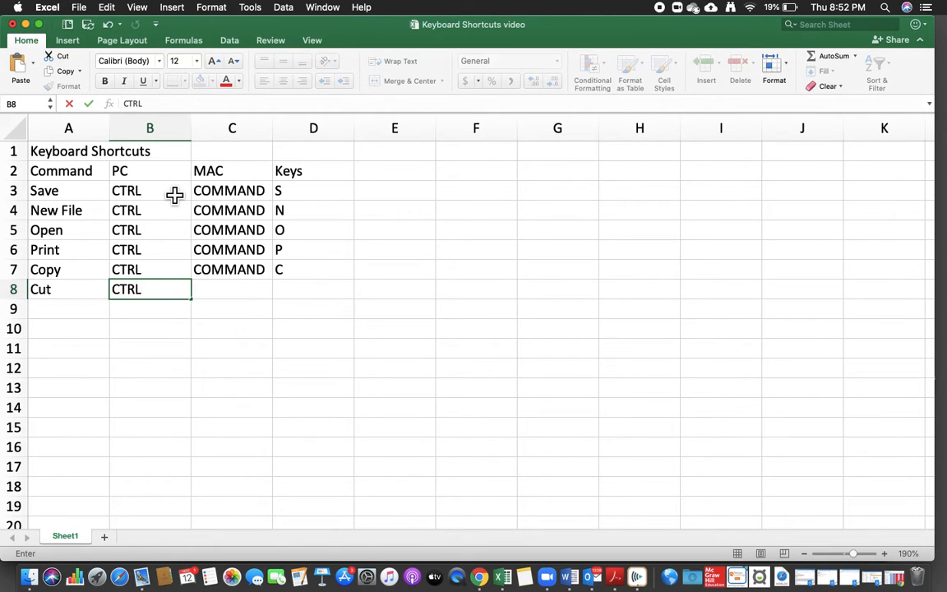
text(COMMAND)
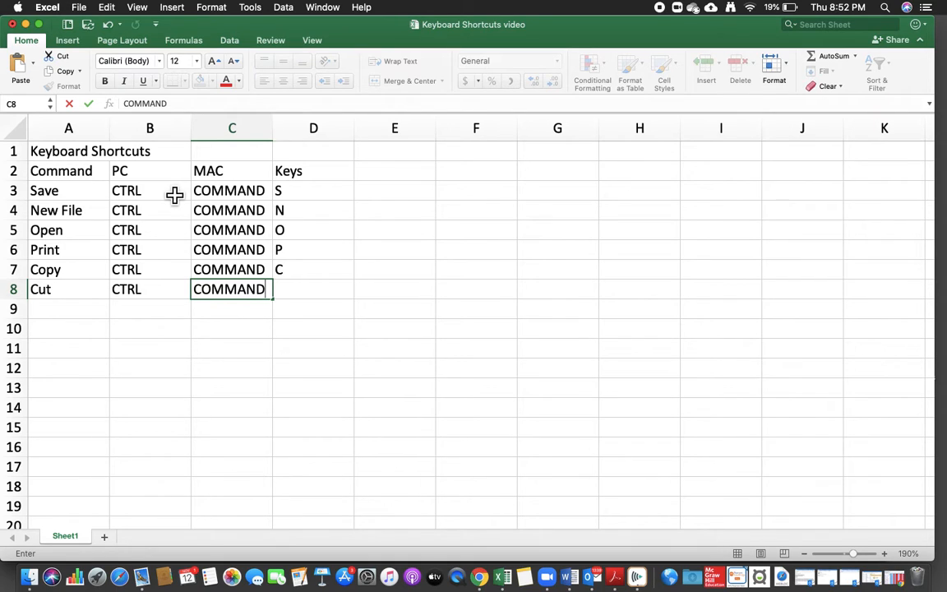
key(tab)
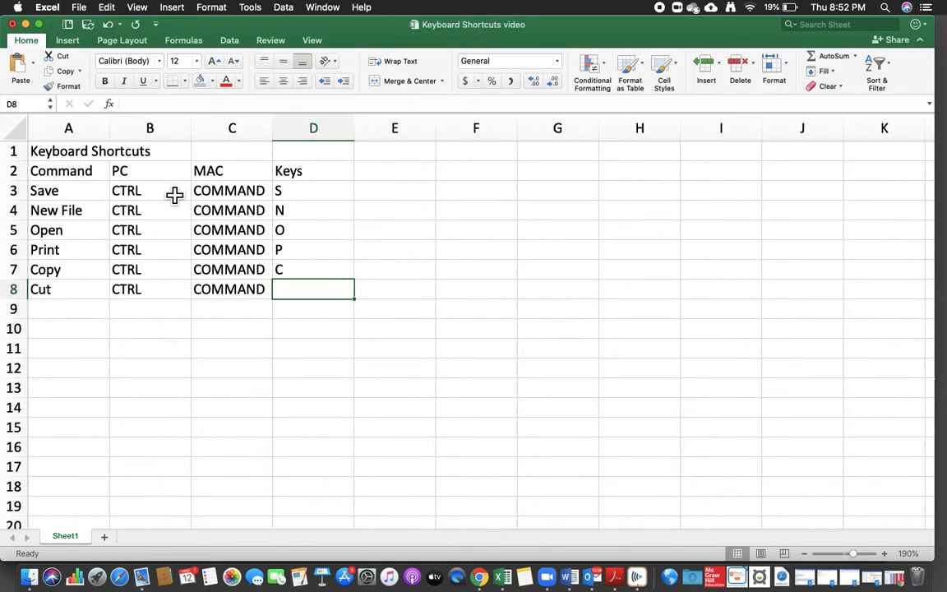
text(X)
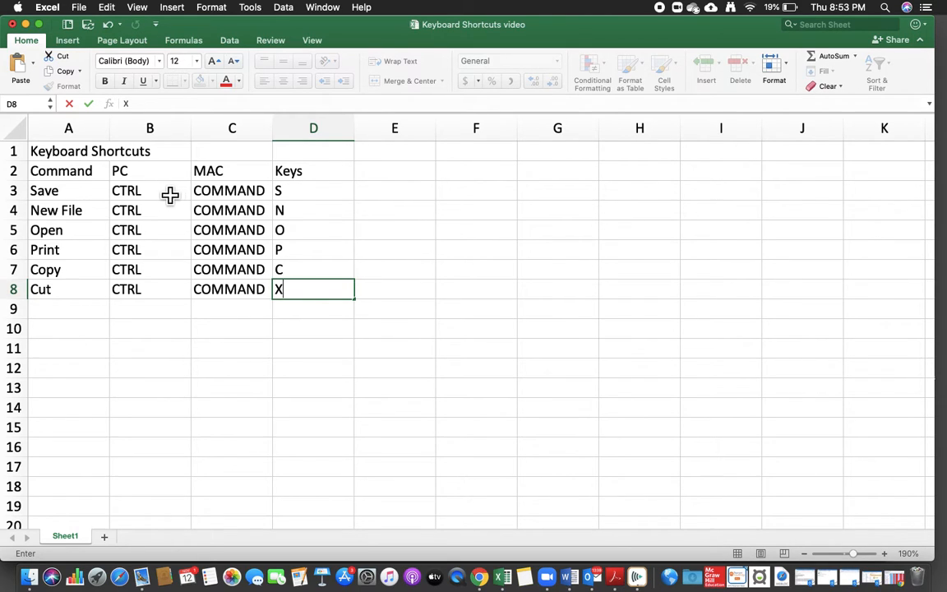
click(68, 308)
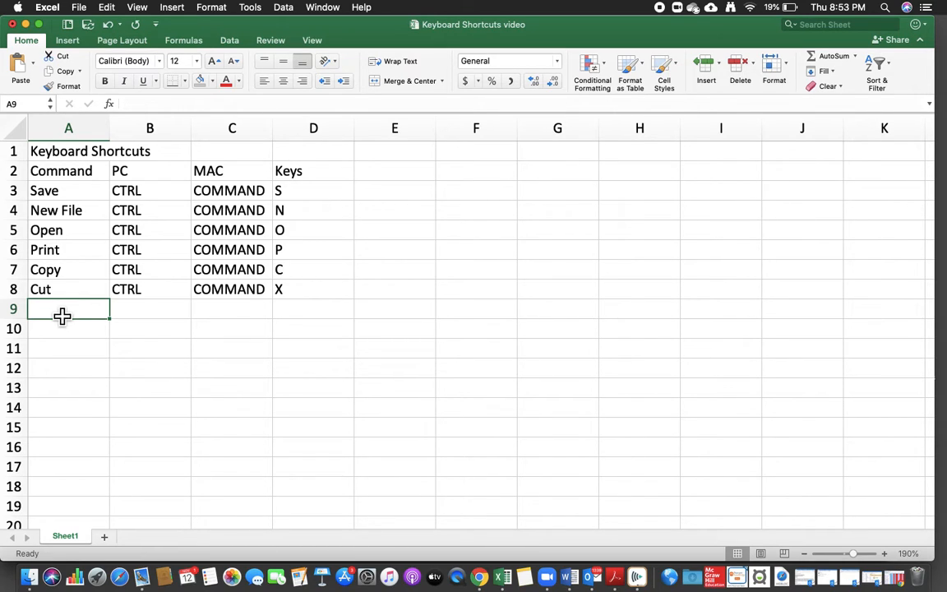
Enter Paste, CTRL, COMMAND and V across row 9.
text(PA)
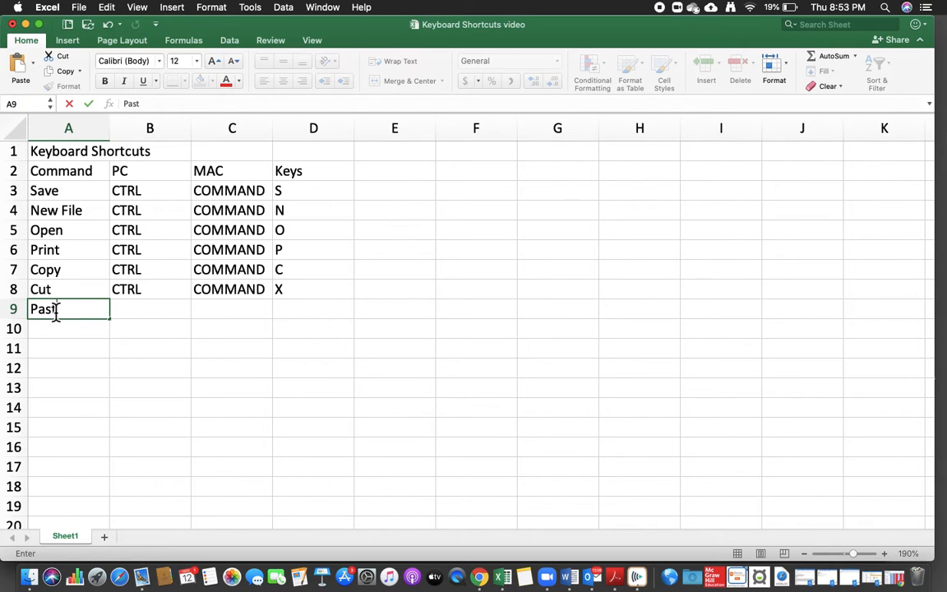
key(Tab)
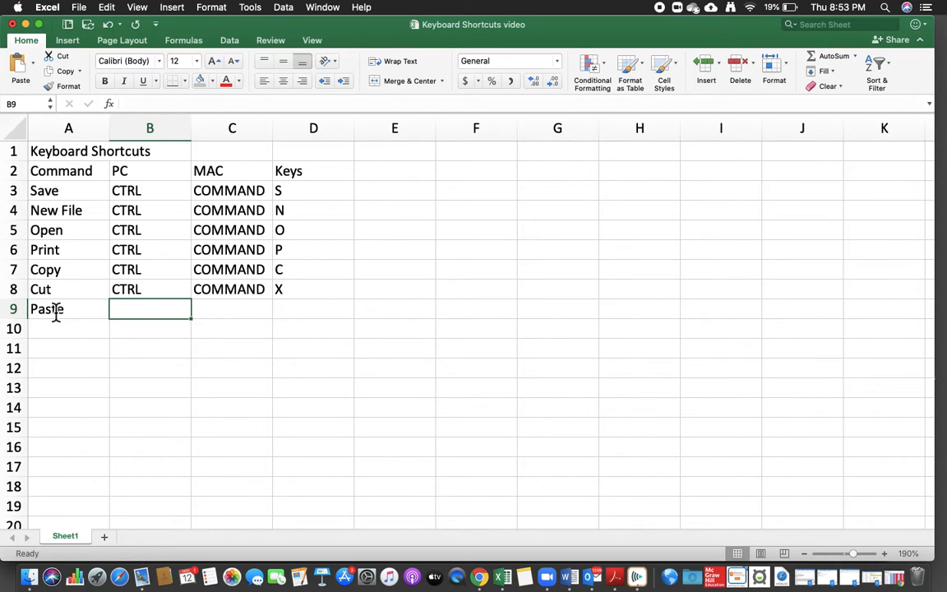
text(CTRL)
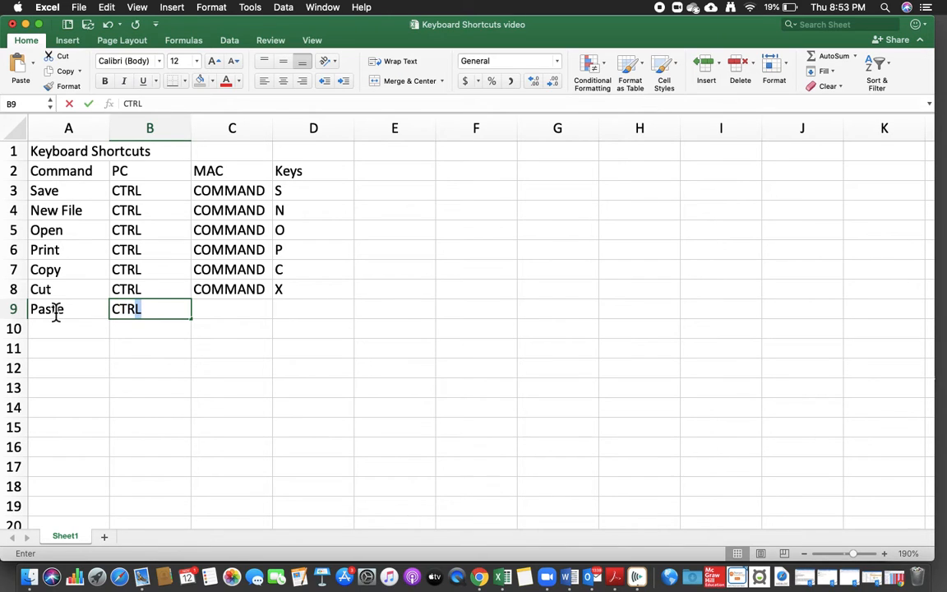
key(Tab)
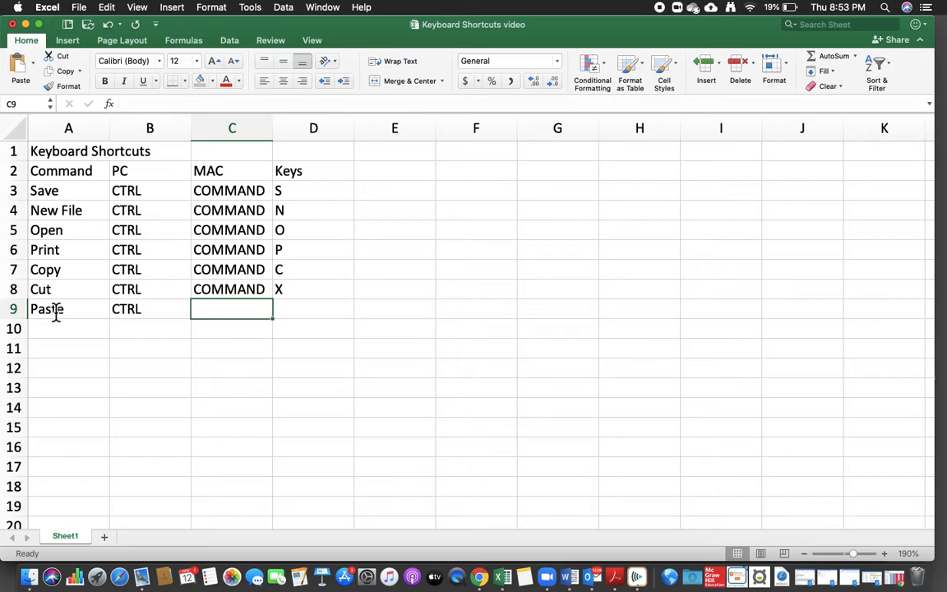
text(COMMAND)
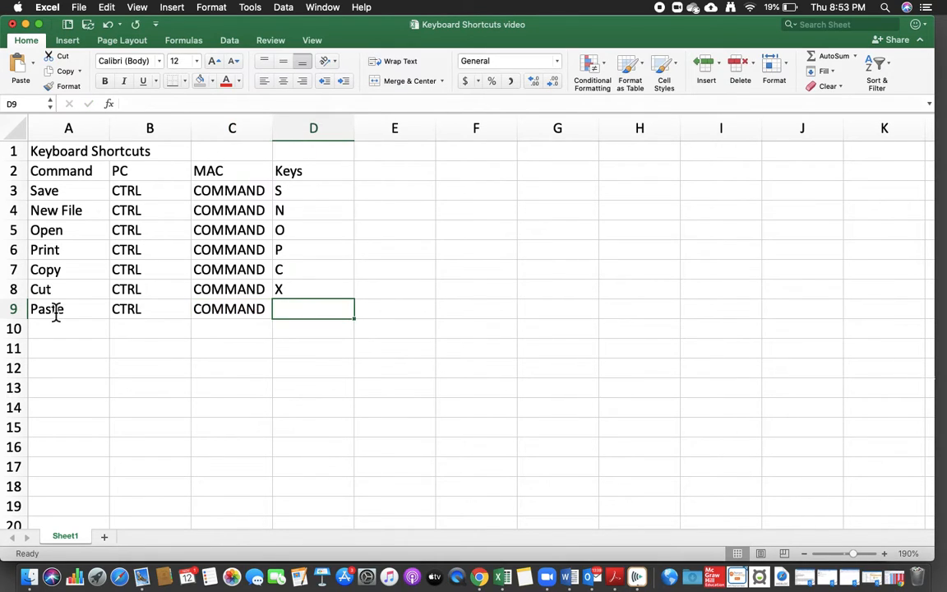
text(V)
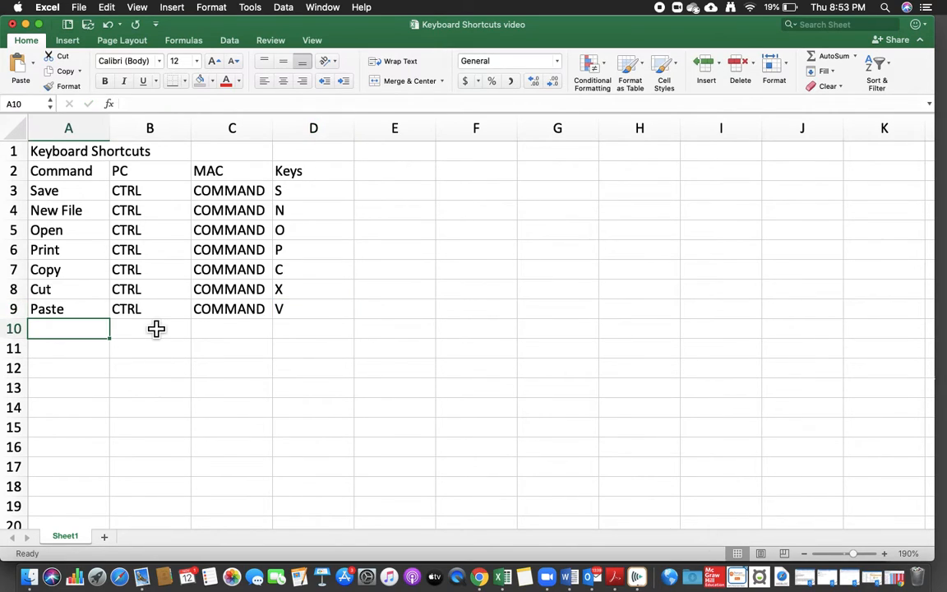
mouse_move(126, 313)
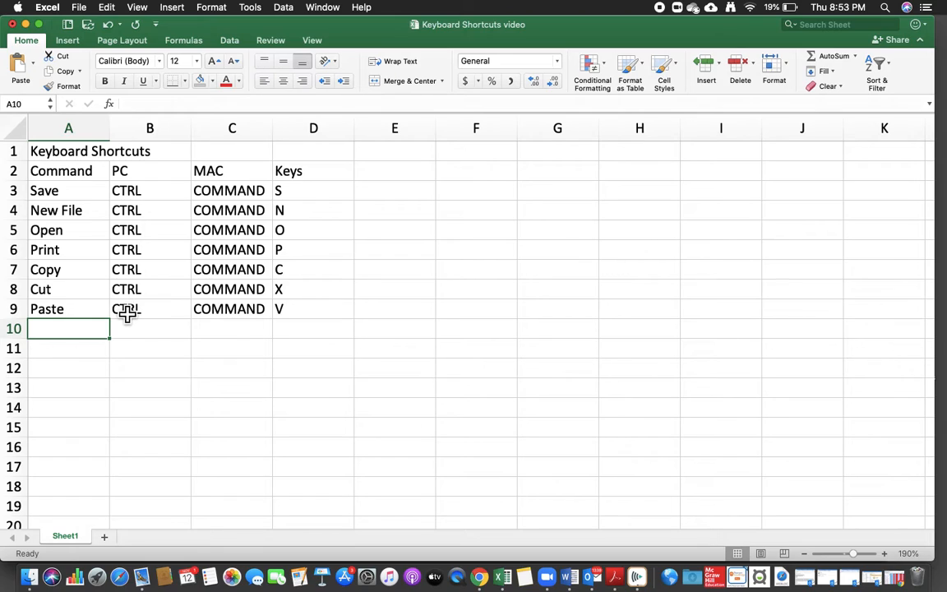
Copy the Paste row's CTRL and COMMAND cells (B9:C9) and move to A10.
click(149, 308)
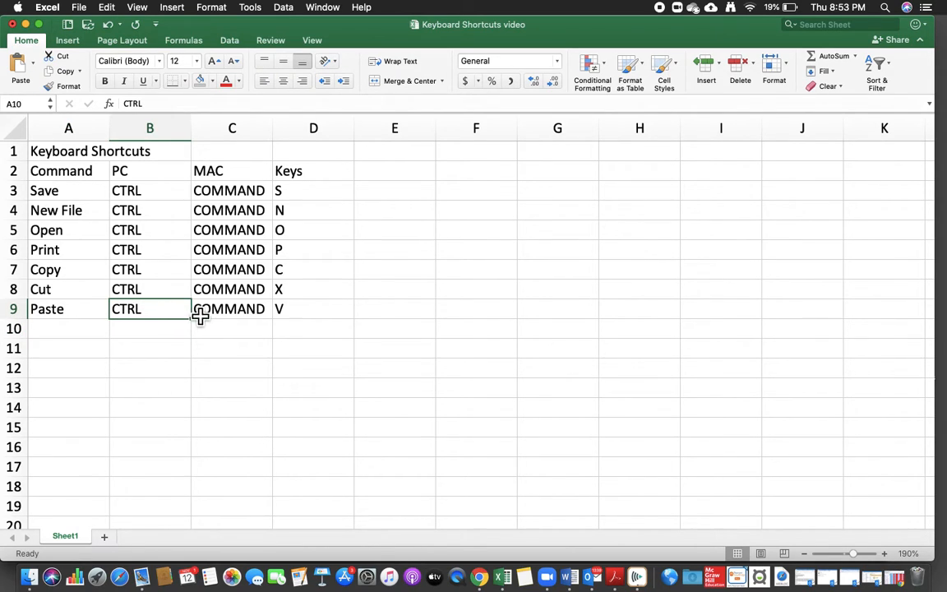
click(231, 308)
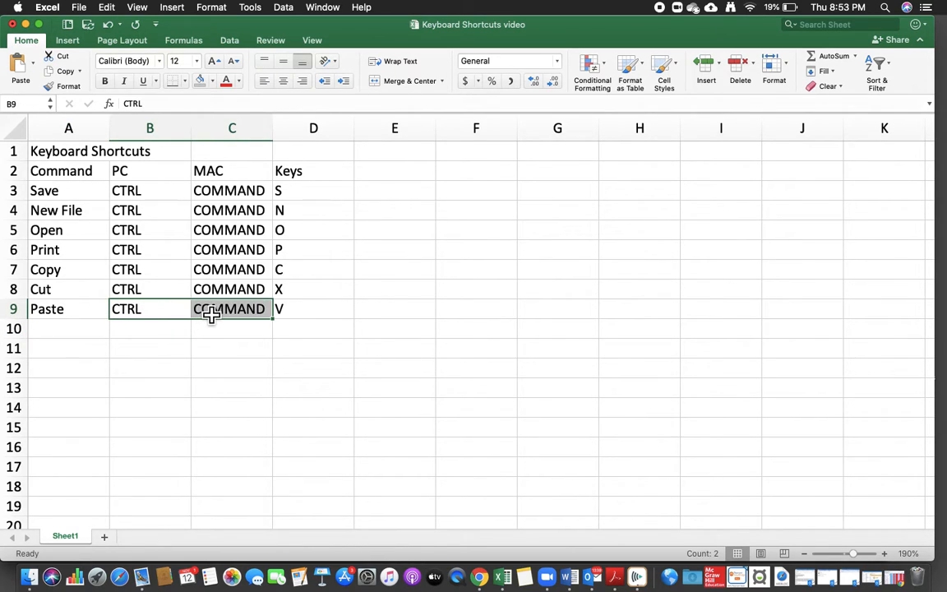
key(cmd+c)
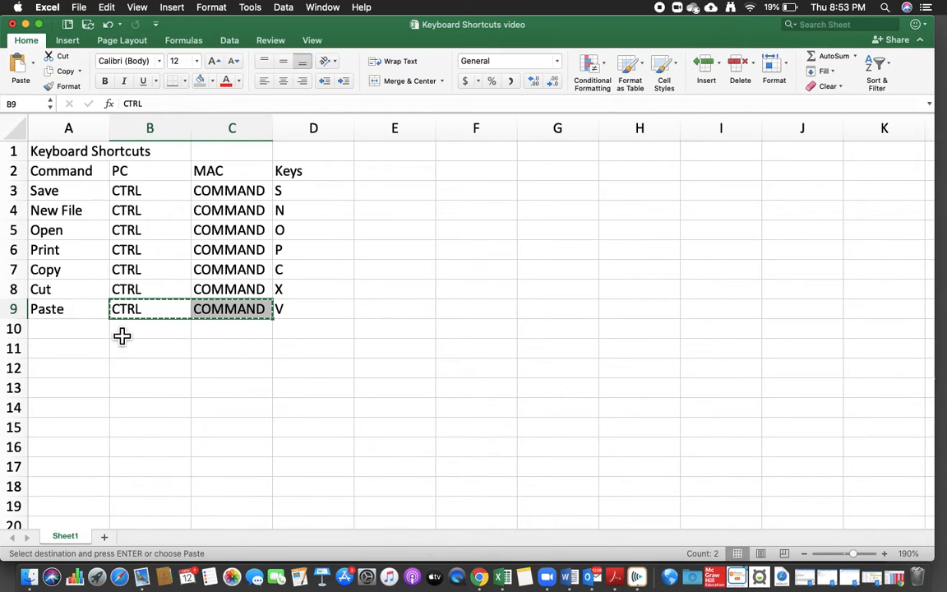
click(68, 327)
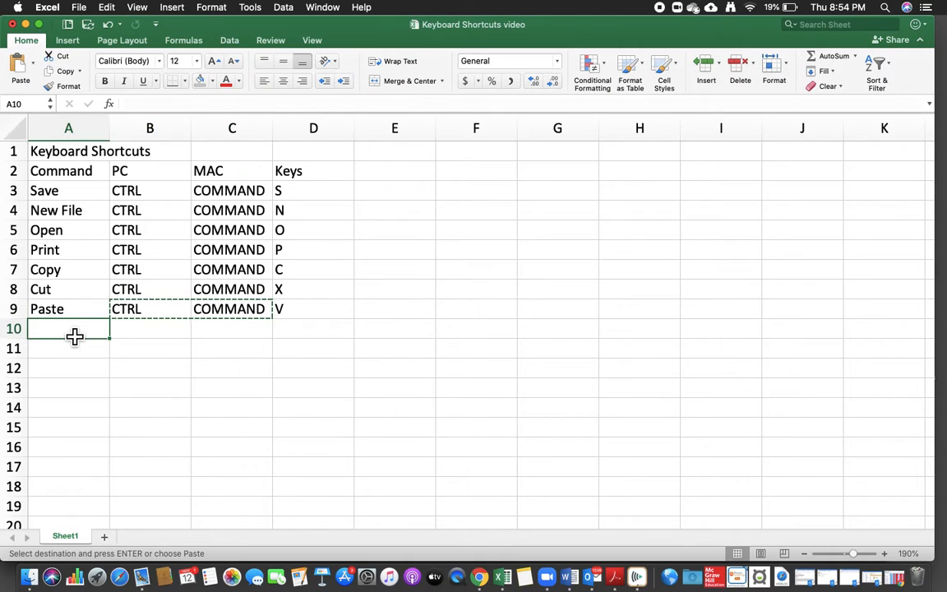
Add a Select All row with CTRL, COMMAND and A, then start an Undo row.
text(Sel)
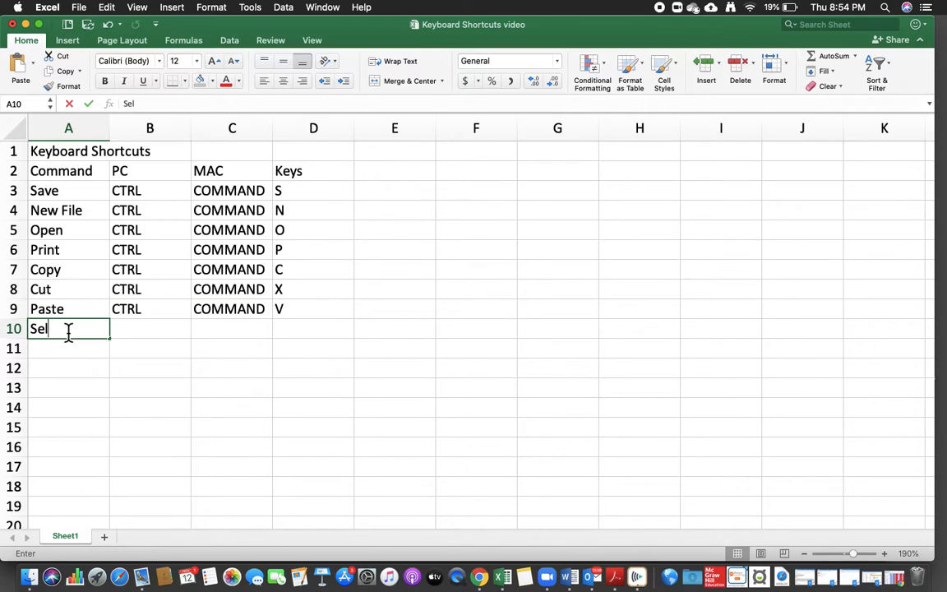
text(ect All)
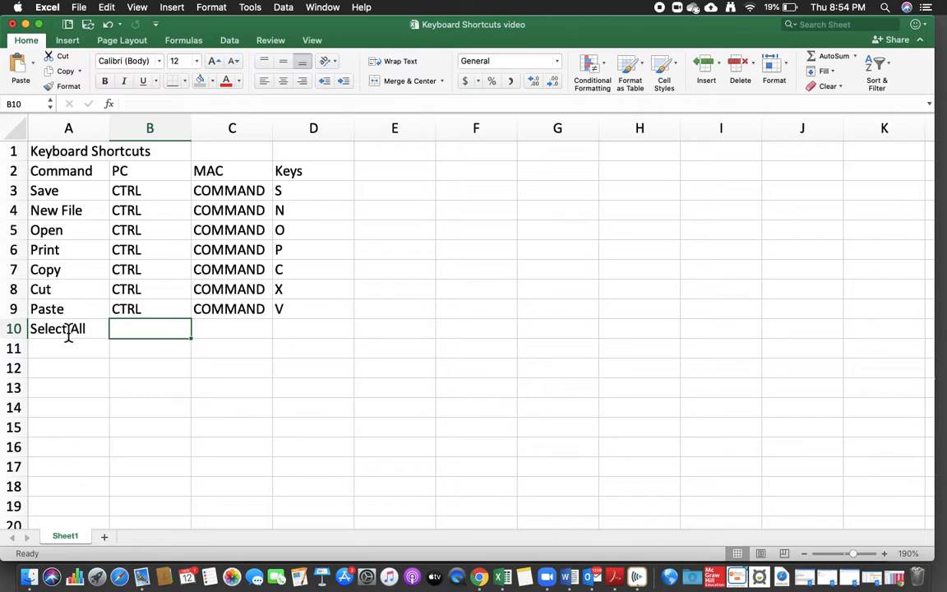
text(CTRL)
click(231, 328)
text(COMMAND)
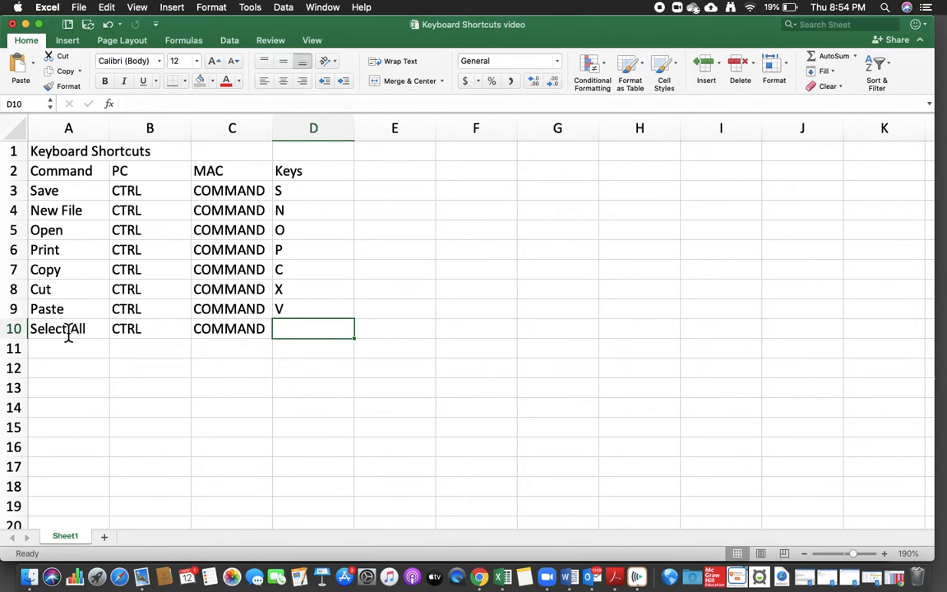
text(A)
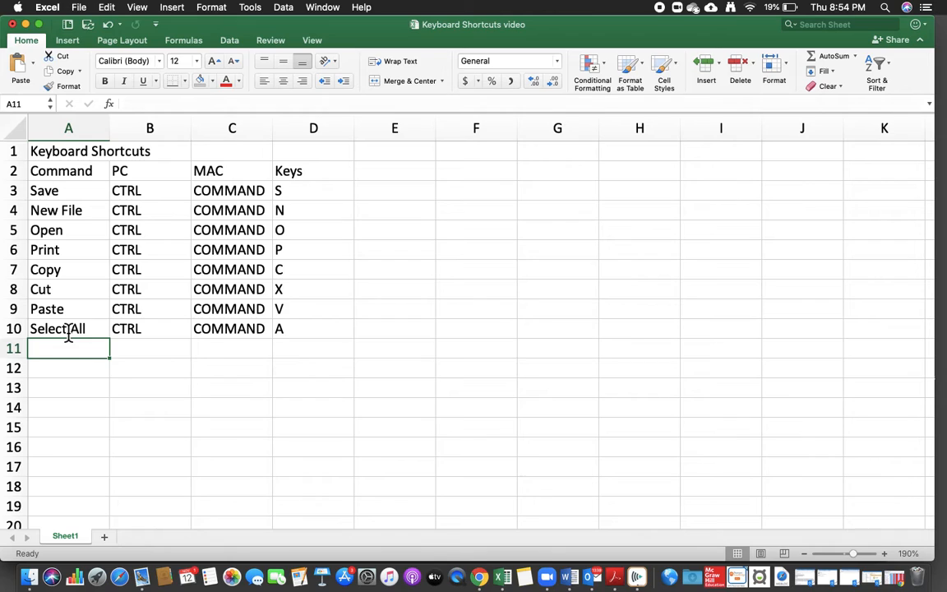
text(un)
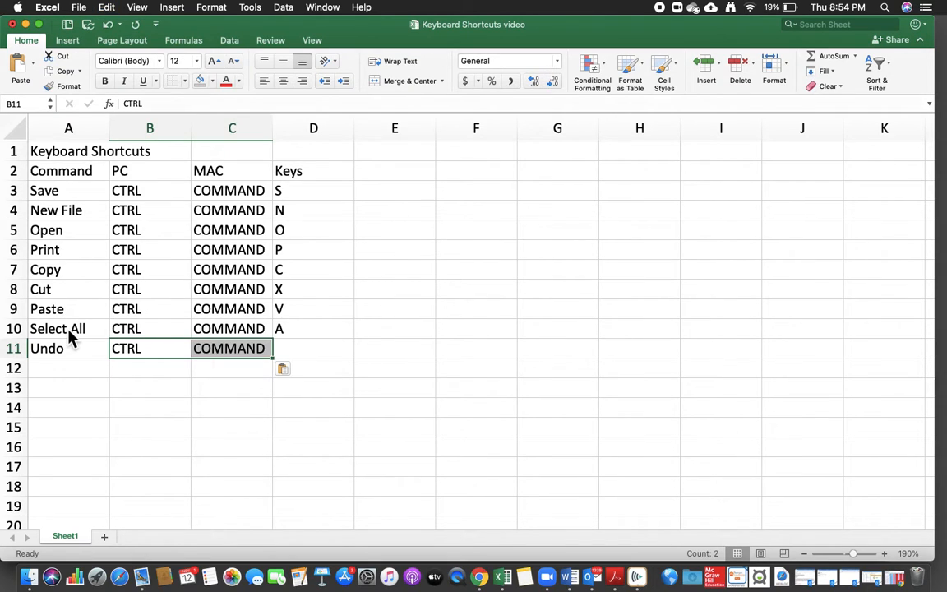
Enter Z as the Undo row's key in D11.
click(232, 348)
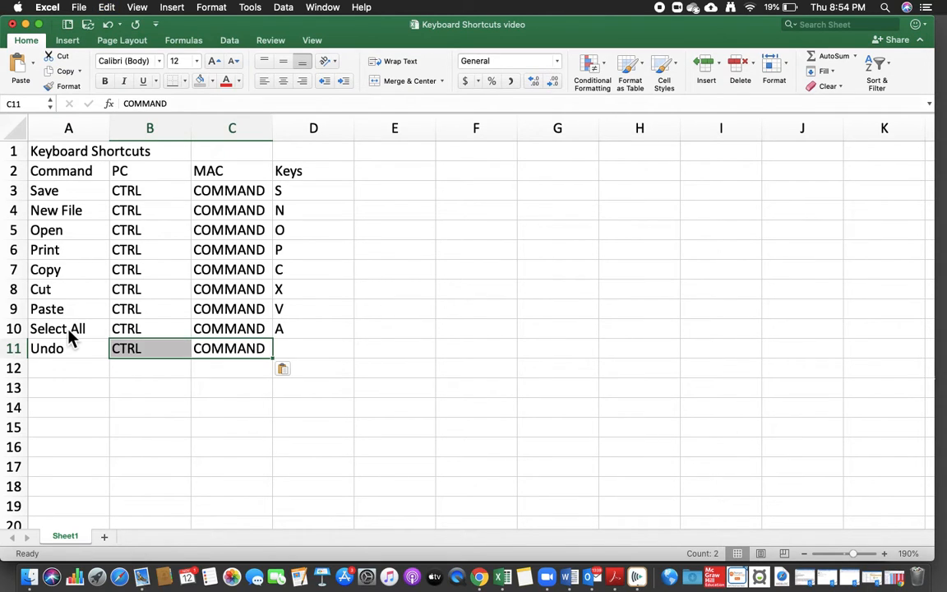
click(313, 368)
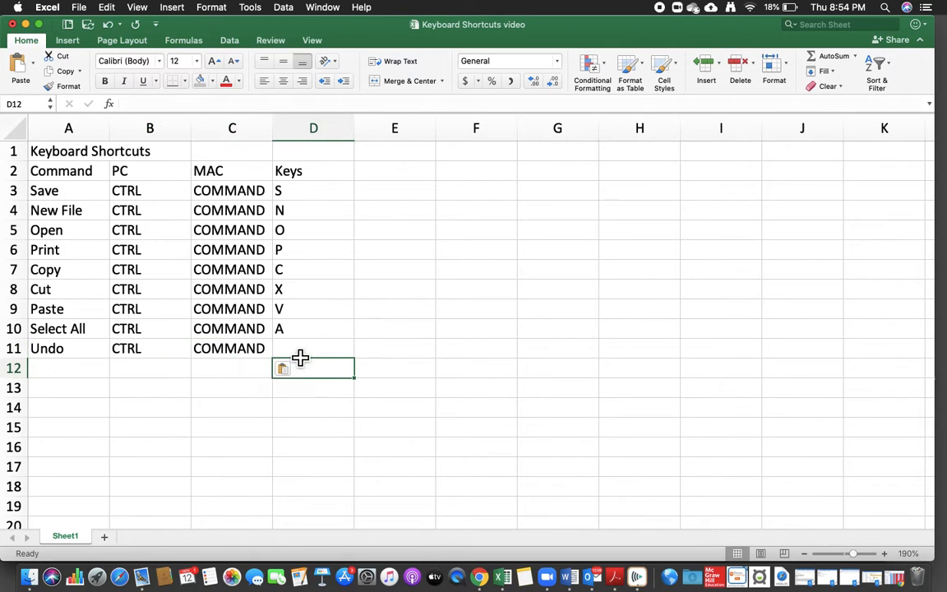
click(313, 348)
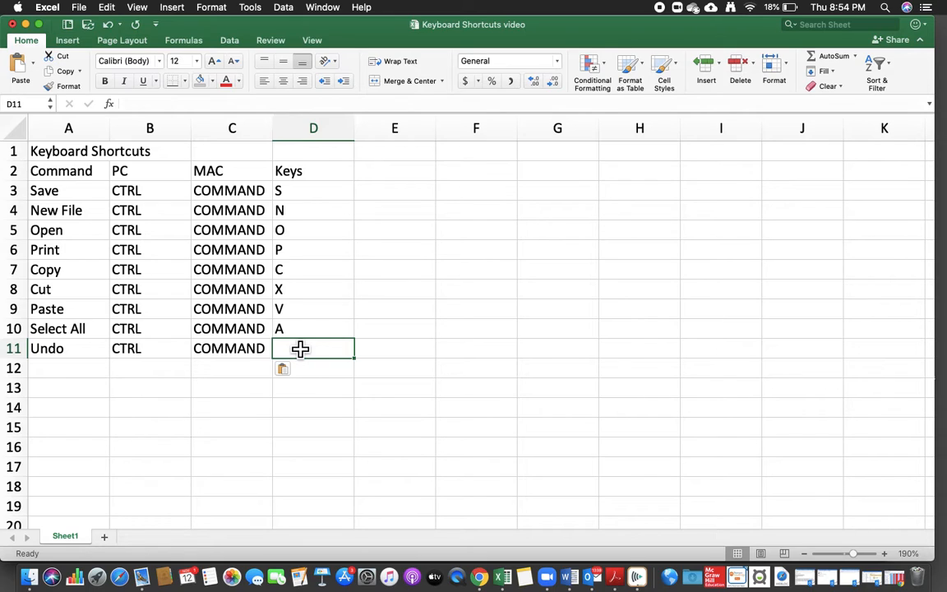
text(Z)
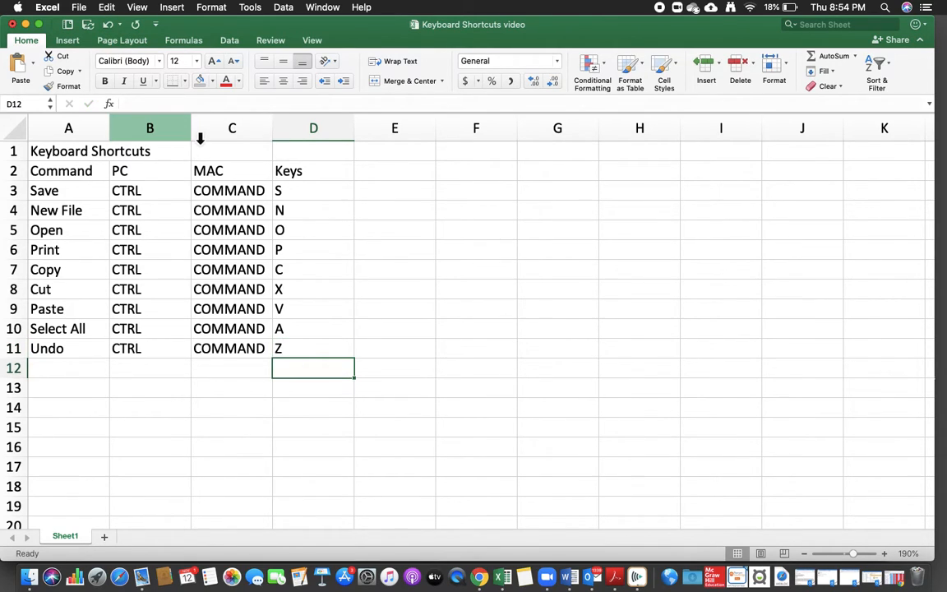
click(68, 367)
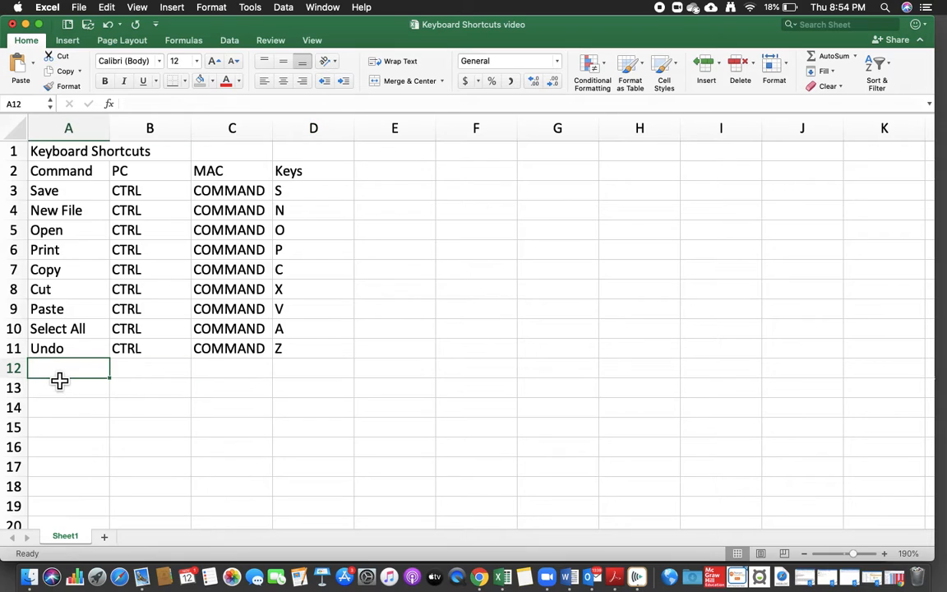
Add a Redo row with the pasted CTRL and COMMAND entries and key Y.
text(Redo)
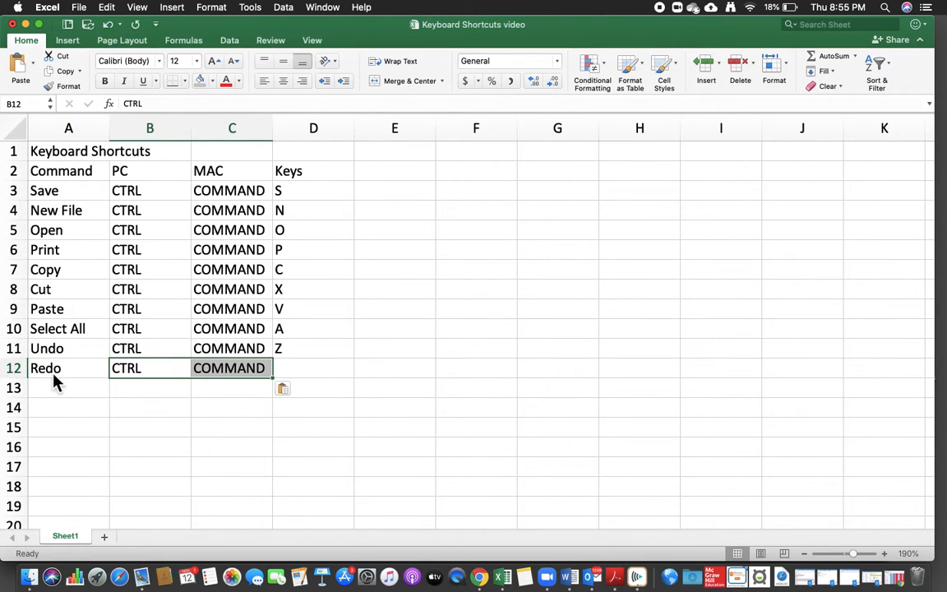
click(313, 367)
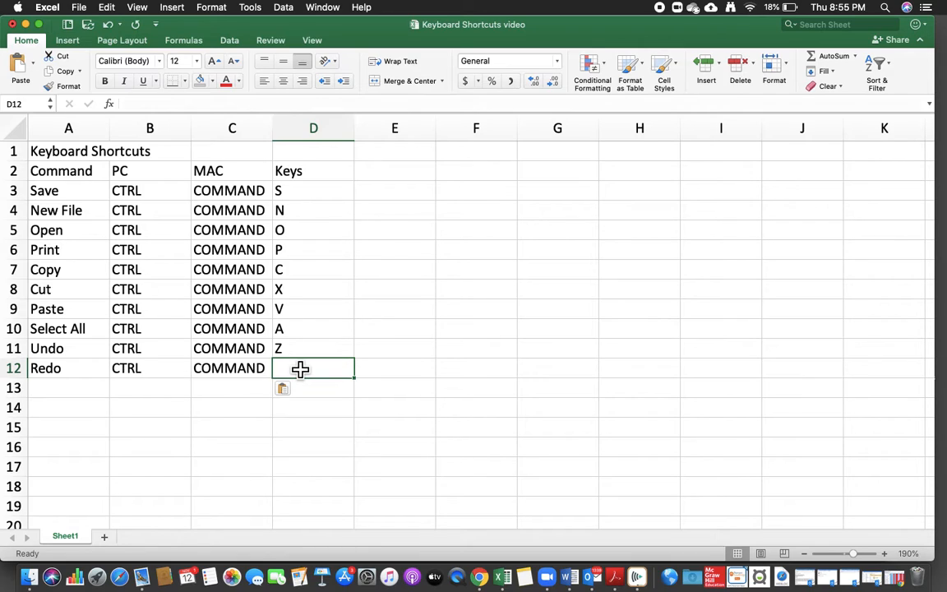
text(Y)
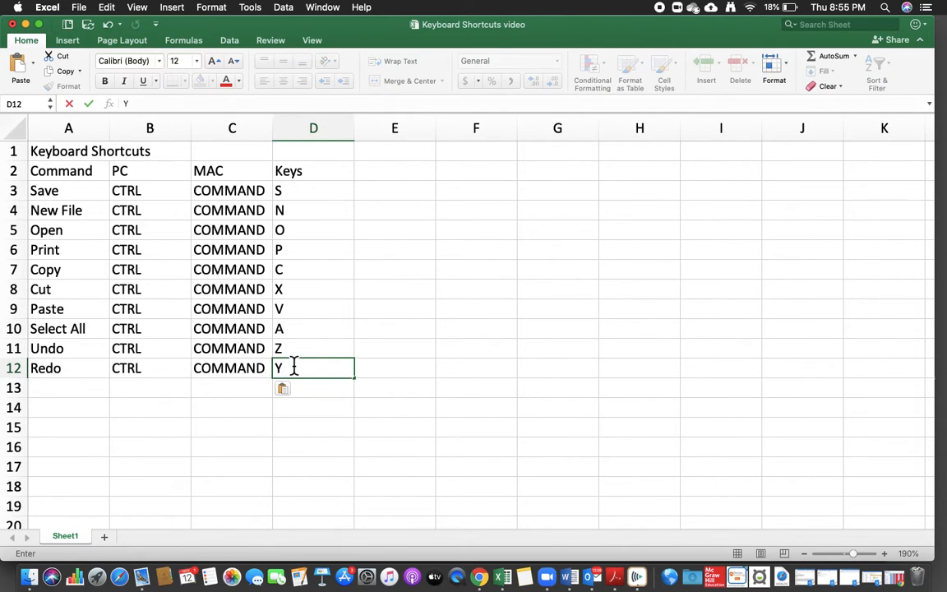
mouse_move(263, 383)
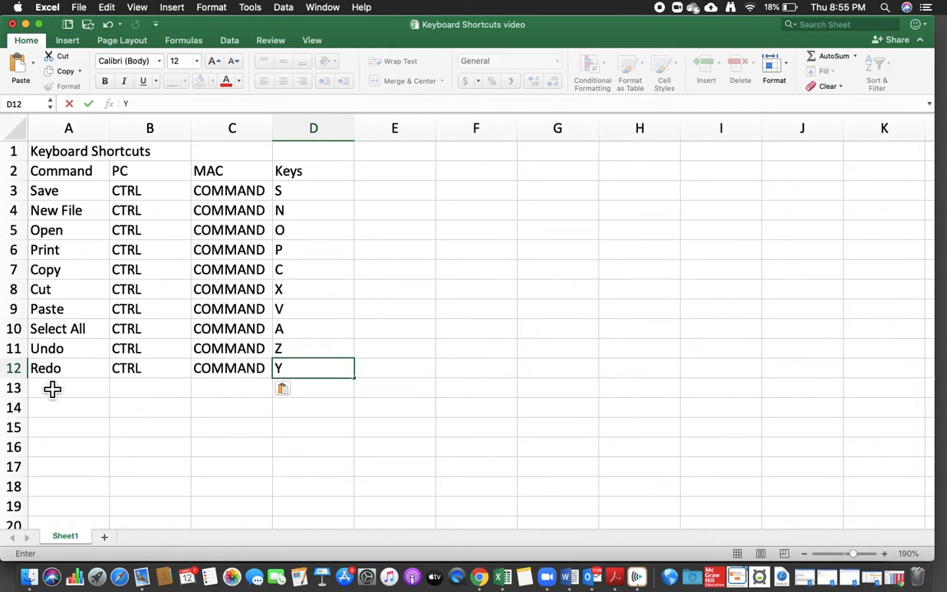
mouse_move(58, 380)
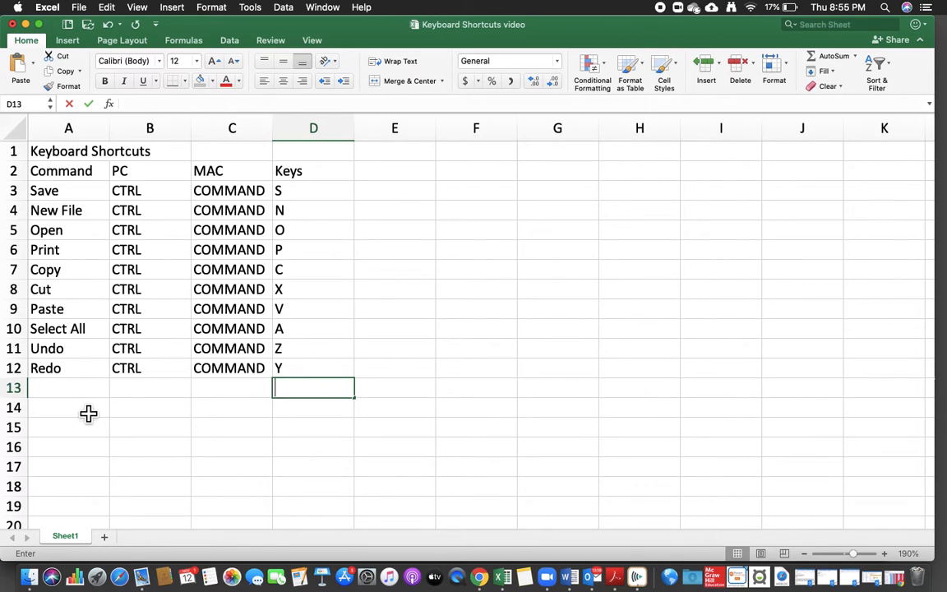
Add a Screenshot row with PrntScrn for PC and Command+shift+3 for Mac.
text(Screenshot)
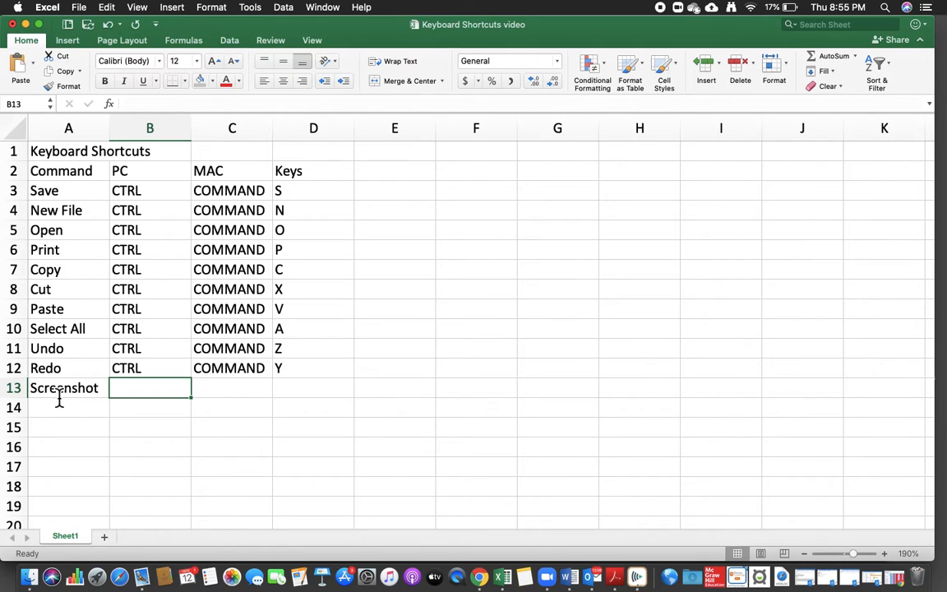
text(PrntScrn)
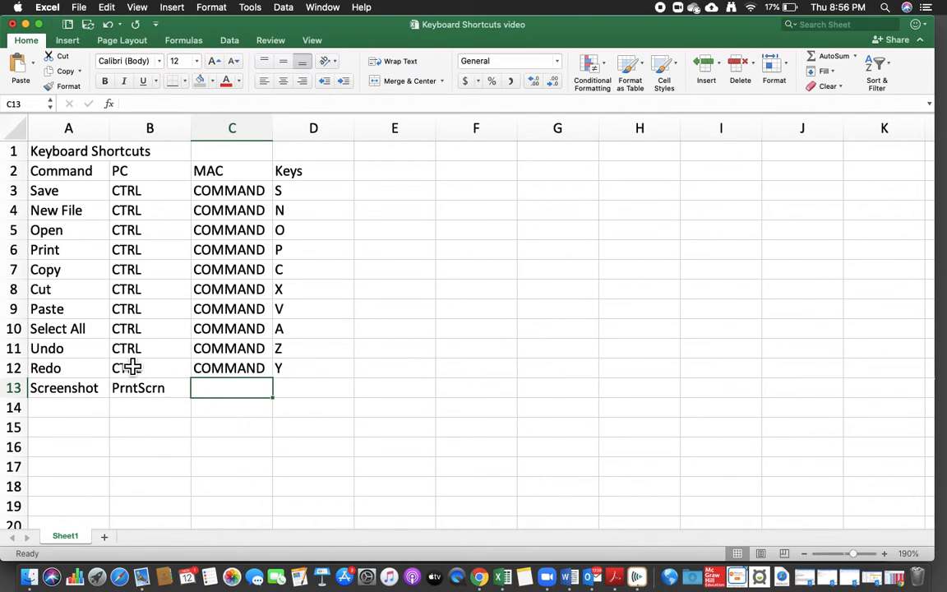
mouse_move(165, 406)
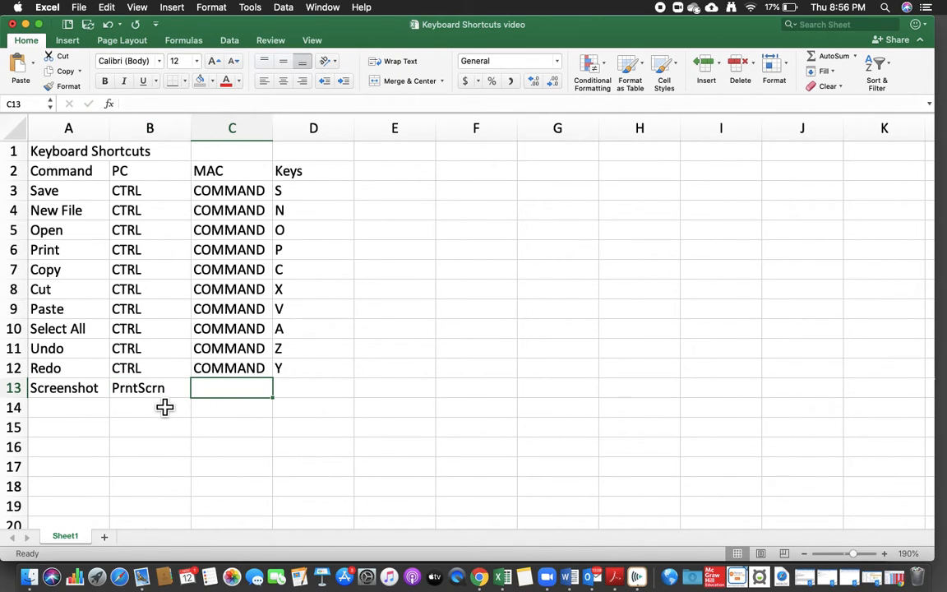
mouse_move(126, 405)
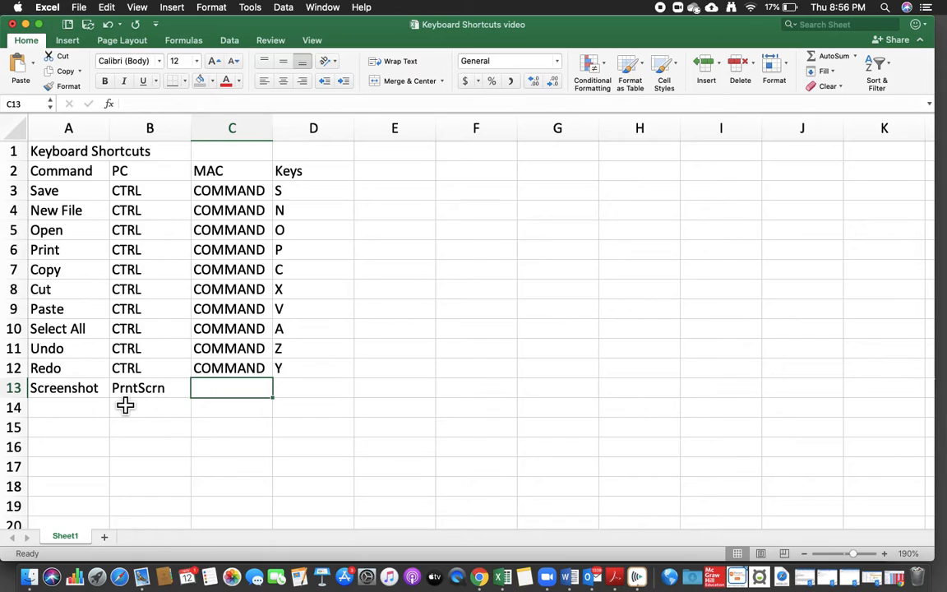
mouse_move(178, 401)
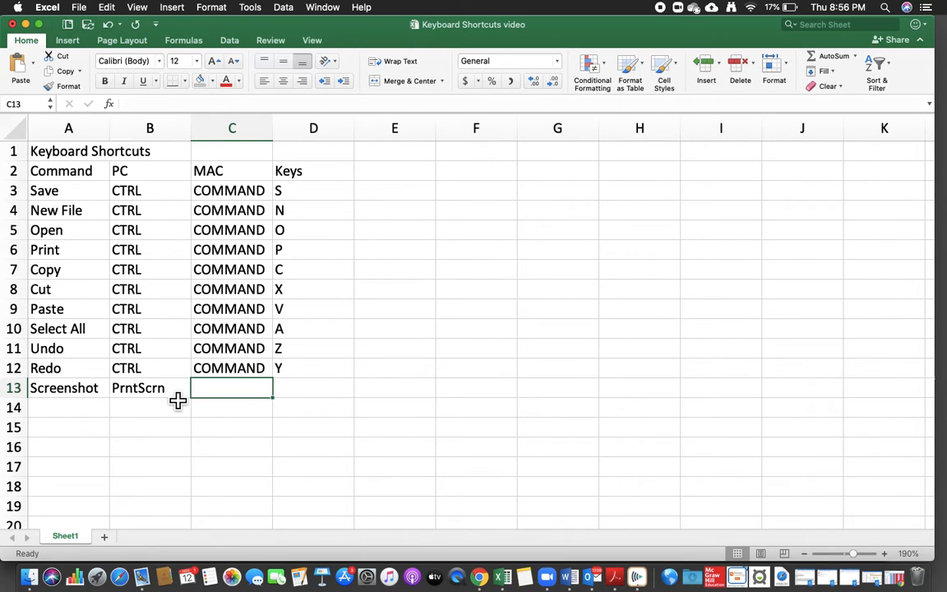
mouse_move(226, 398)
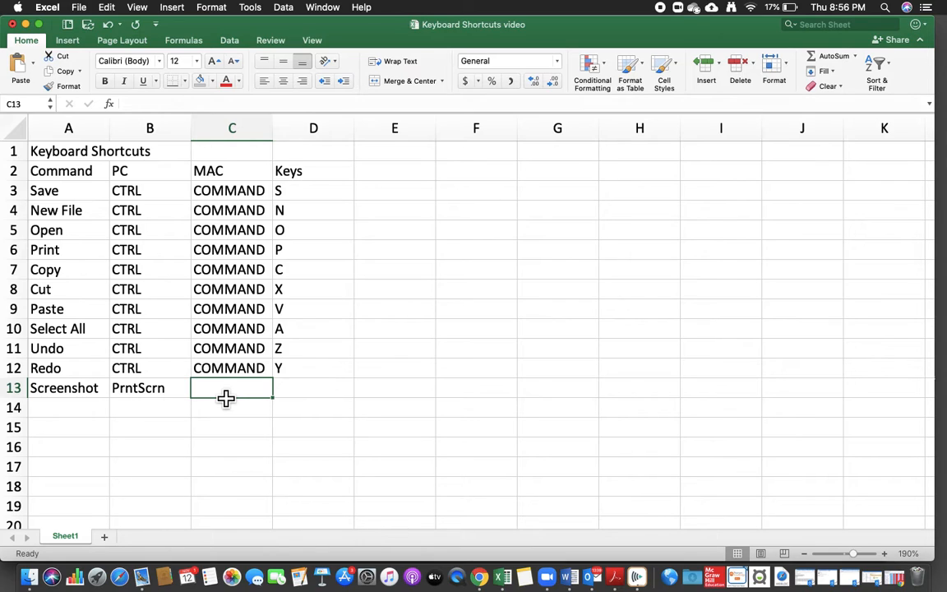
text(ComMAND)
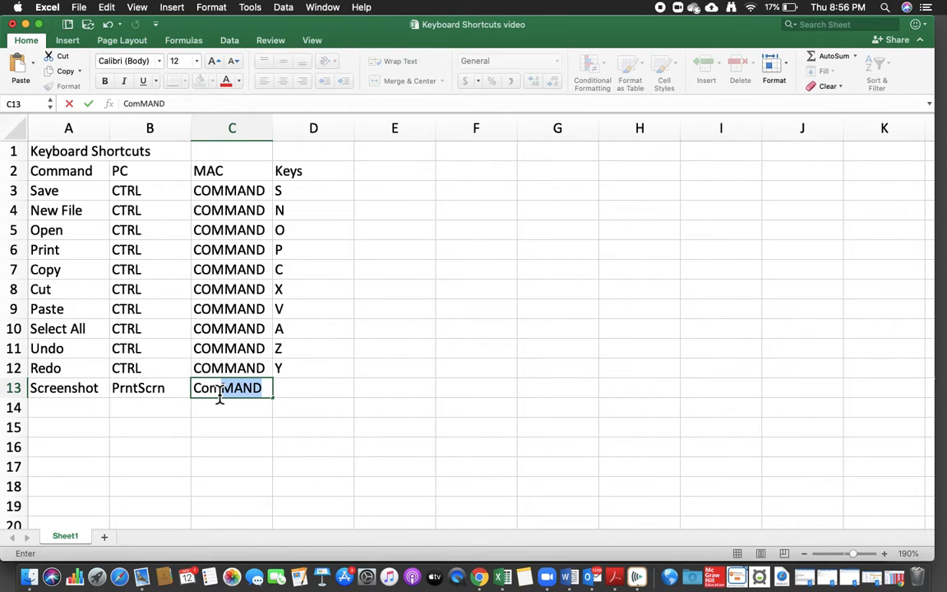
text(Command)
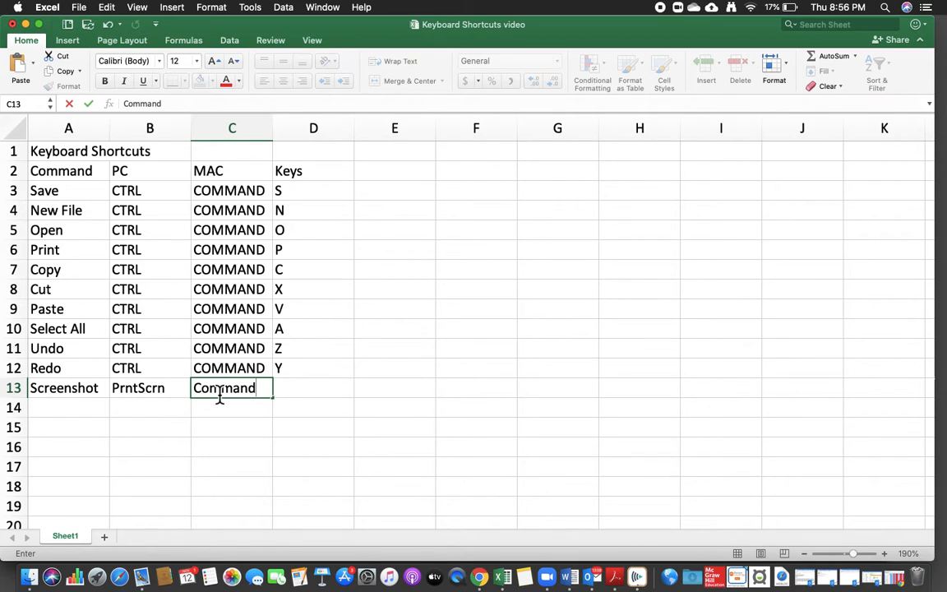
text(+shift+)
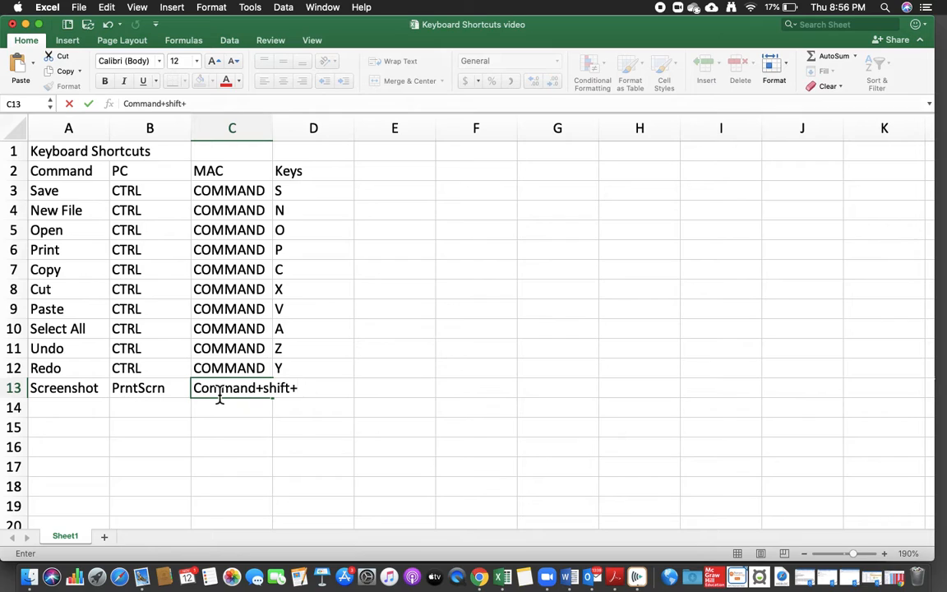
text(3)
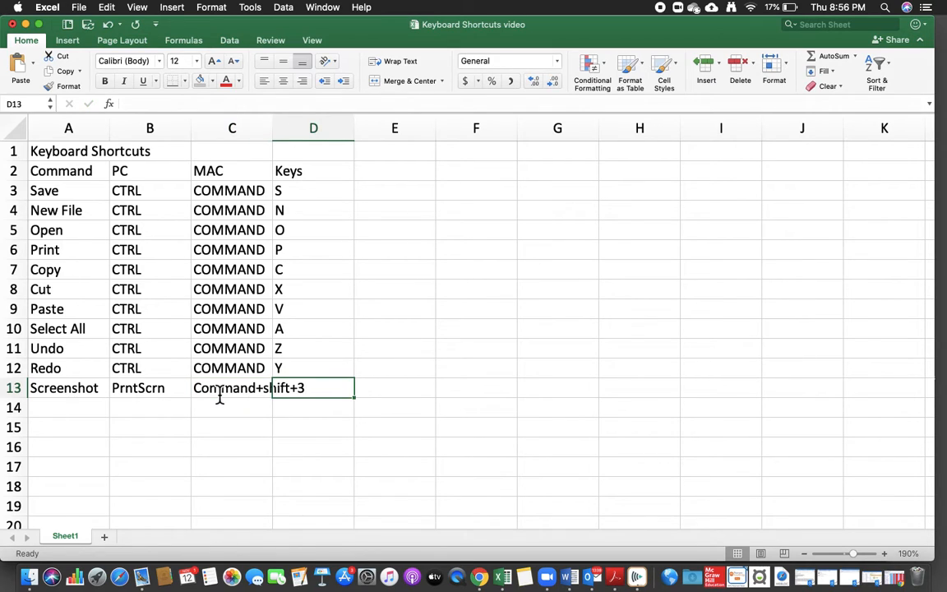
Add a 'crop screenshot' row in A14 with its Command+shift Mac shortcut.
click(232, 406)
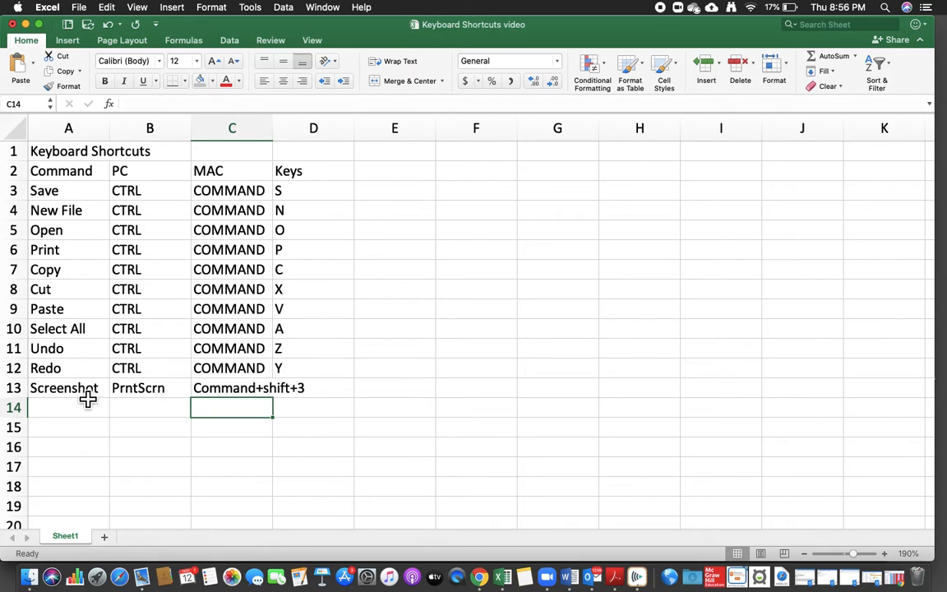
click(68, 407)
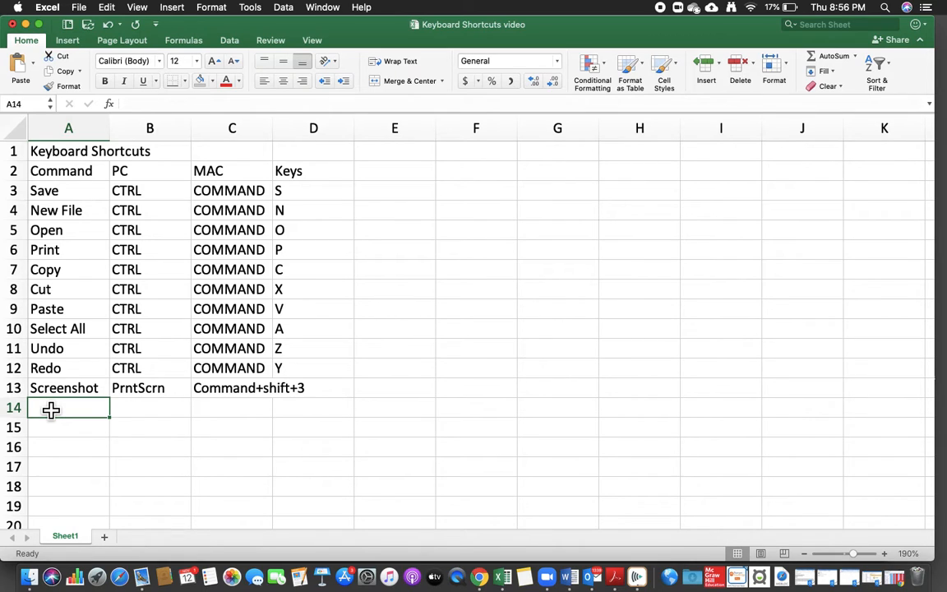
text(crop)
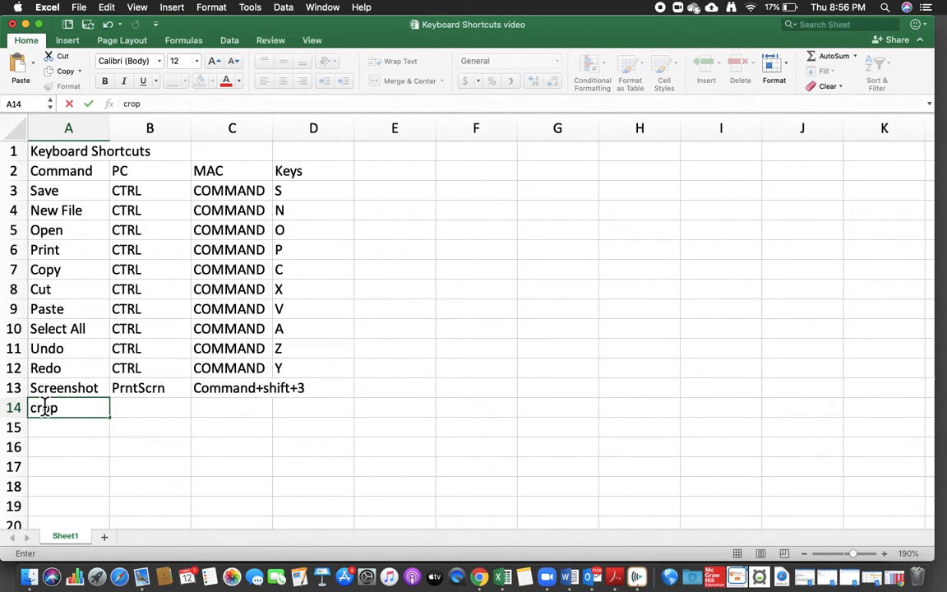
text(screenshot)
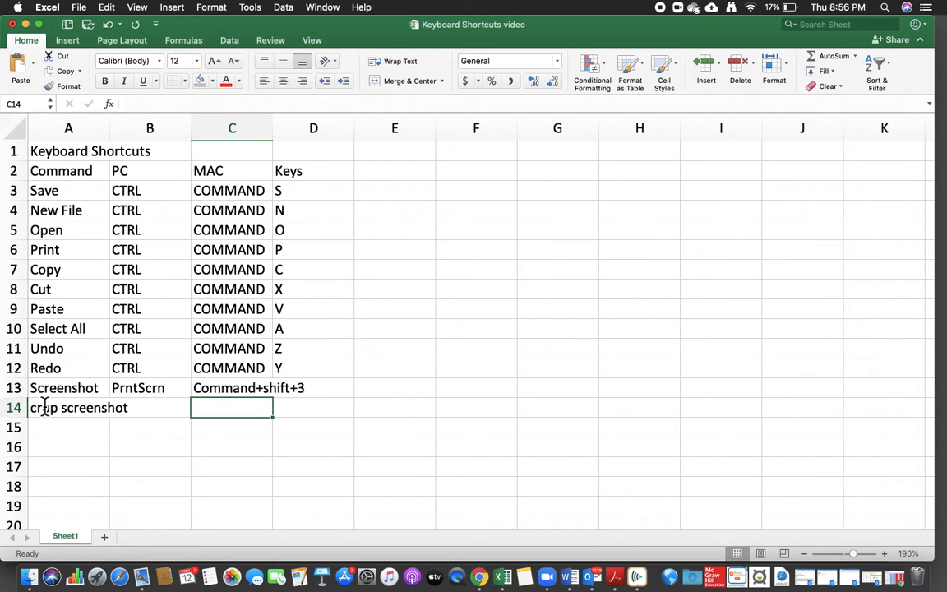
text(Coam)
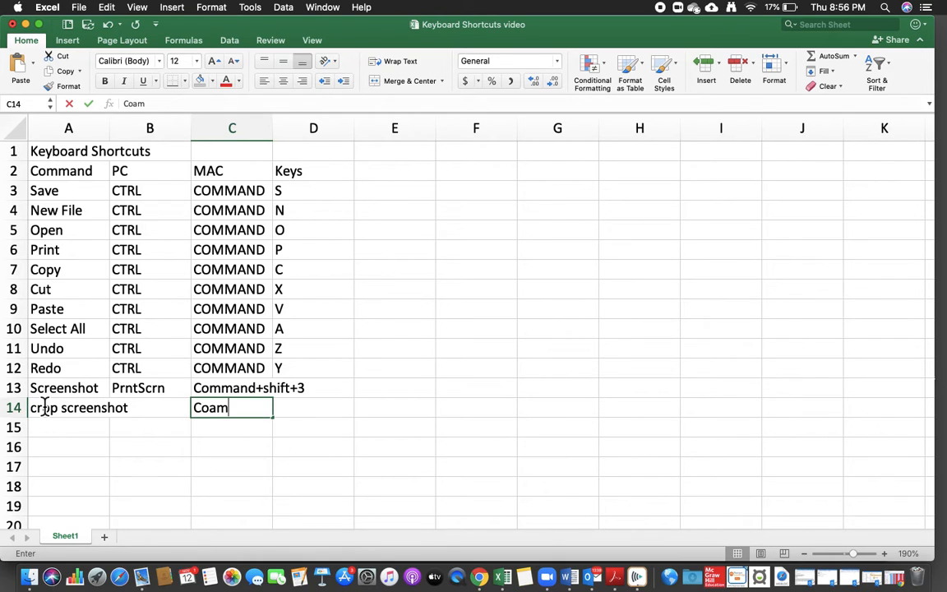
text(Comm)
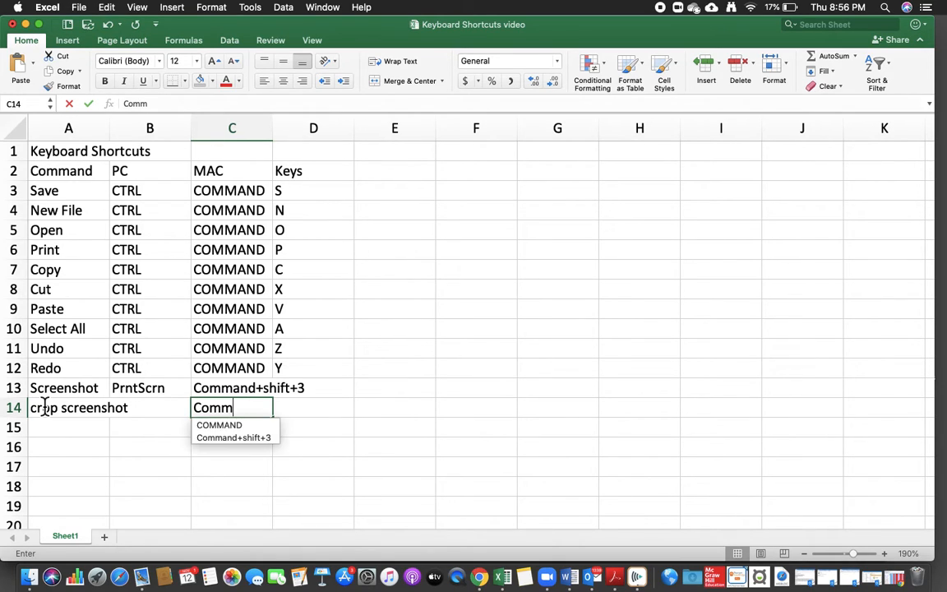
text(and)
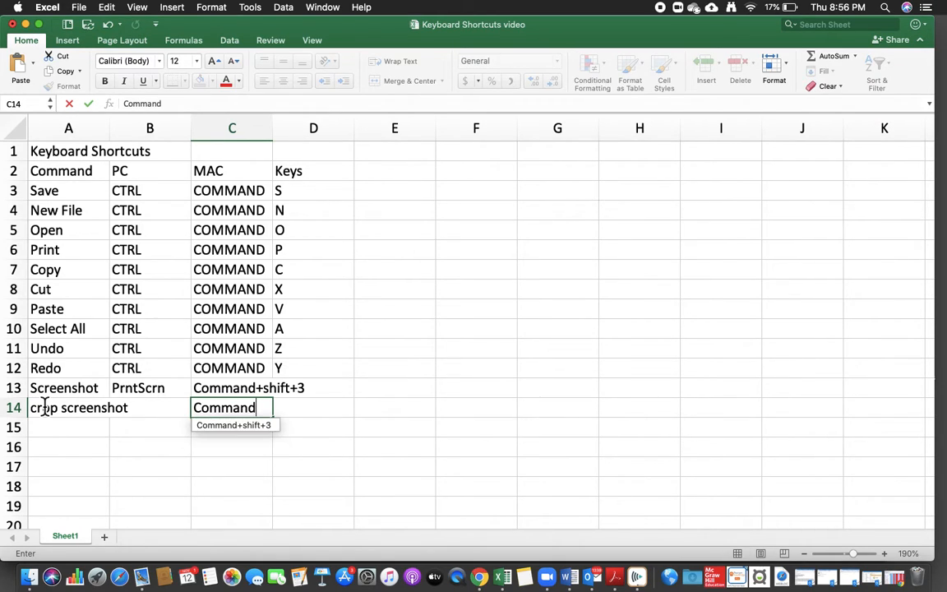
text(+shift+3)
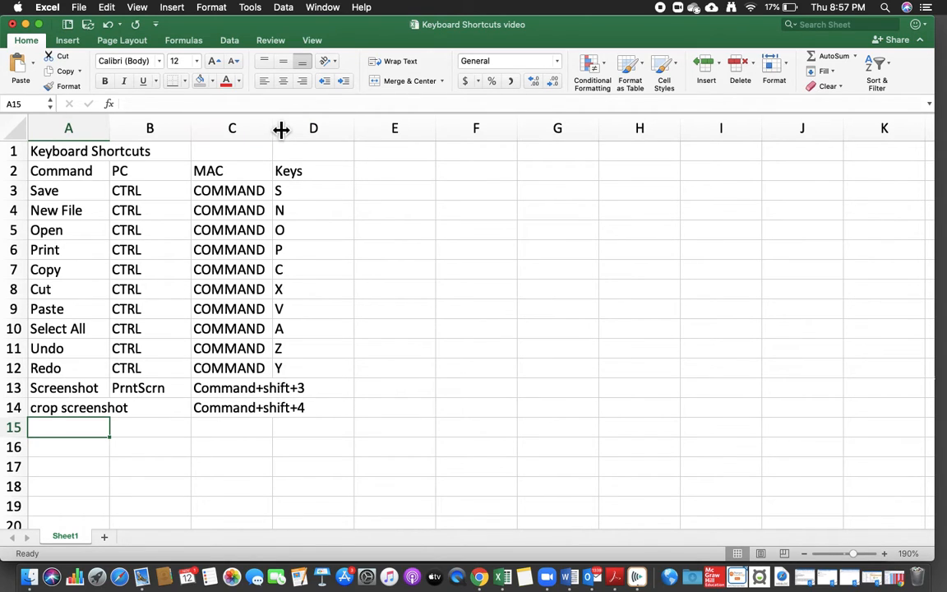
mouse_move(269, 392)
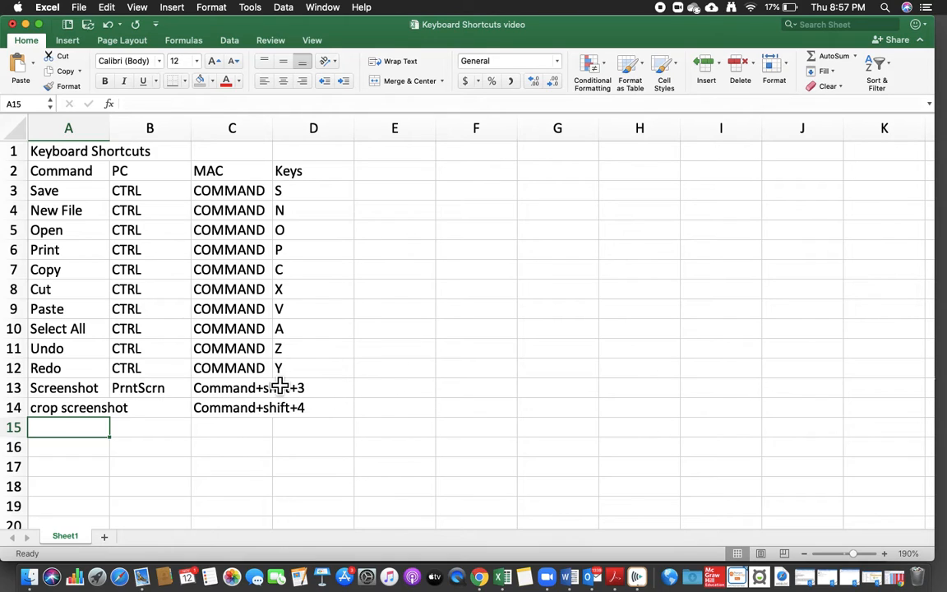
mouse_move(308, 230)
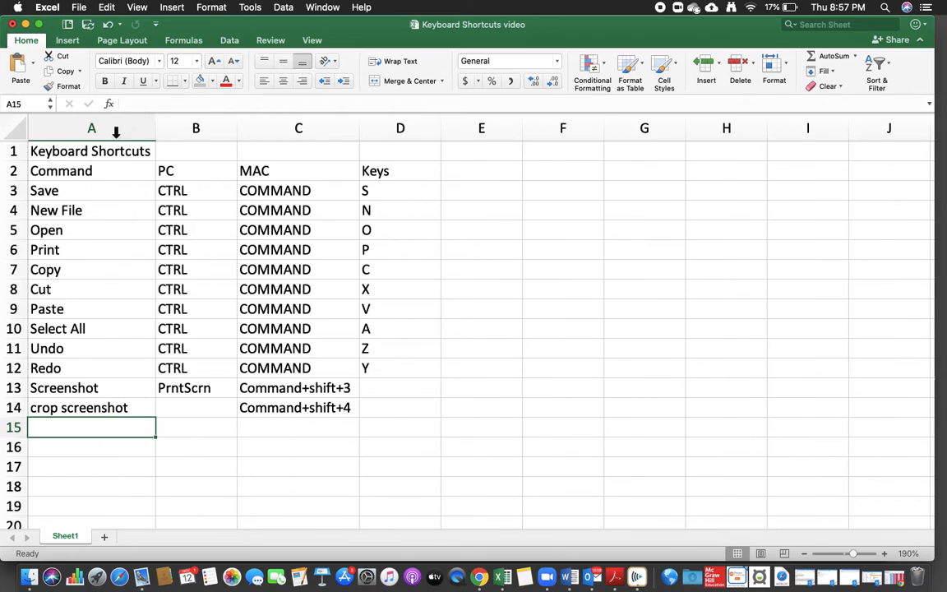
mouse_move(48, 394)
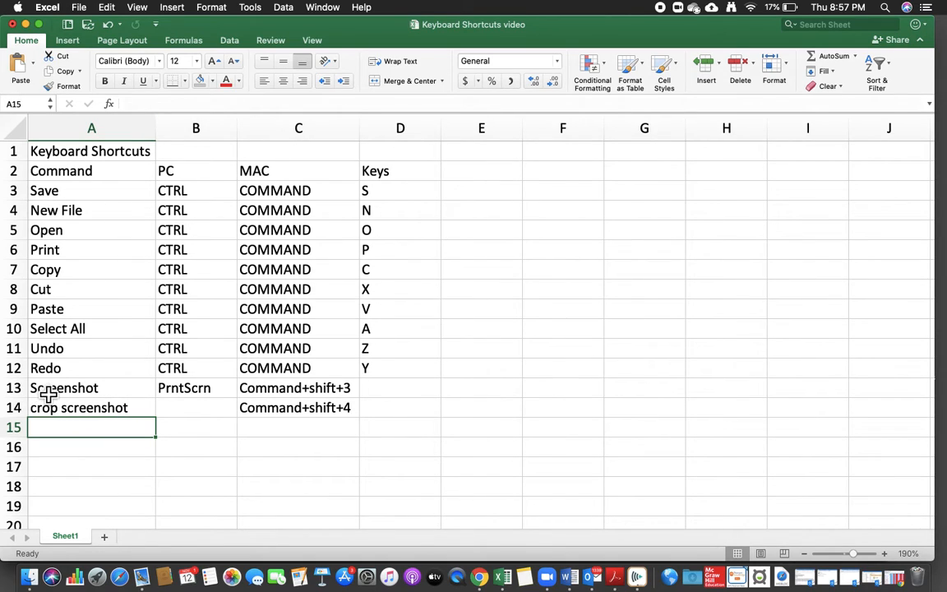
Edit cell A13 to rename Screenshot to 'Full Screenshot'.
double_click(64, 387)
text(Full )
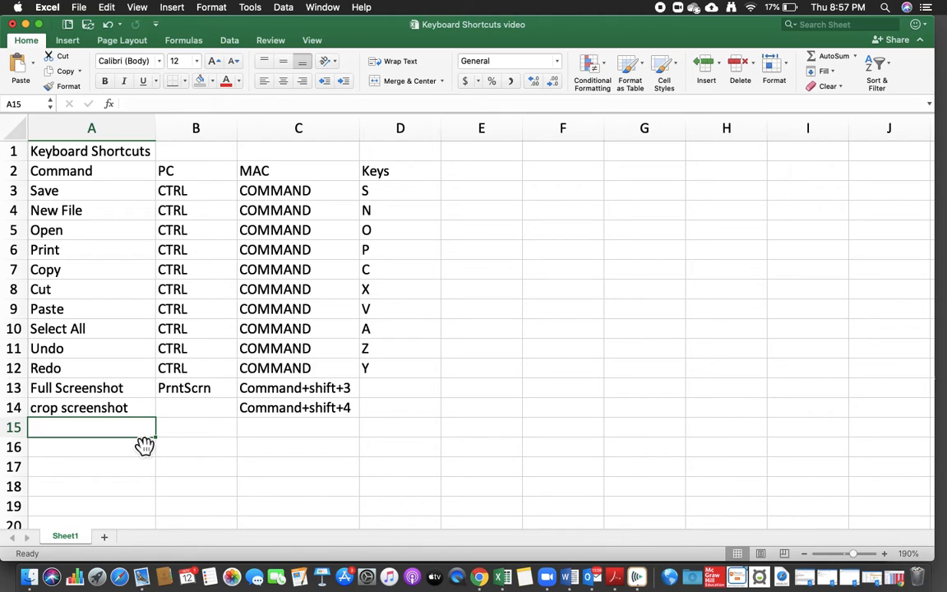
Enter 'Force Quit' in A15 with CTRL+ALT+Delete as the PC shortcut.
text(Force Quit)
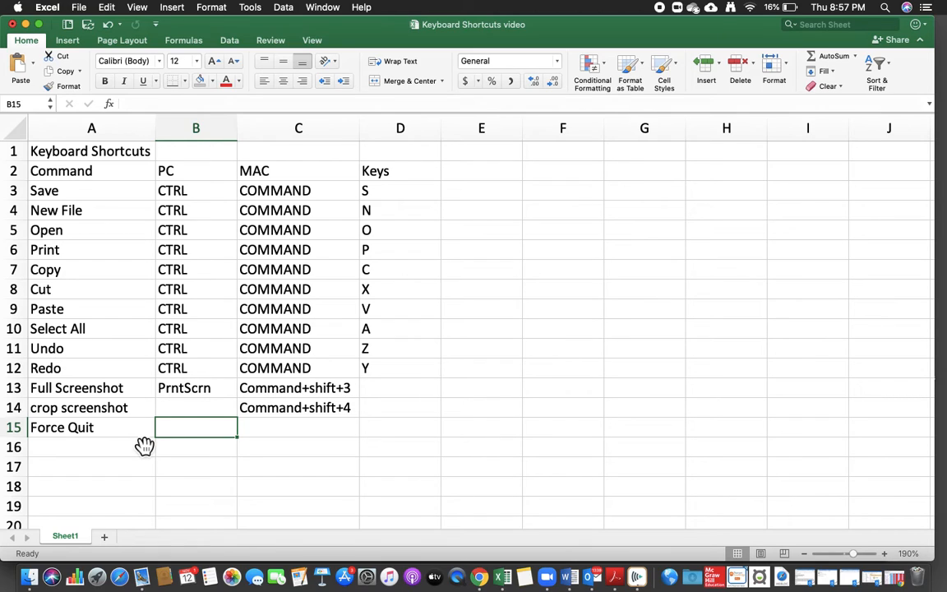
text(CTRL)
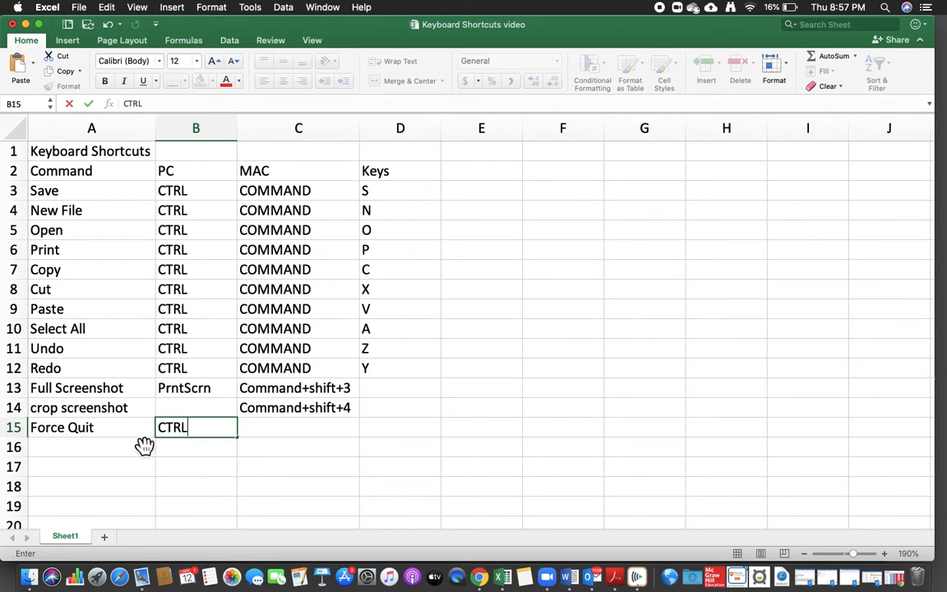
text(+ALT)
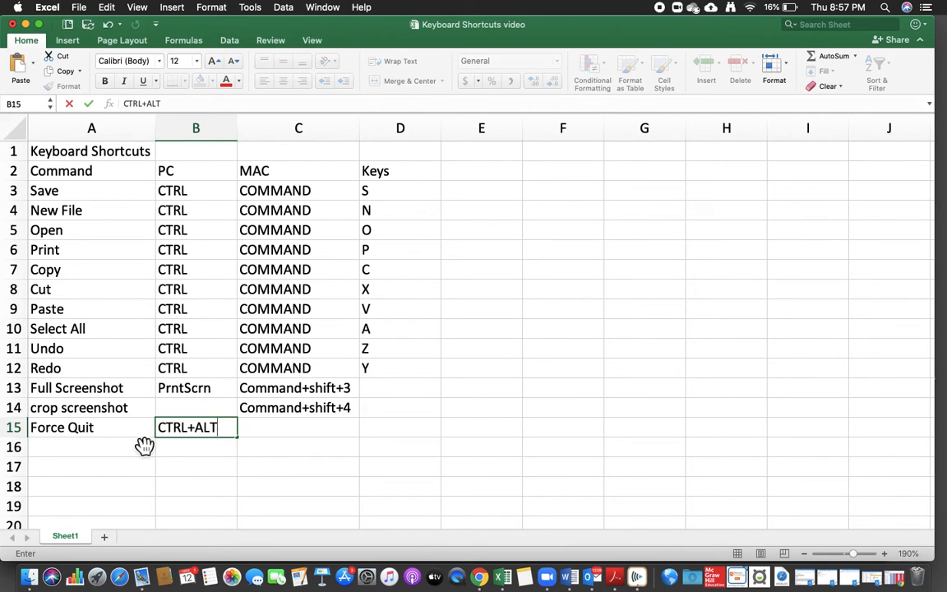
text(Del)
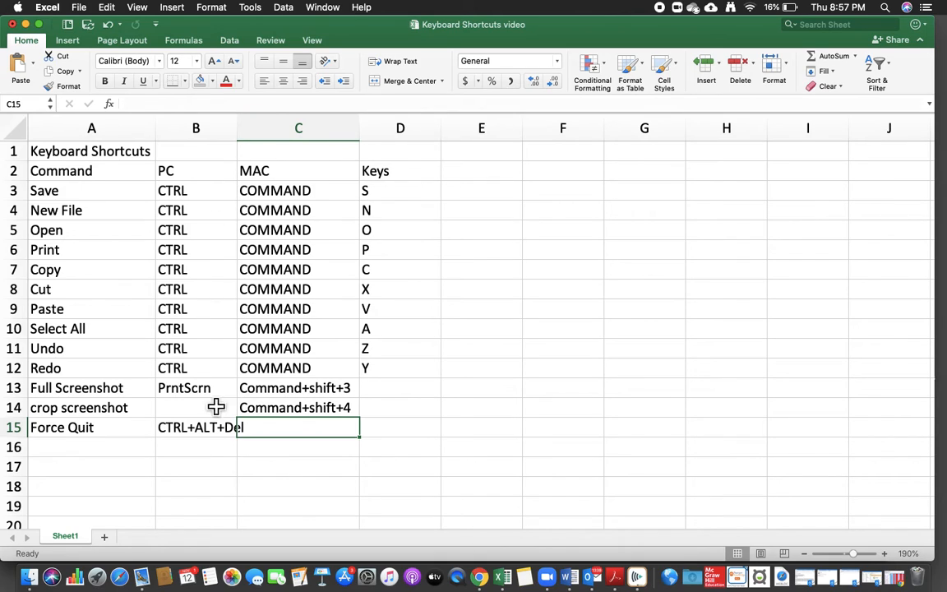
Enter Command+Option+Esc as the Mac Force Quit shortcut in C15.
click(196, 426)
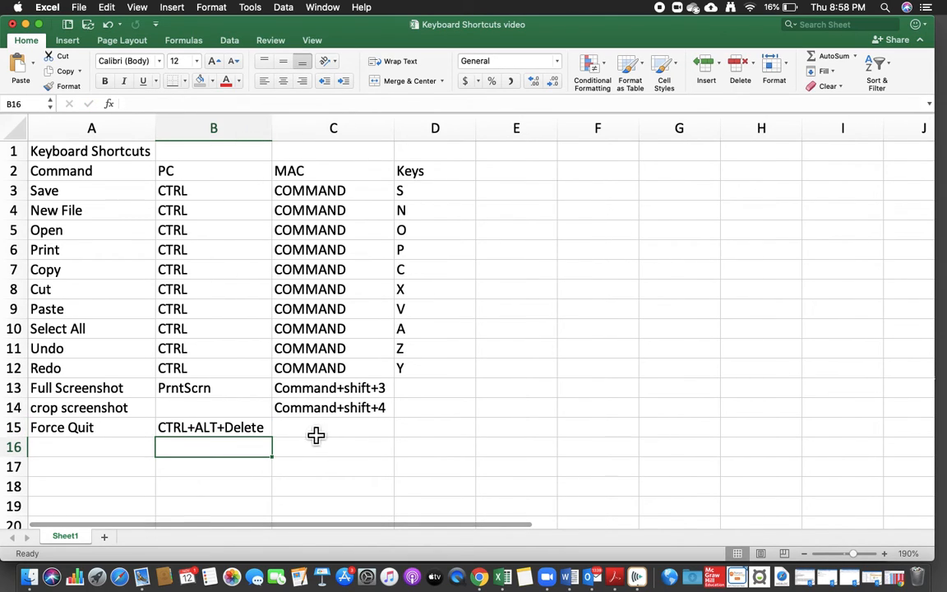
click(333, 426)
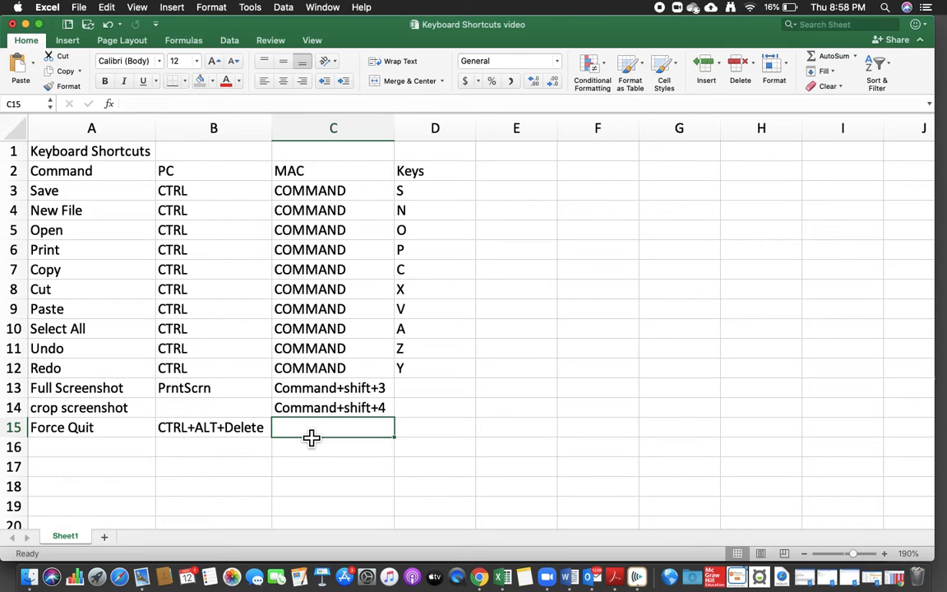
text(Command)
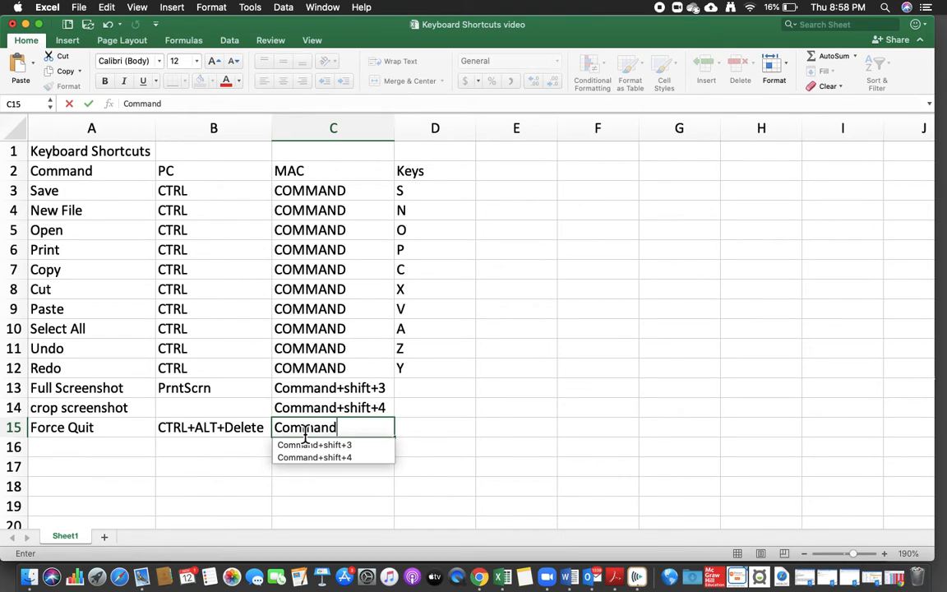
text(+Option)
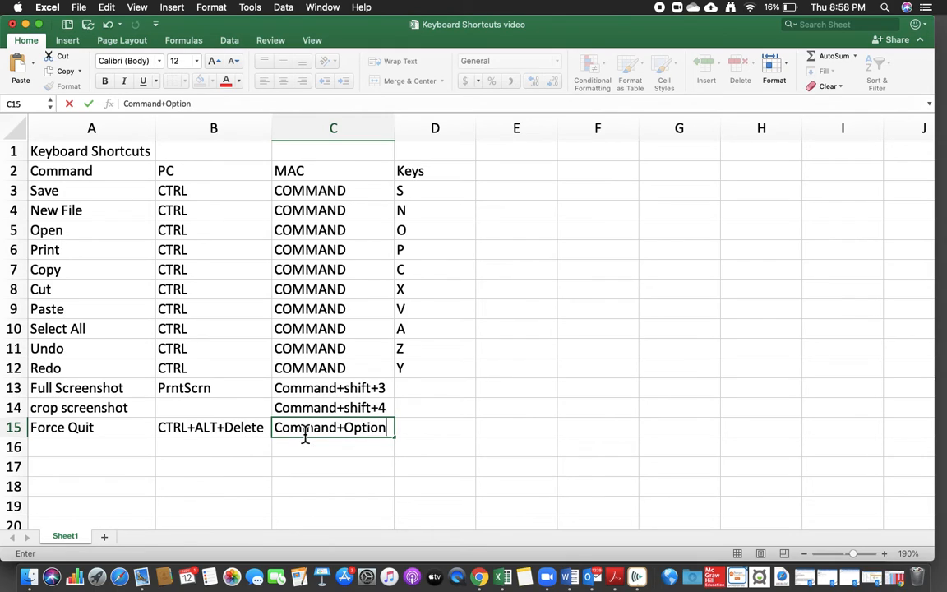
text(E)
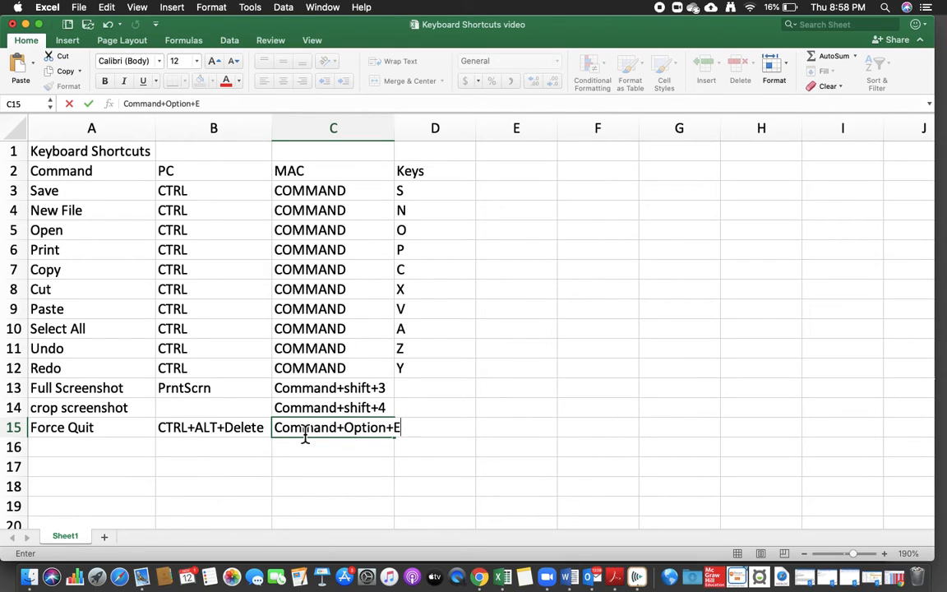
text(sc)
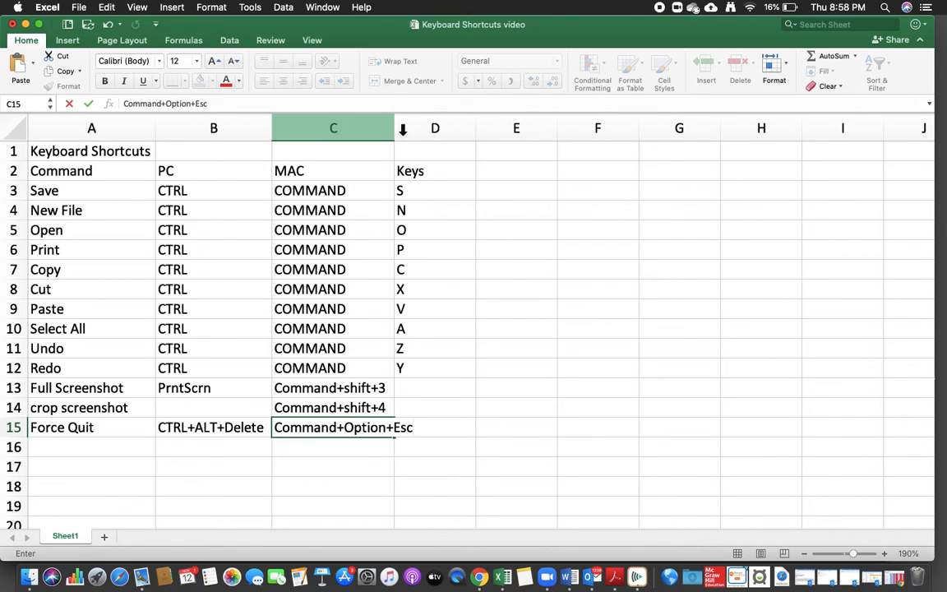
Widen column C so Command+Option+Esc displays in full.
drag(395, 127, 421, 127)
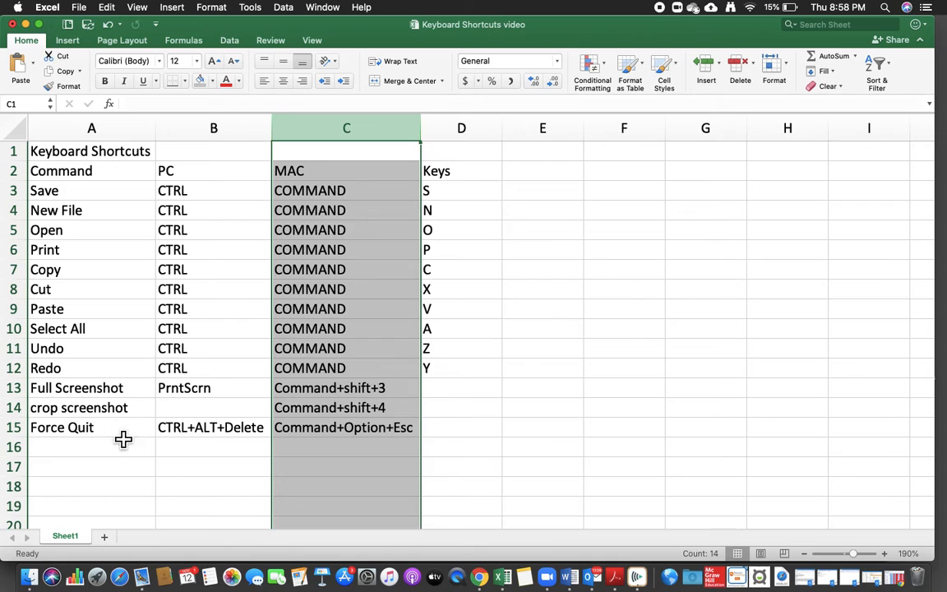
click(213, 426)
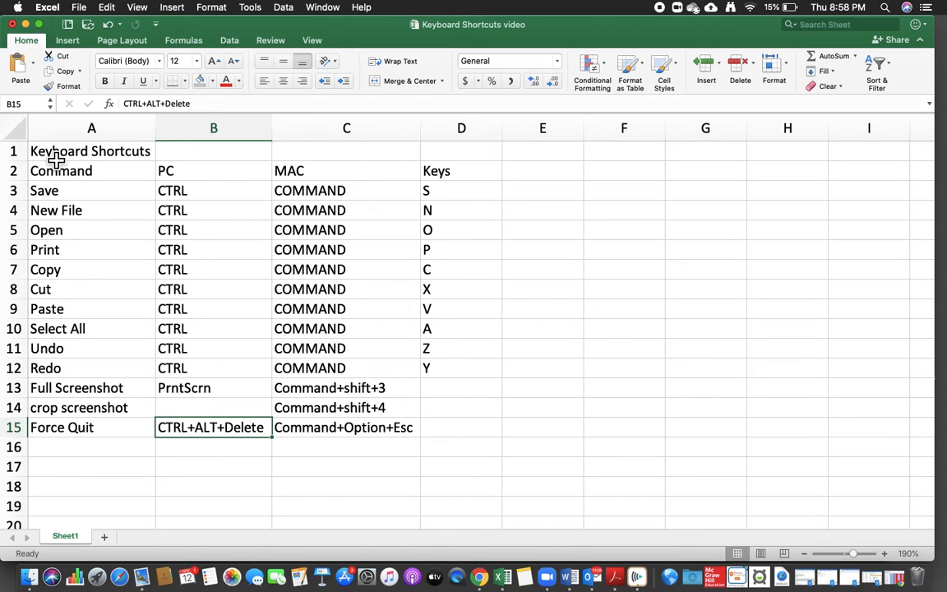
click(91, 151)
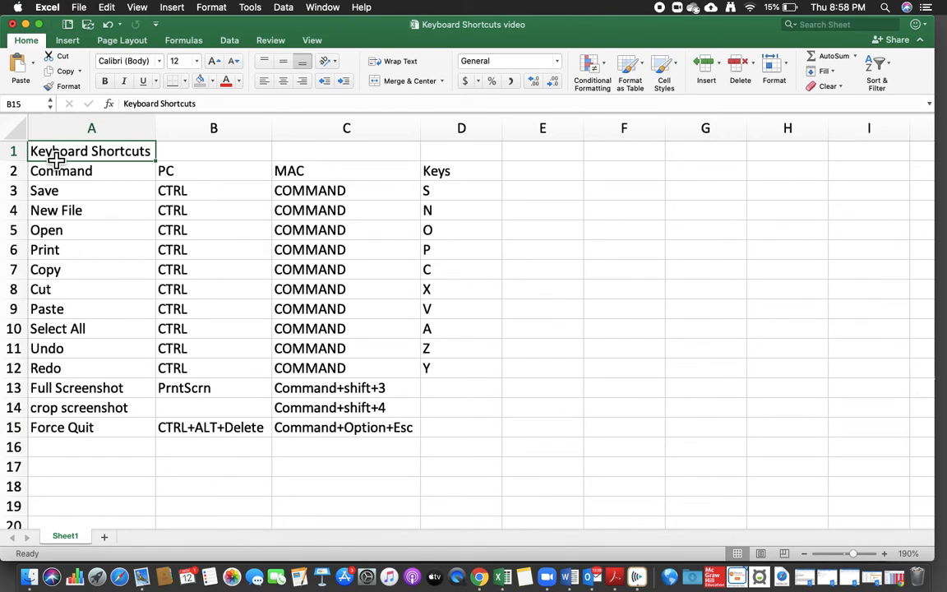
Merge and center the Keyboard Shortcuts title across A1:D1 and make it bold.
drag(55, 150, 413, 151)
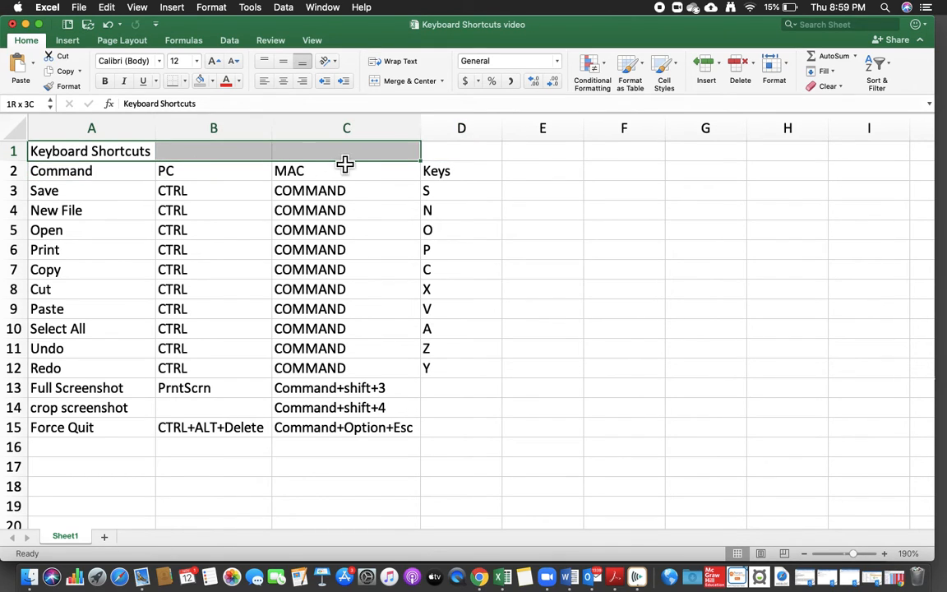
click(461, 150)
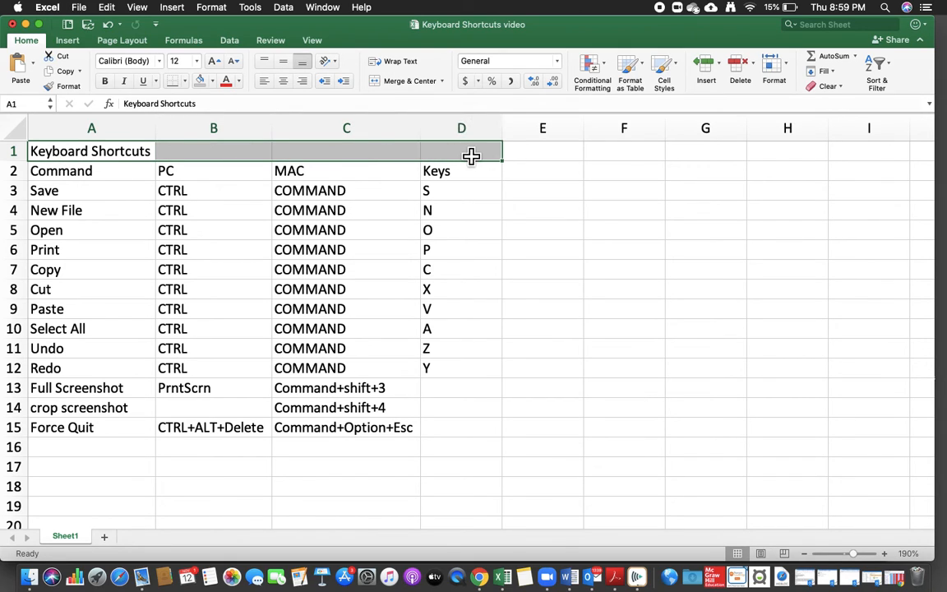
click(403, 81)
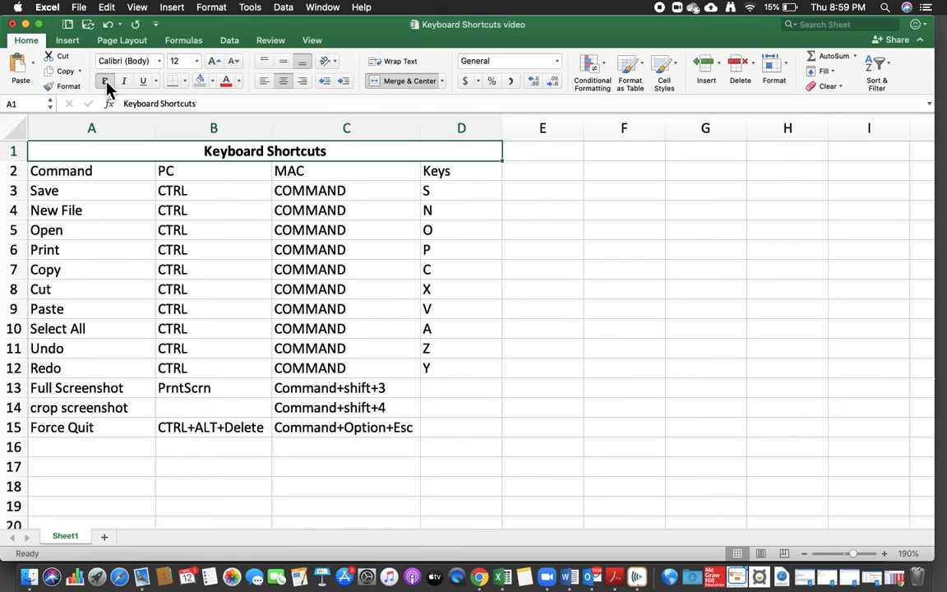
click(213, 61)
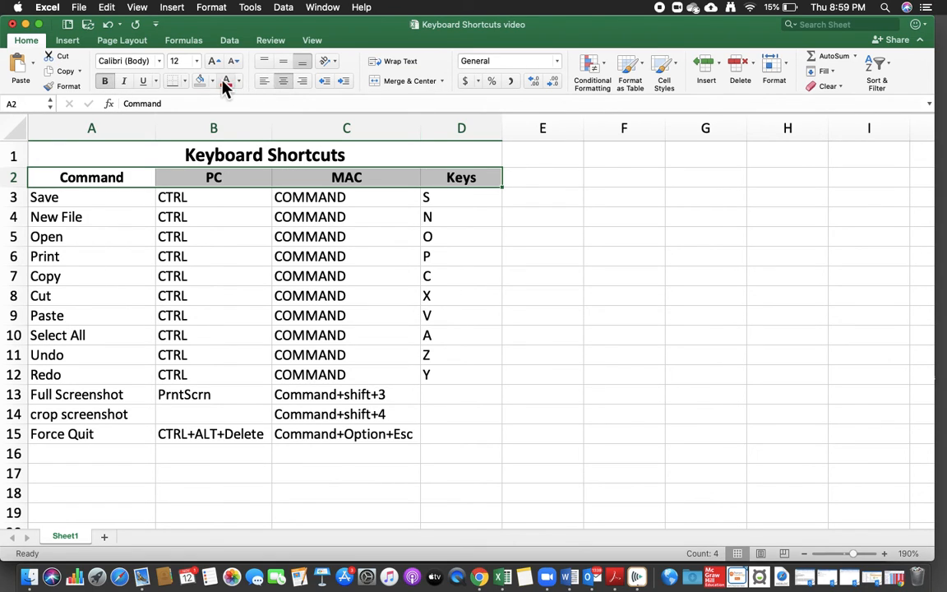
Shade the header row A2:D2 with a grey fill colour.
click(212, 81)
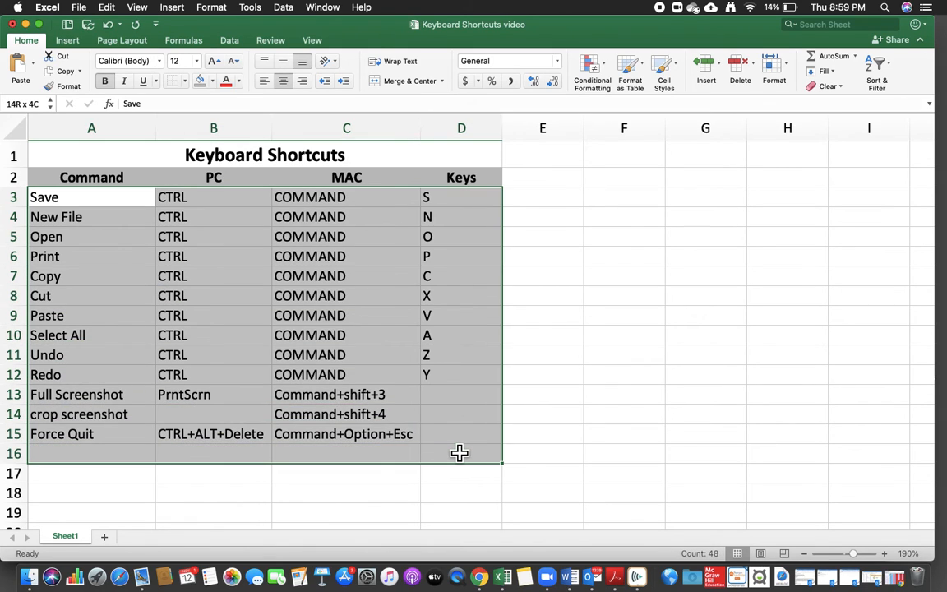
Center the shortcut data and apply All Borders to A1:D15.
right_click(459, 452)
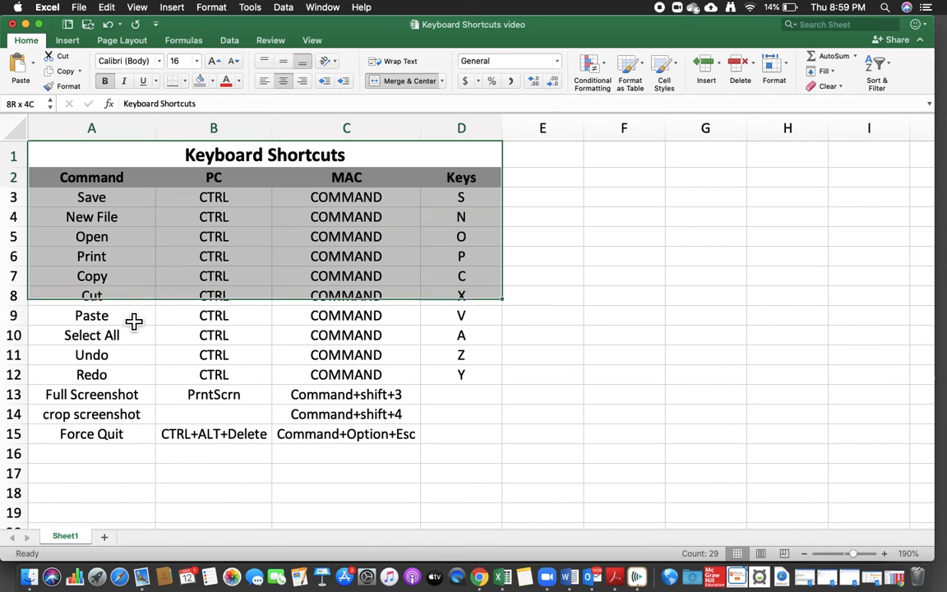
click(91, 236)
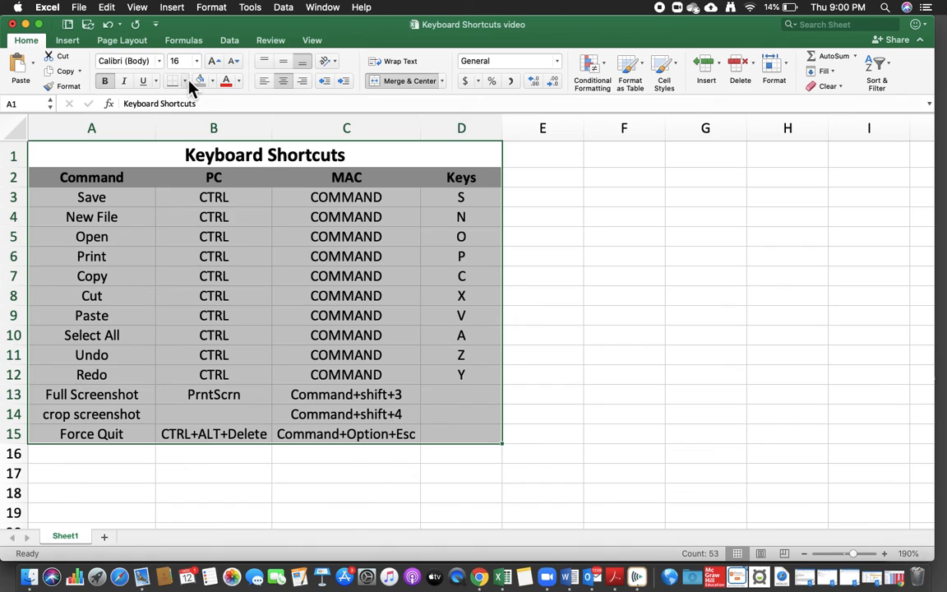
click(173, 81)
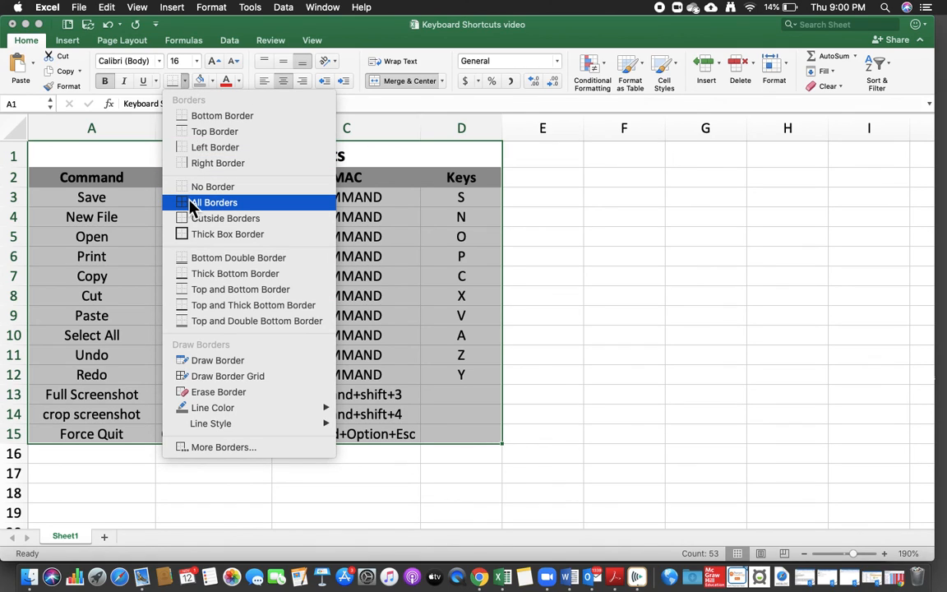
click(215, 202)
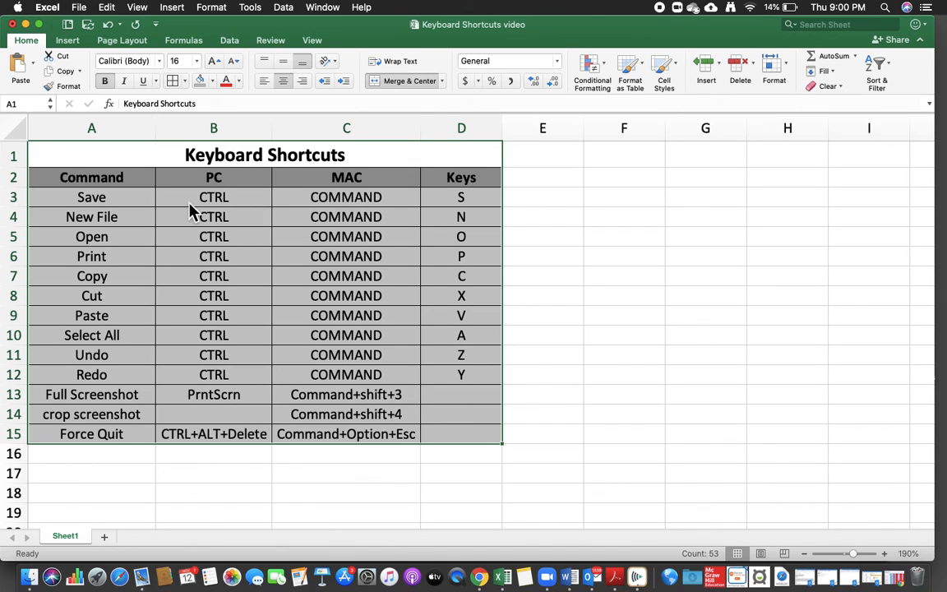
mouse_move(93, 48)
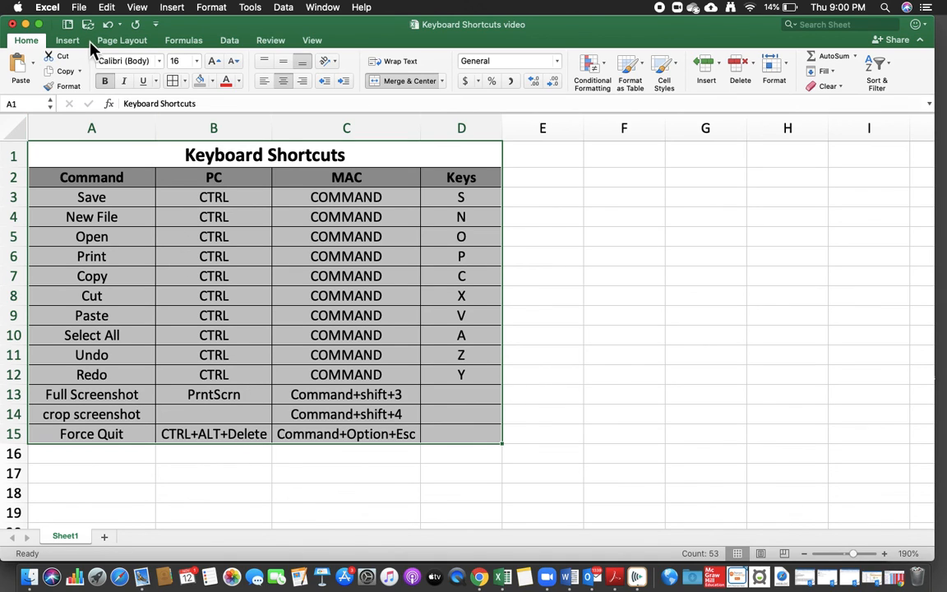